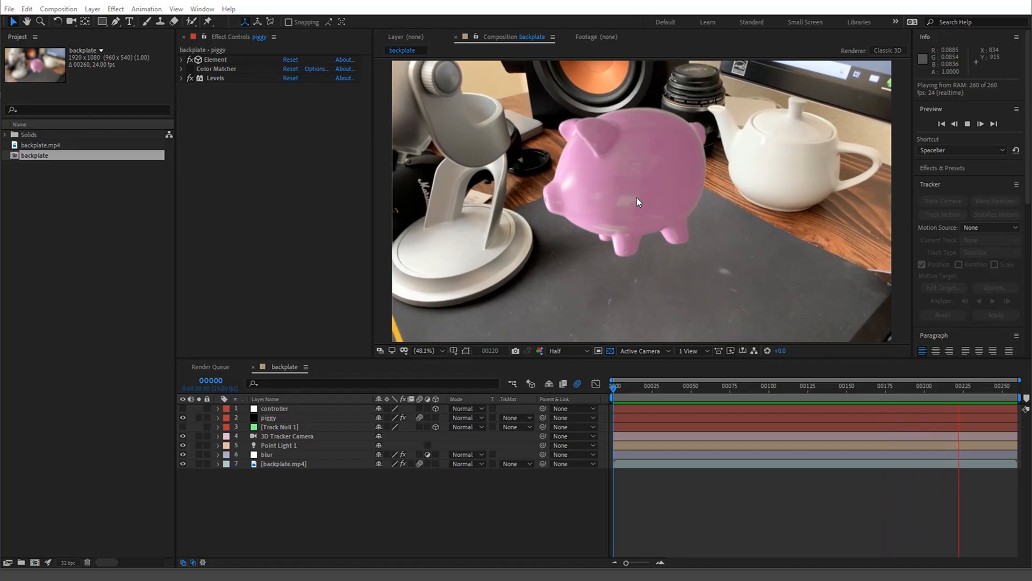
Set Color Matcher's Target Layer to 7. backplate.mp4 at 100% strength on the piggy.
click(626, 385)
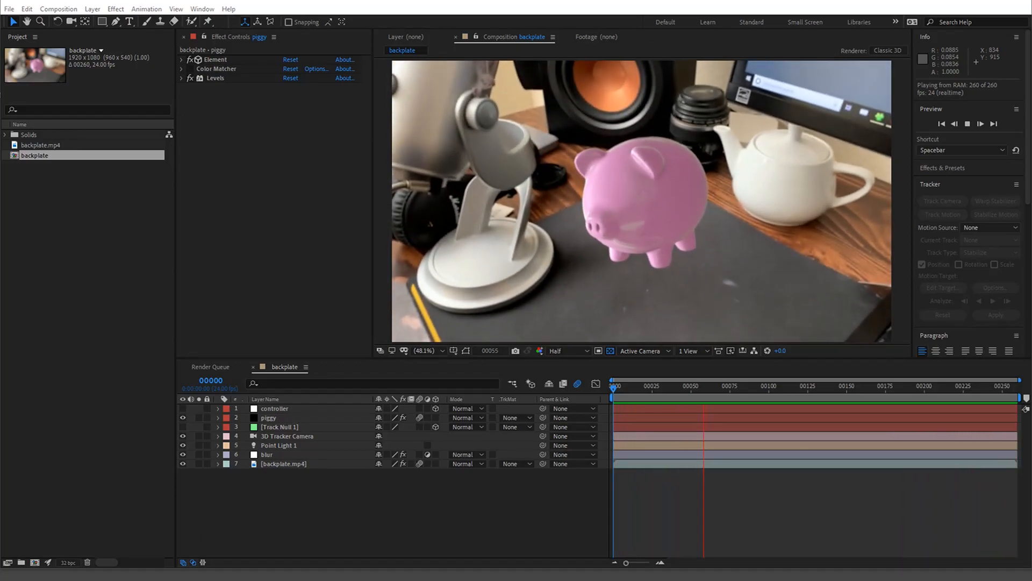
click(683, 387)
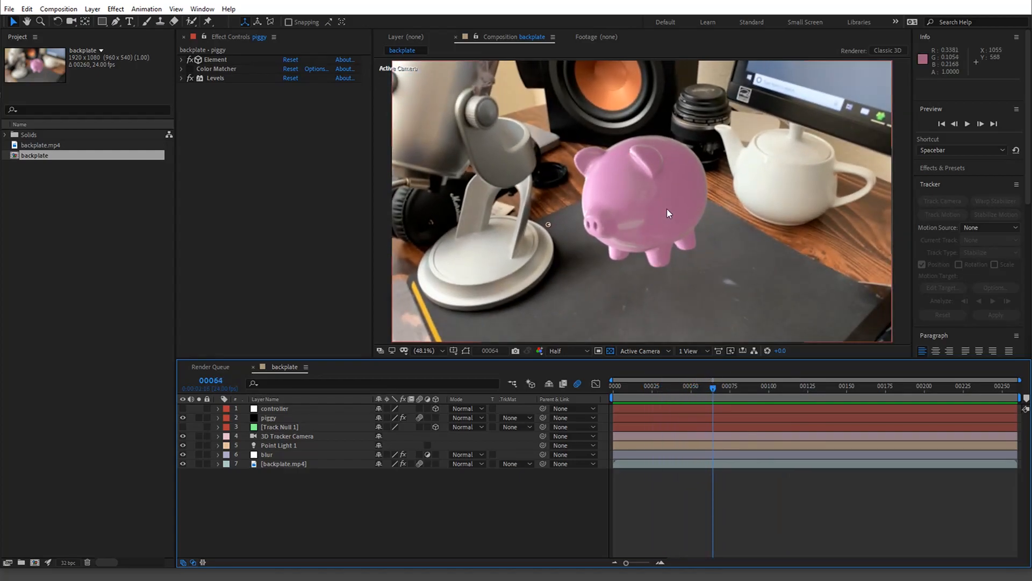
mouse_move(676, 201)
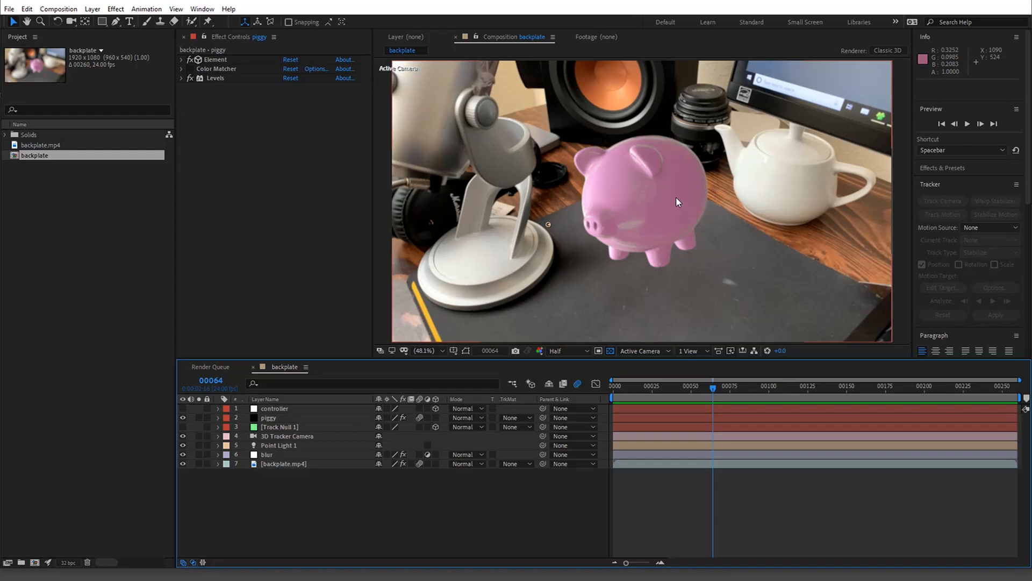
mouse_move(650, 193)
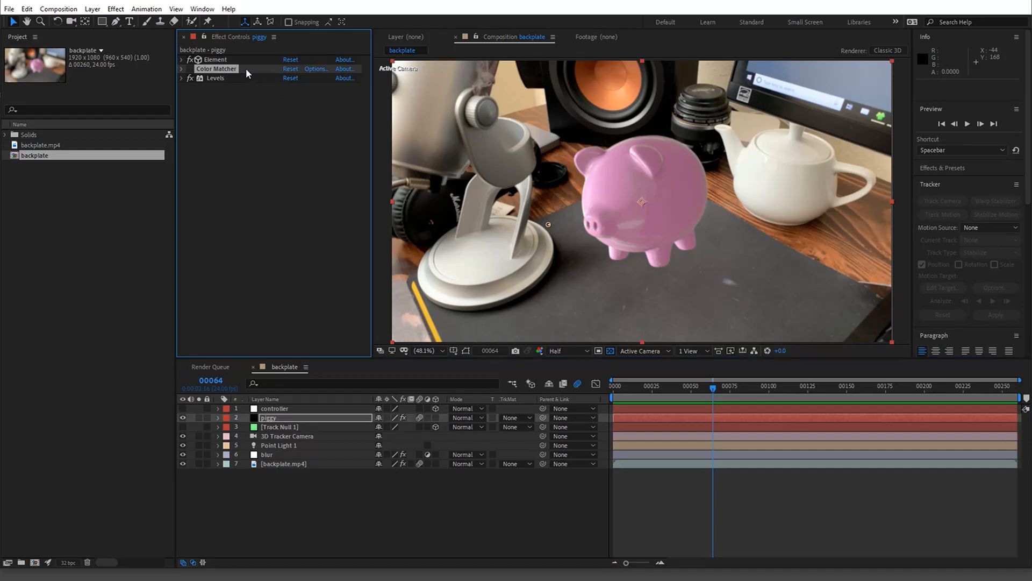
mouse_move(203, 80)
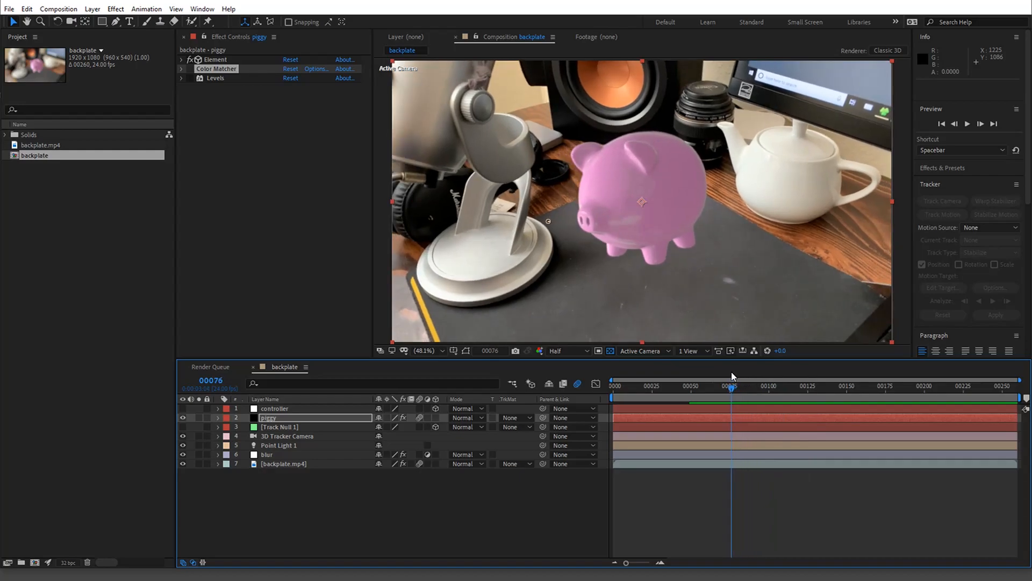
mouse_move(656, 169)
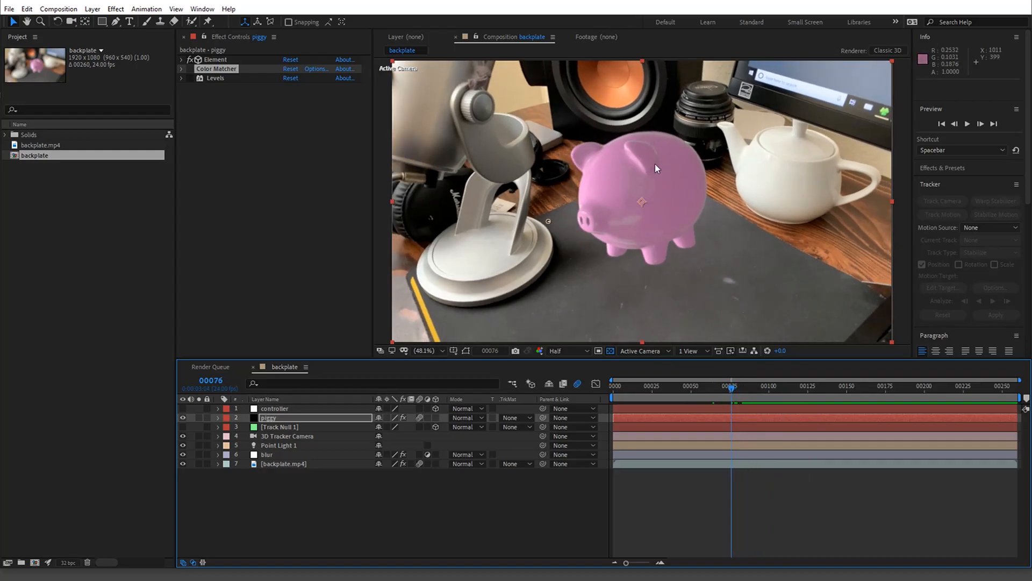
mouse_move(599, 161)
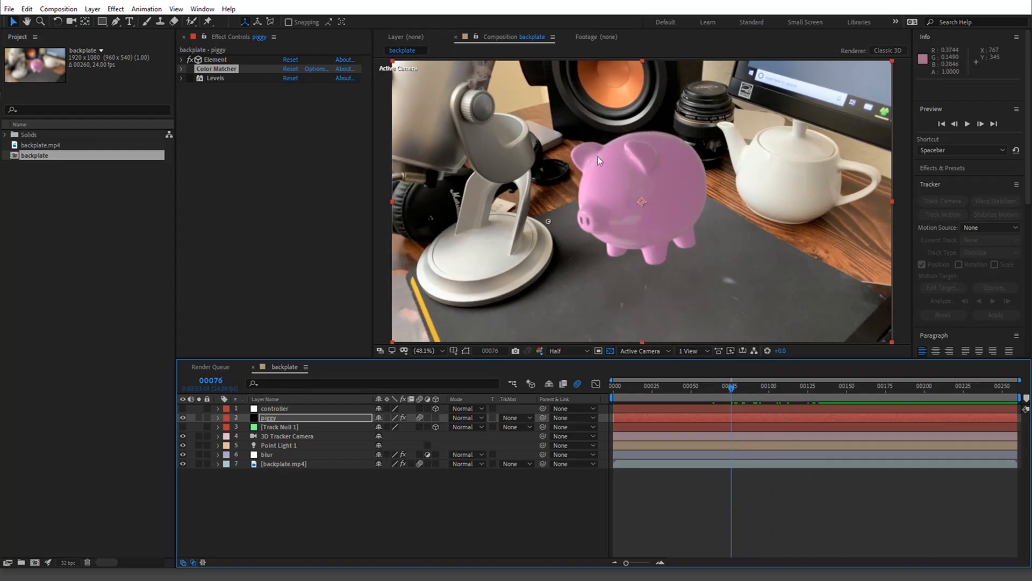
mouse_move(526, 172)
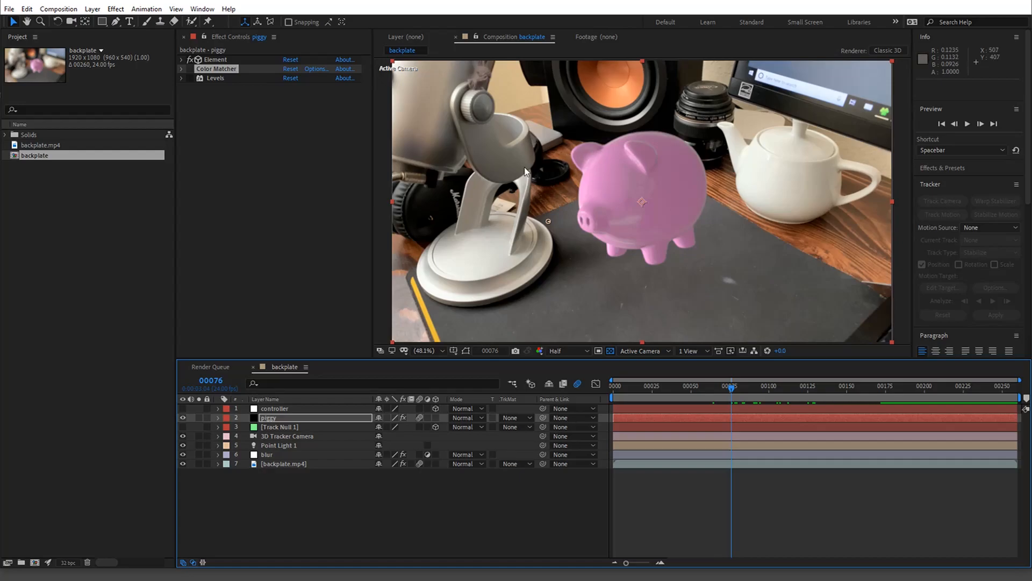
mouse_move(432, 114)
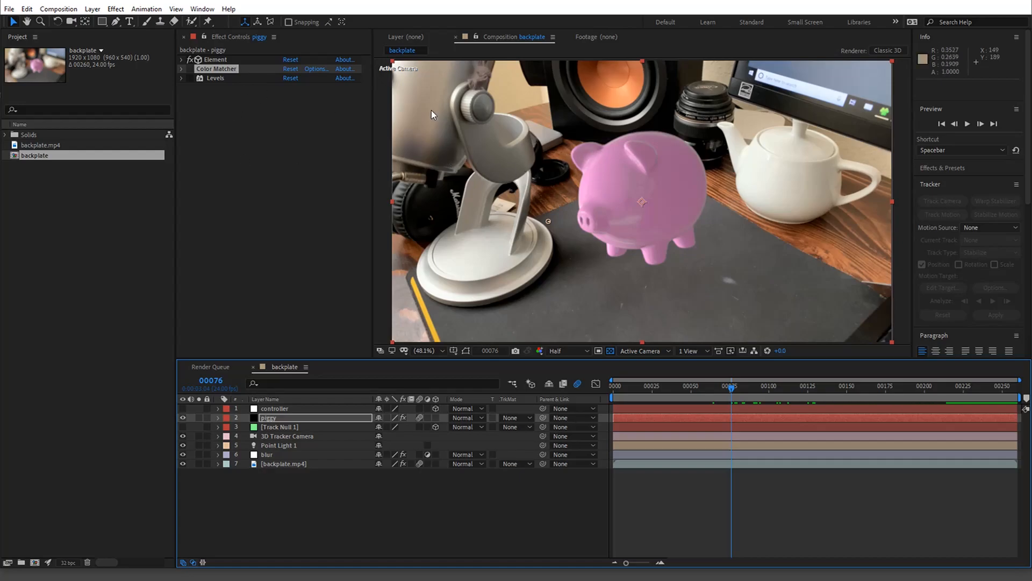
mouse_move(189, 82)
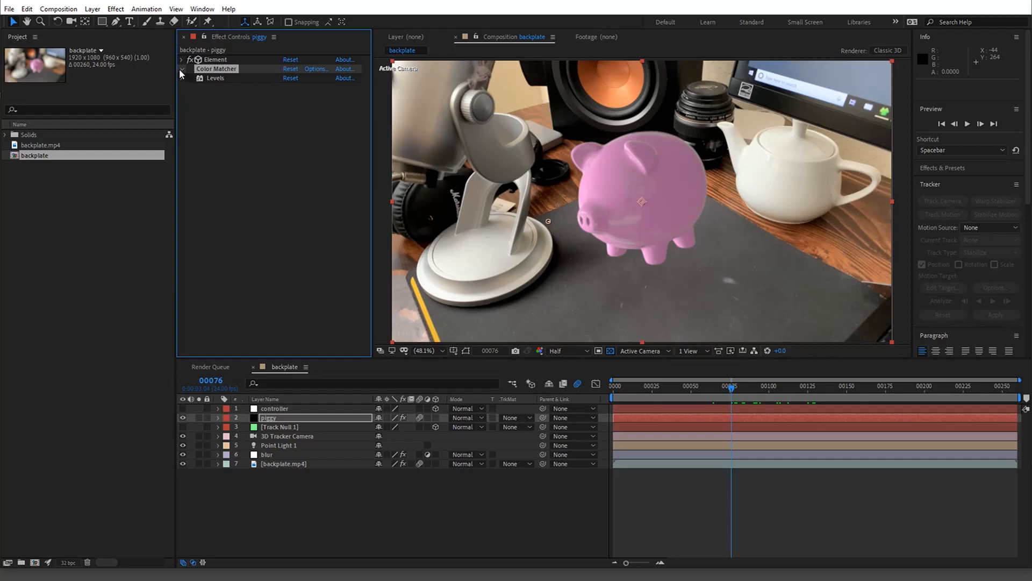
click(183, 69)
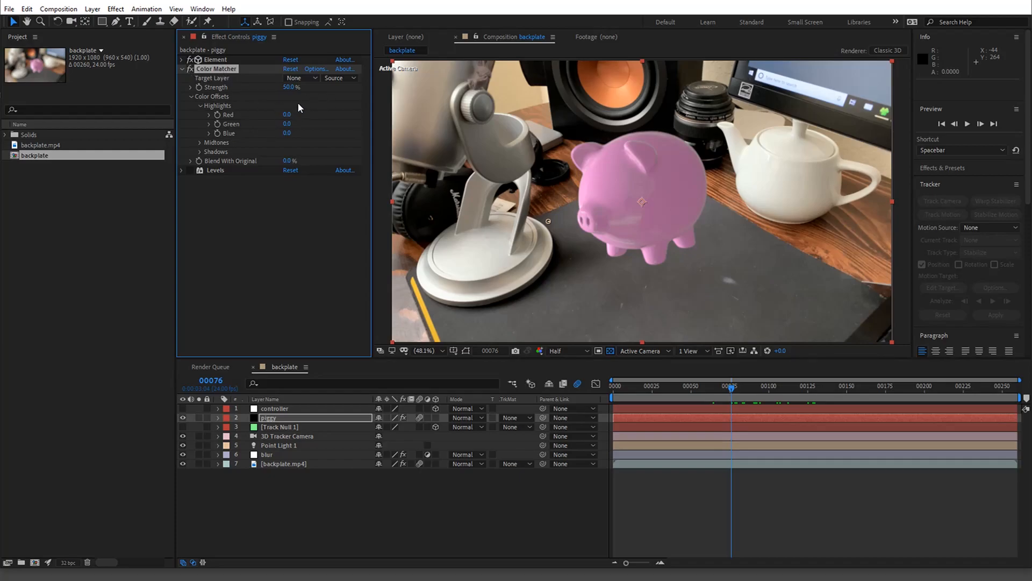
mouse_move(274, 111)
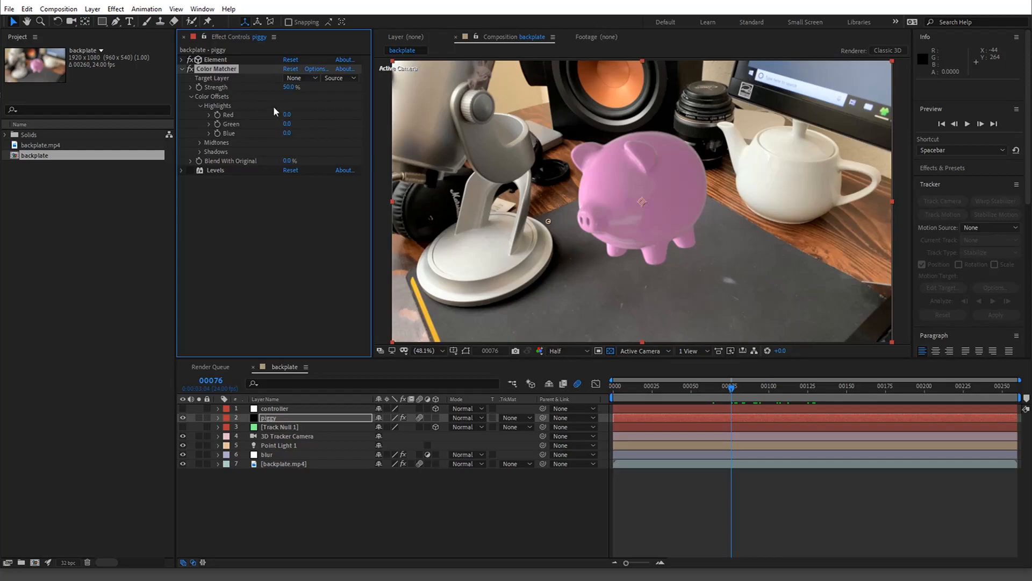
mouse_move(592, 118)
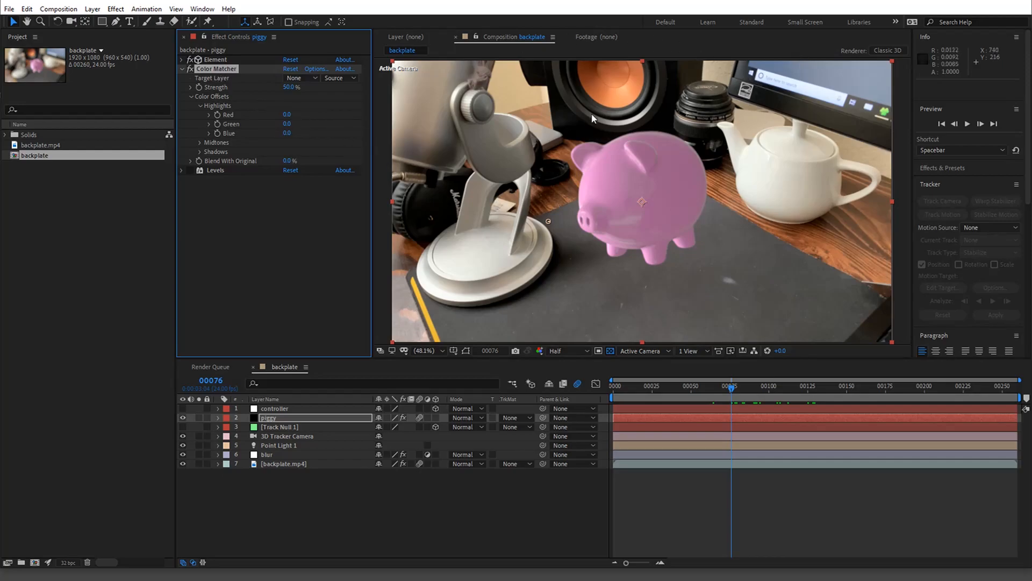
click(301, 77)
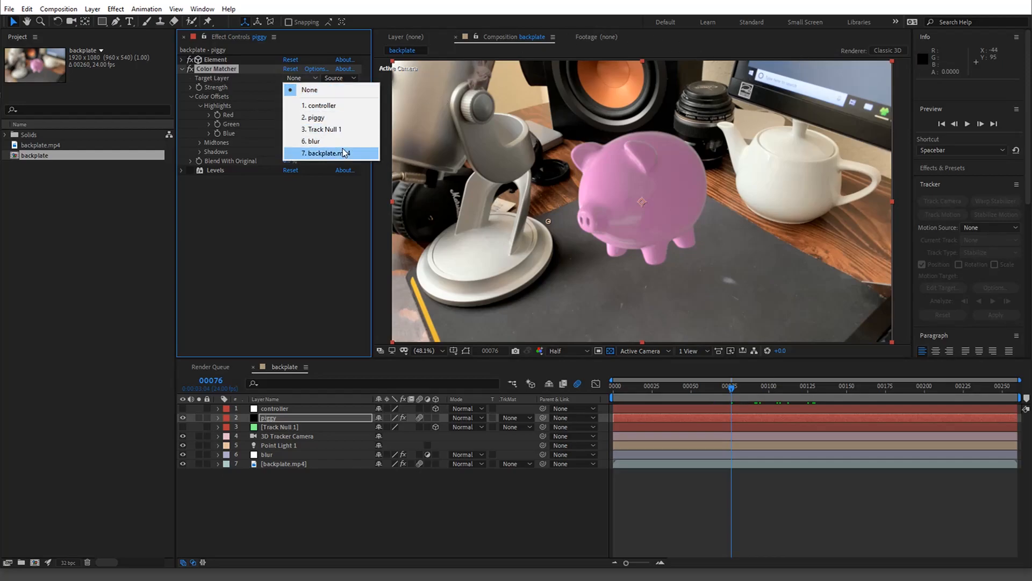
click(324, 153)
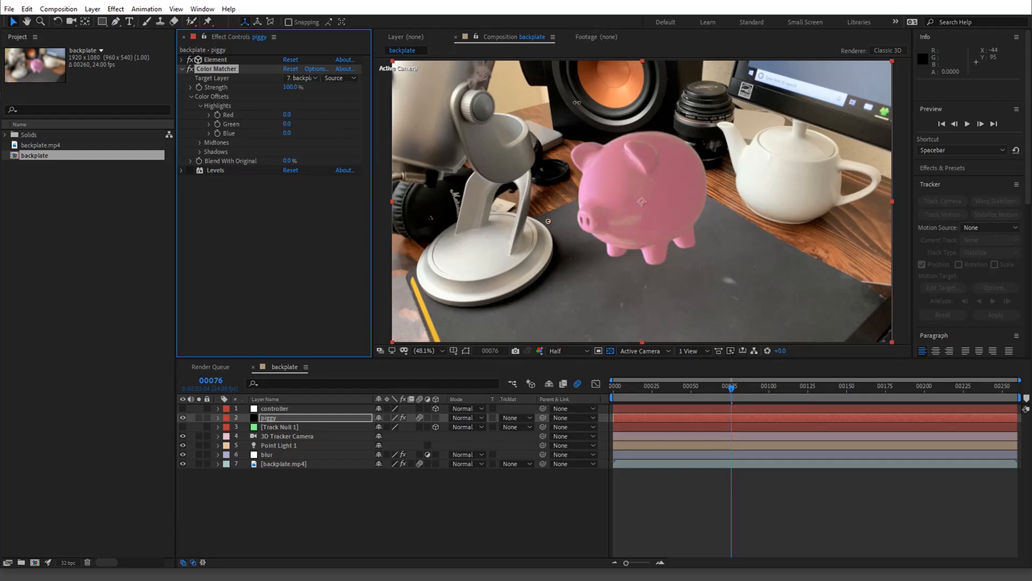
mouse_move(787, 176)
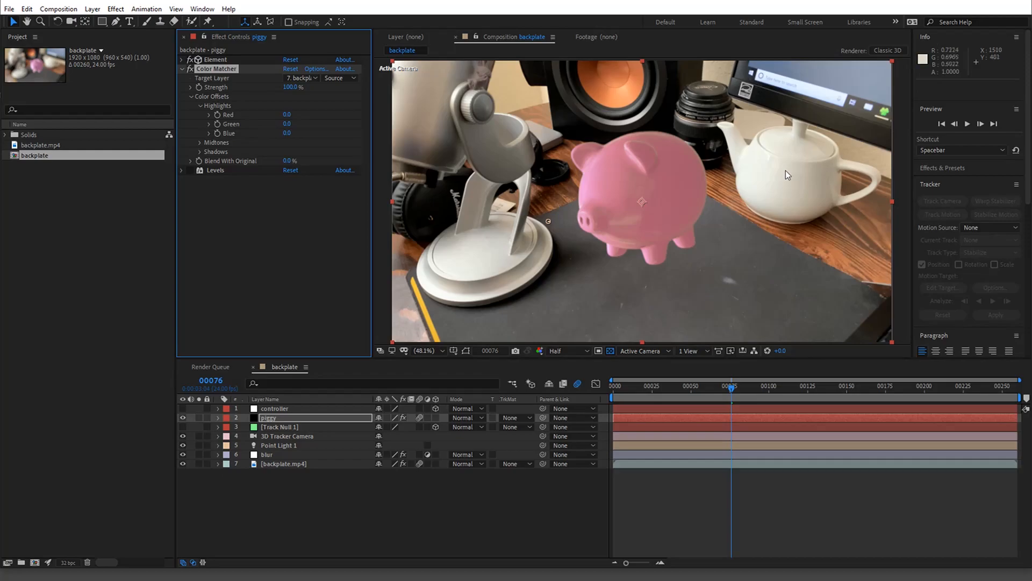
click(425, 351)
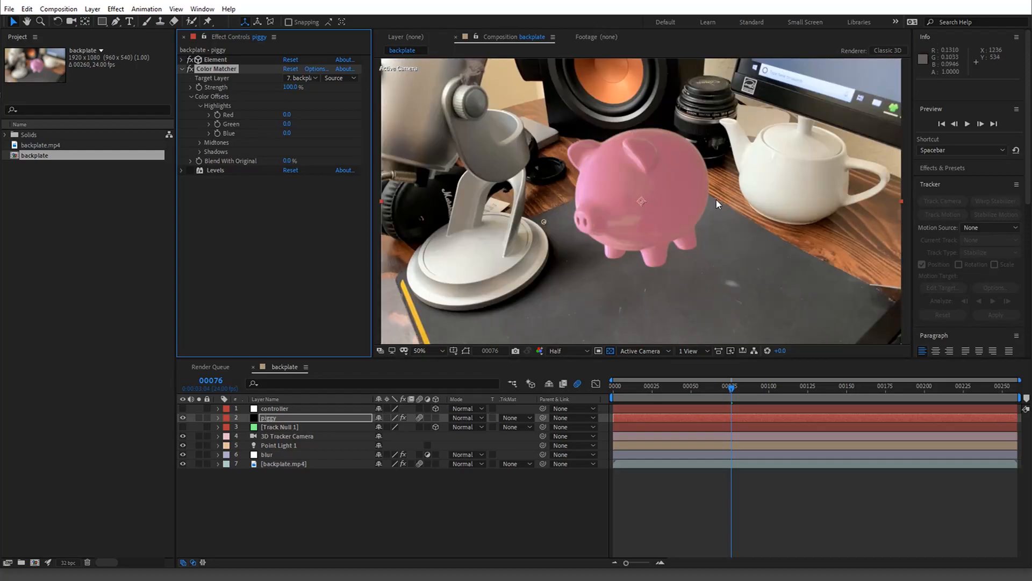
mouse_move(631, 158)
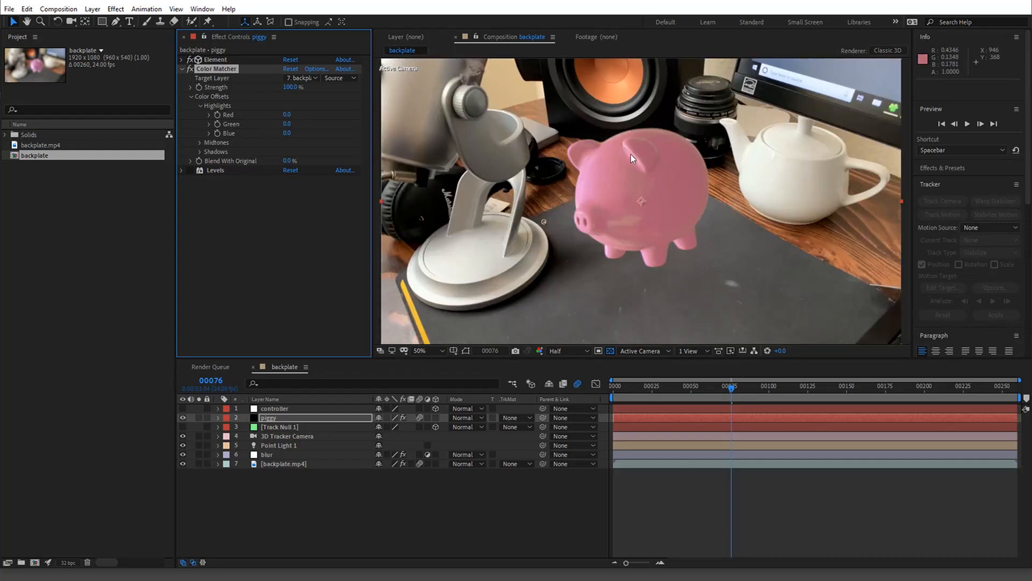
mouse_move(604, 157)
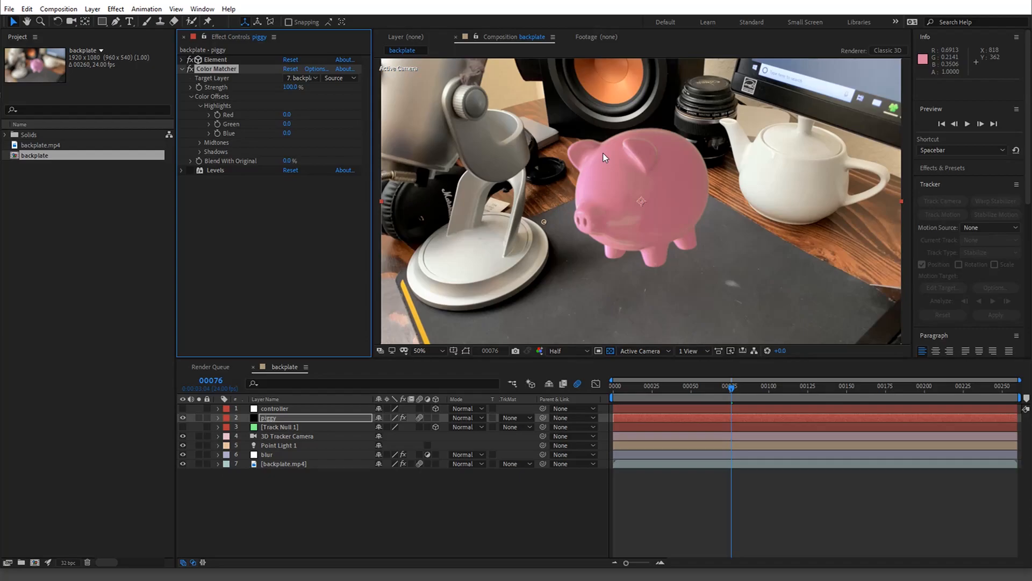
mouse_move(636, 190)
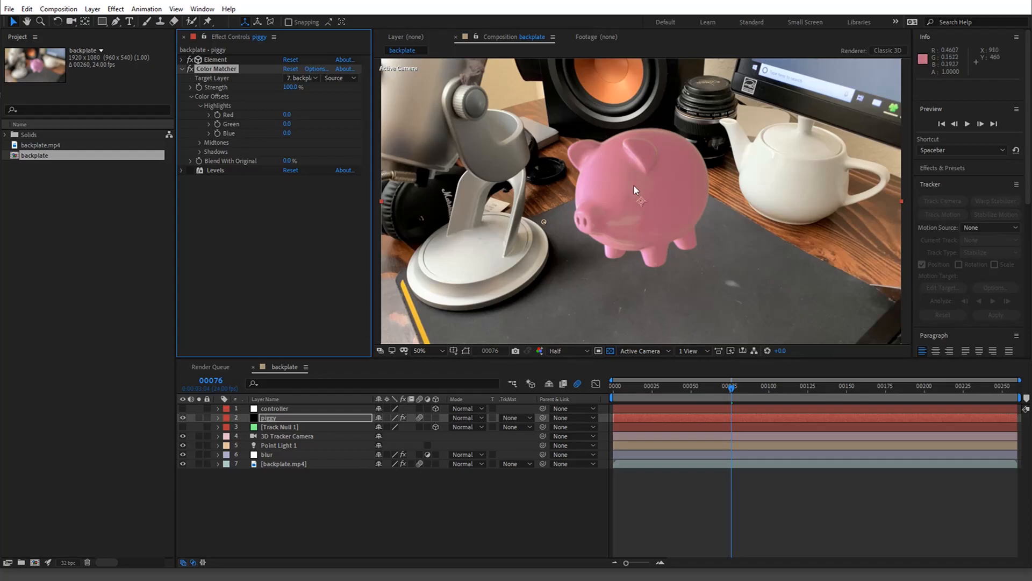
mouse_move(627, 185)
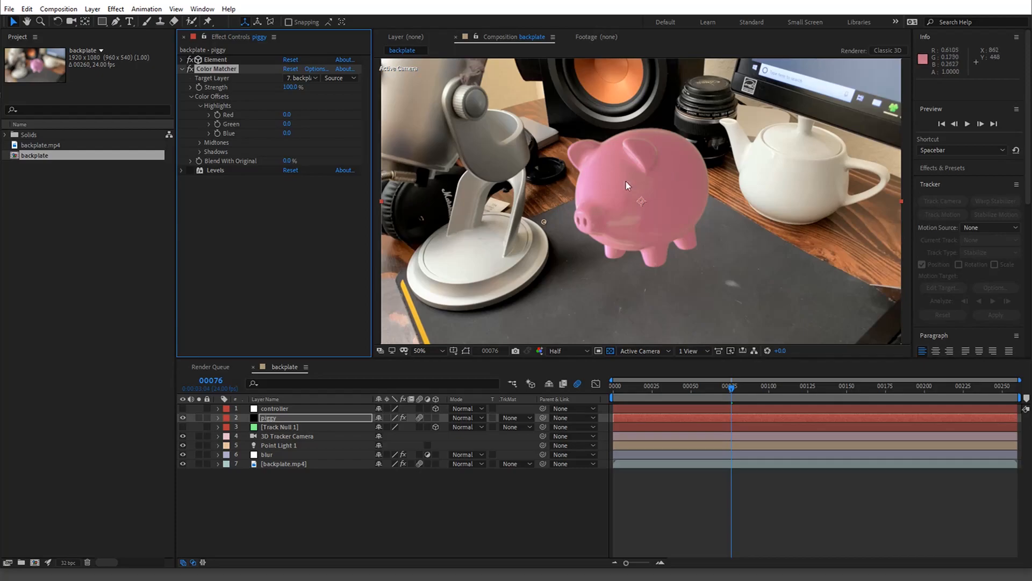
mouse_move(685, 210)
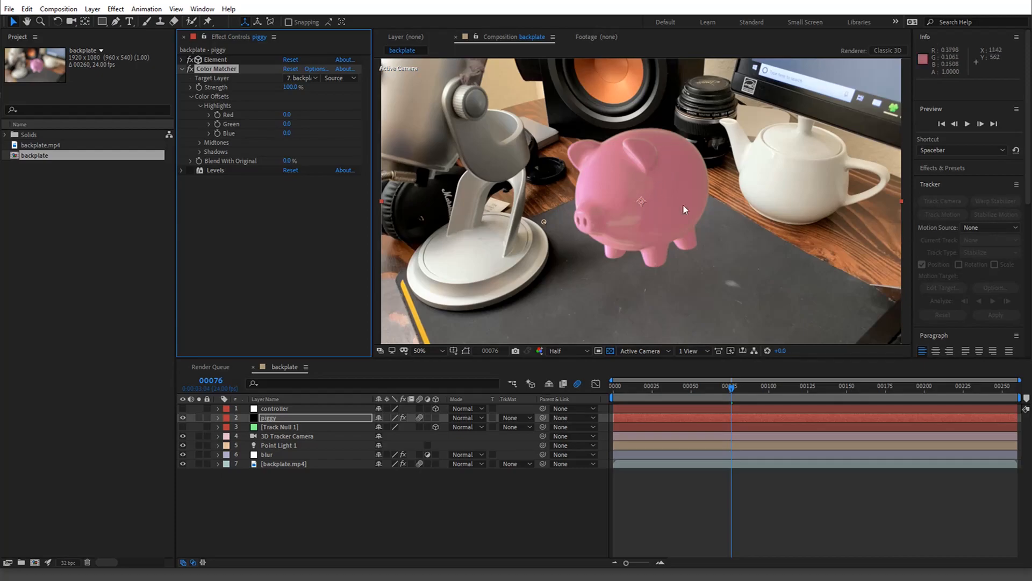
mouse_move(716, 212)
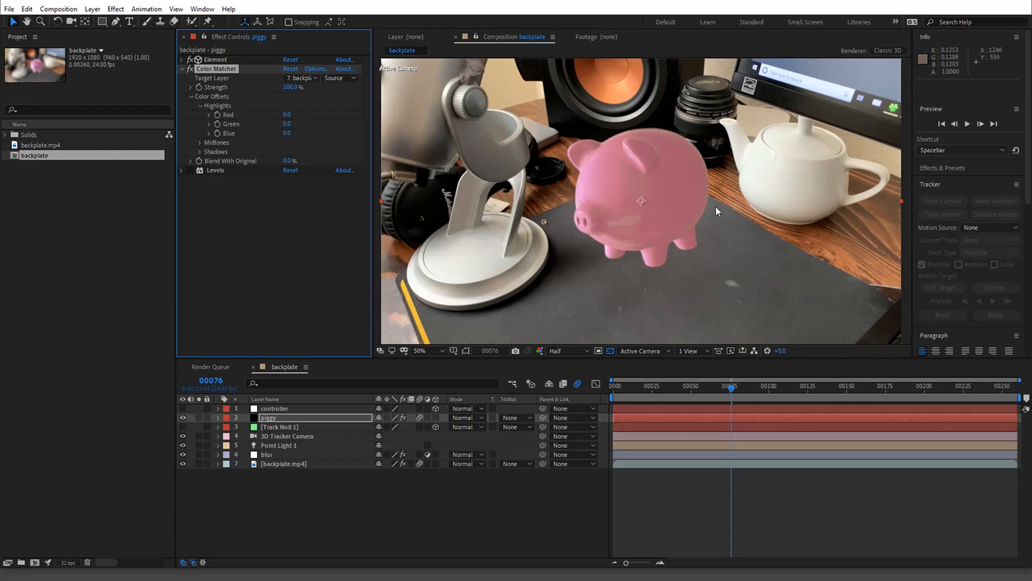
mouse_move(699, 227)
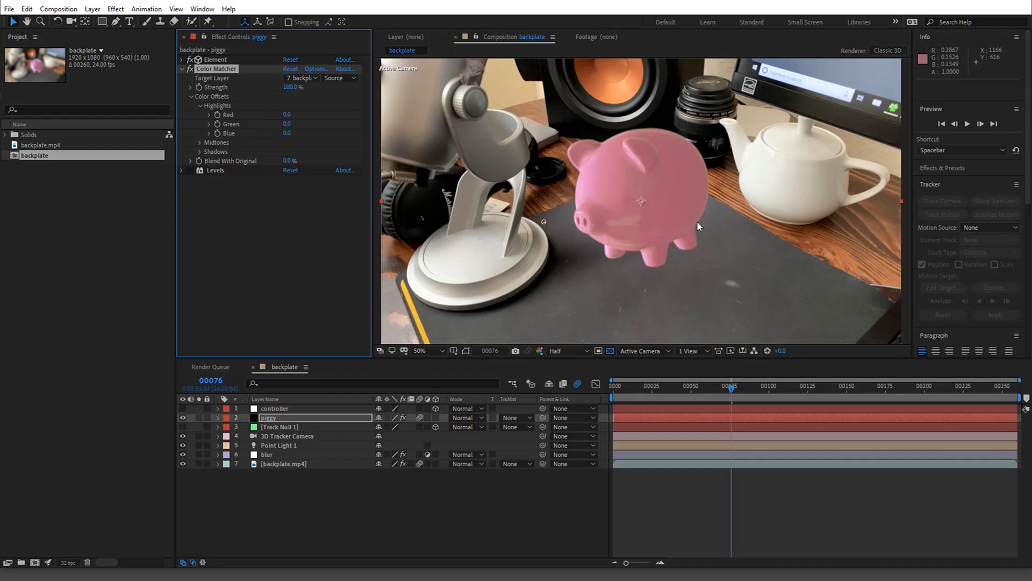
mouse_move(696, 225)
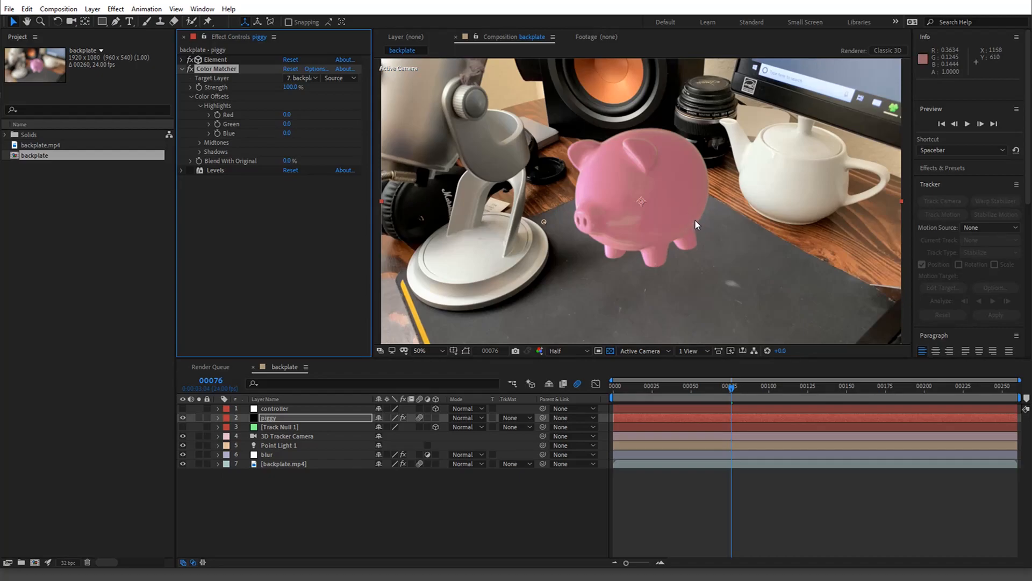
mouse_move(687, 215)
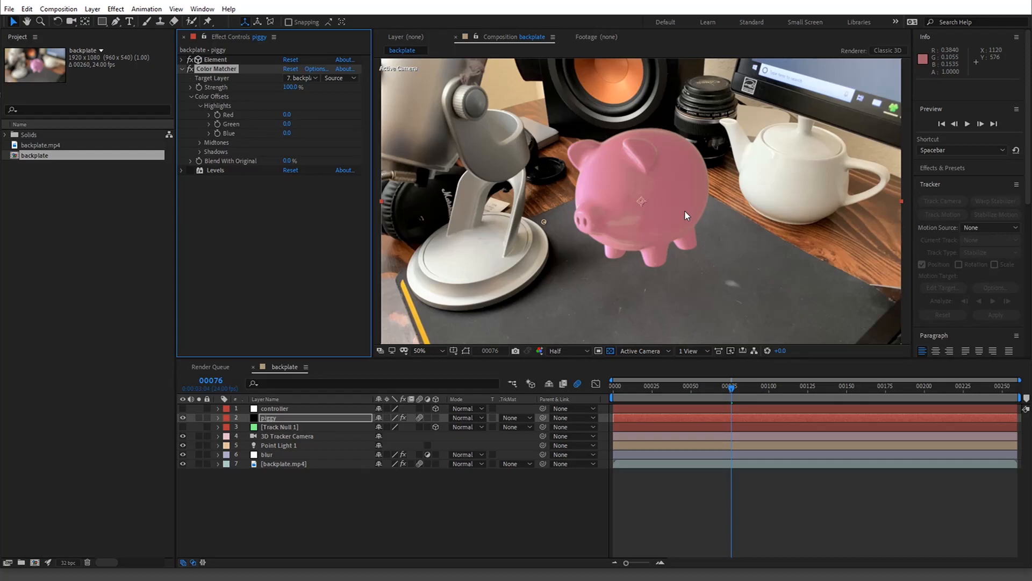
mouse_move(746, 183)
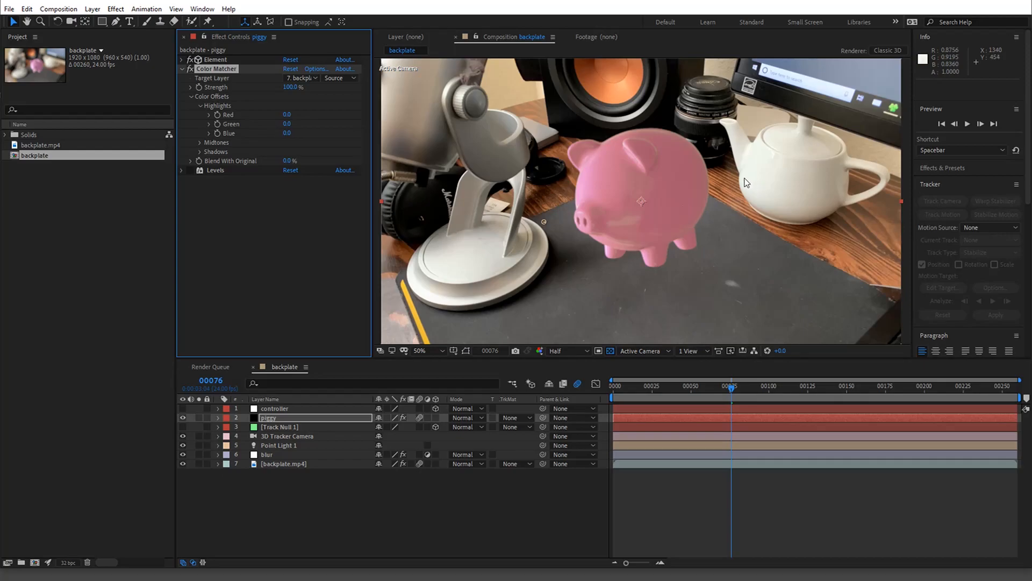
mouse_move(661, 99)
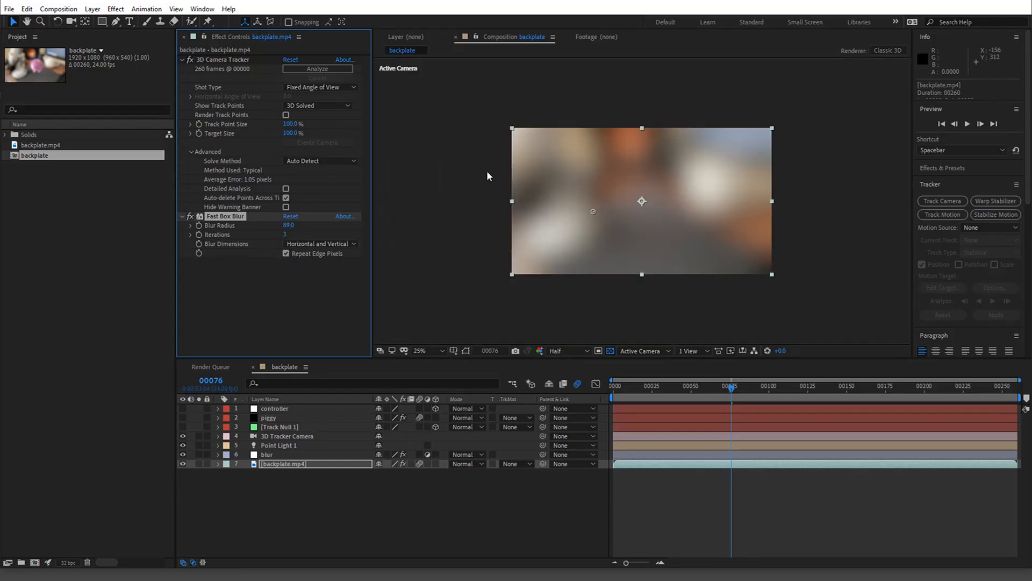
mouse_move(607, 150)
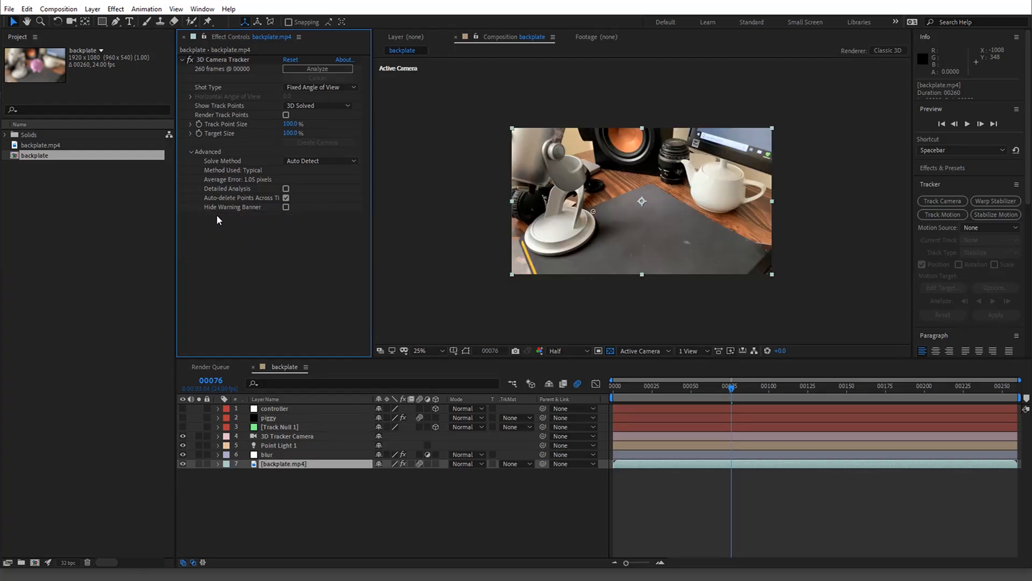
Enlarge the composition view and make the piggy layer visible again.
click(418, 350)
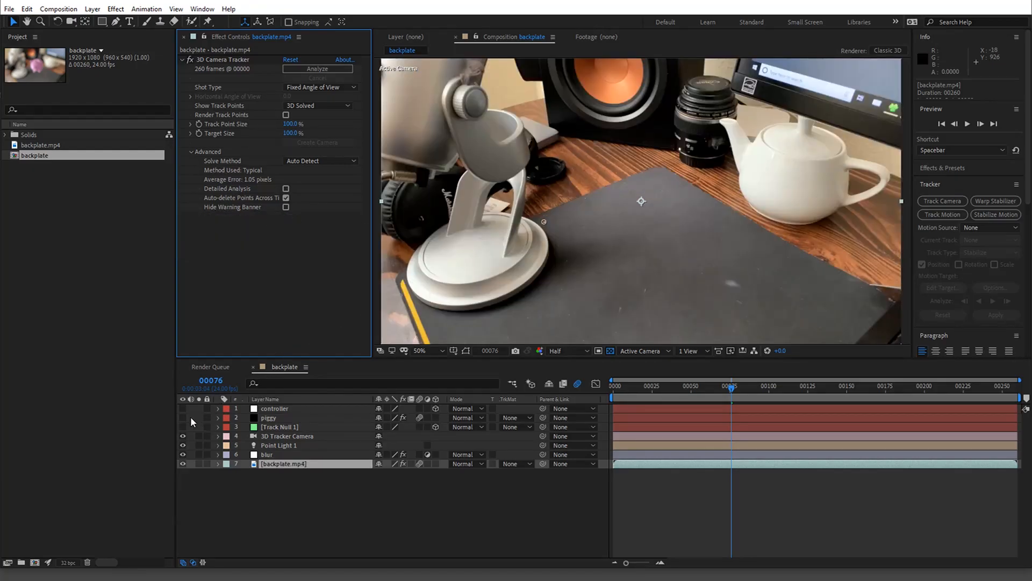
click(183, 417)
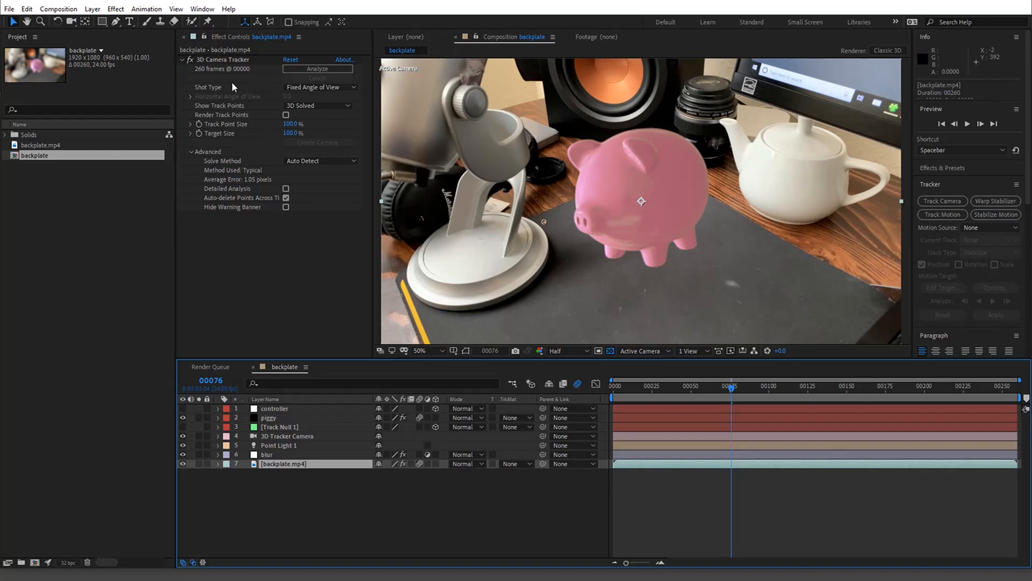
mouse_move(277, 420)
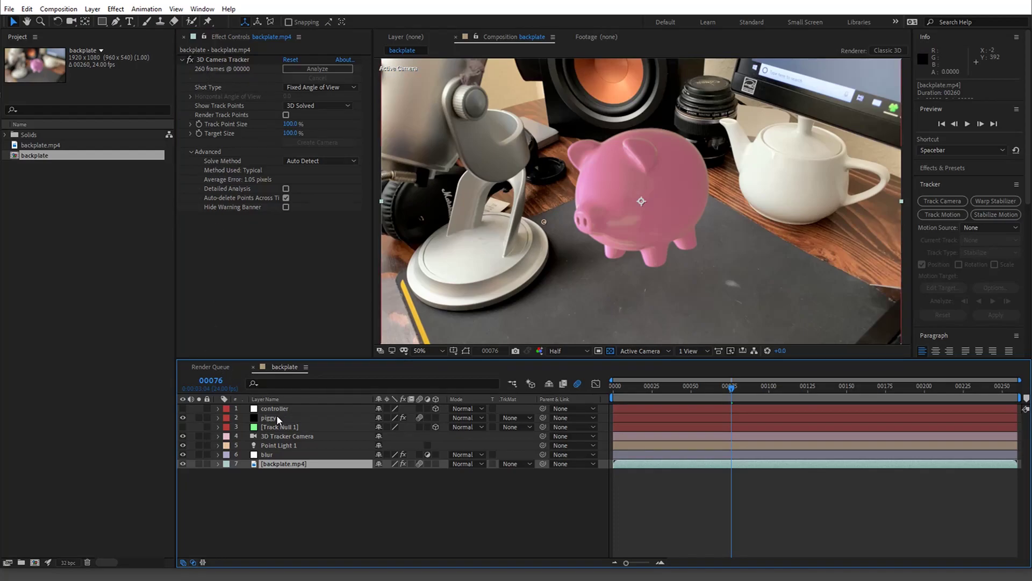
Add a second Levels effect to the piggy layer and return to frame 85.
click(268, 419)
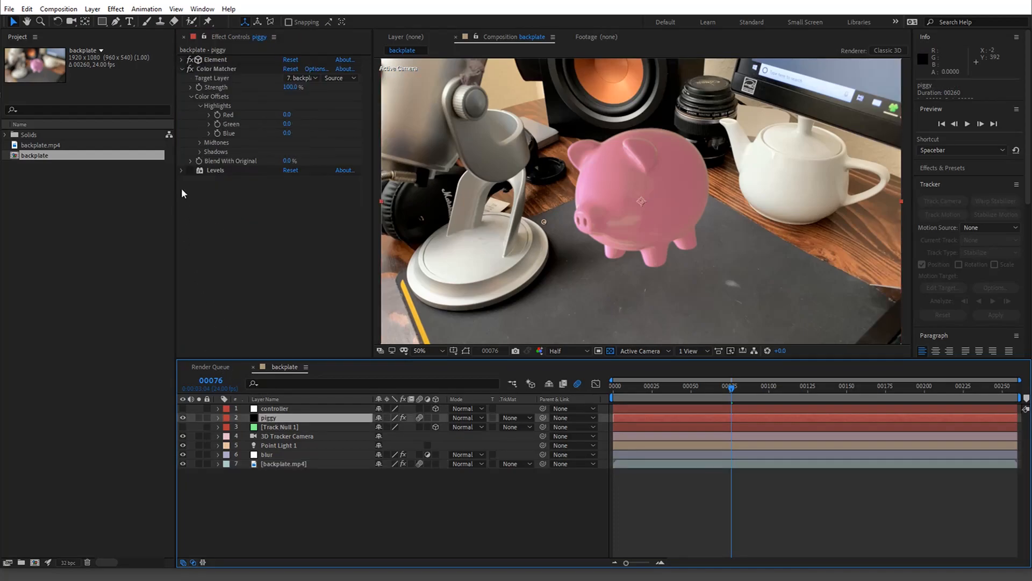
click(184, 68)
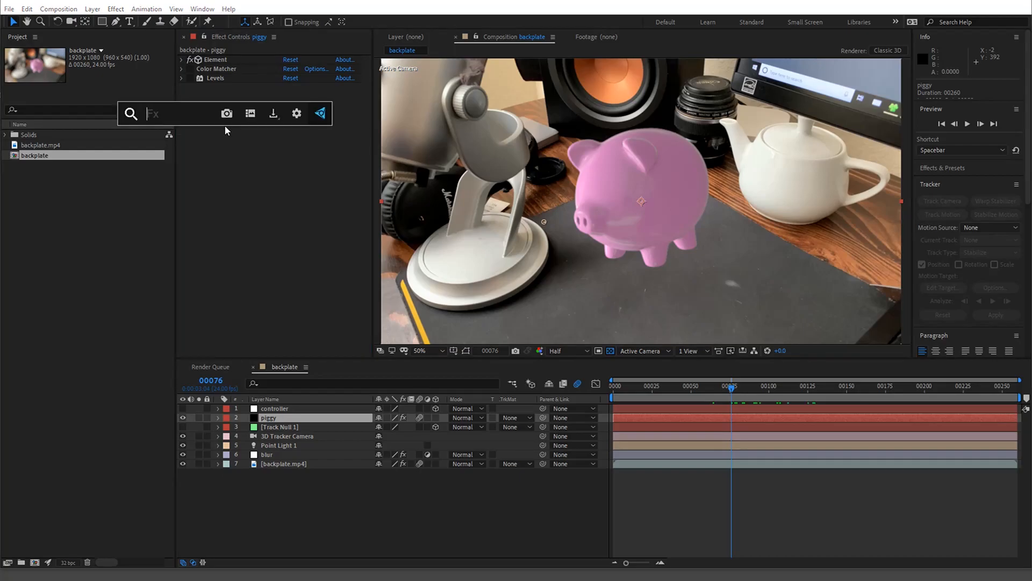
click(184, 113)
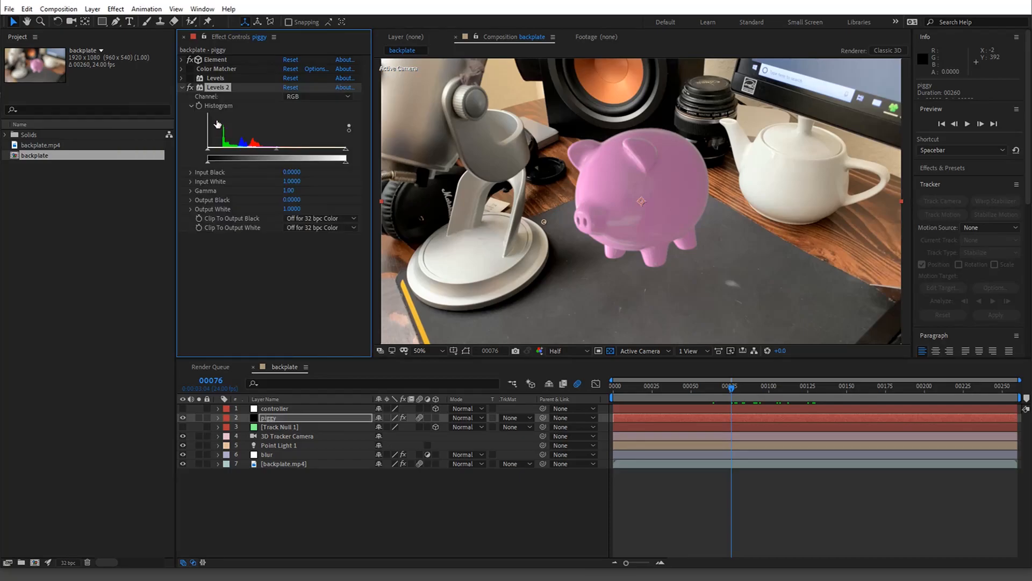
mouse_move(425, 189)
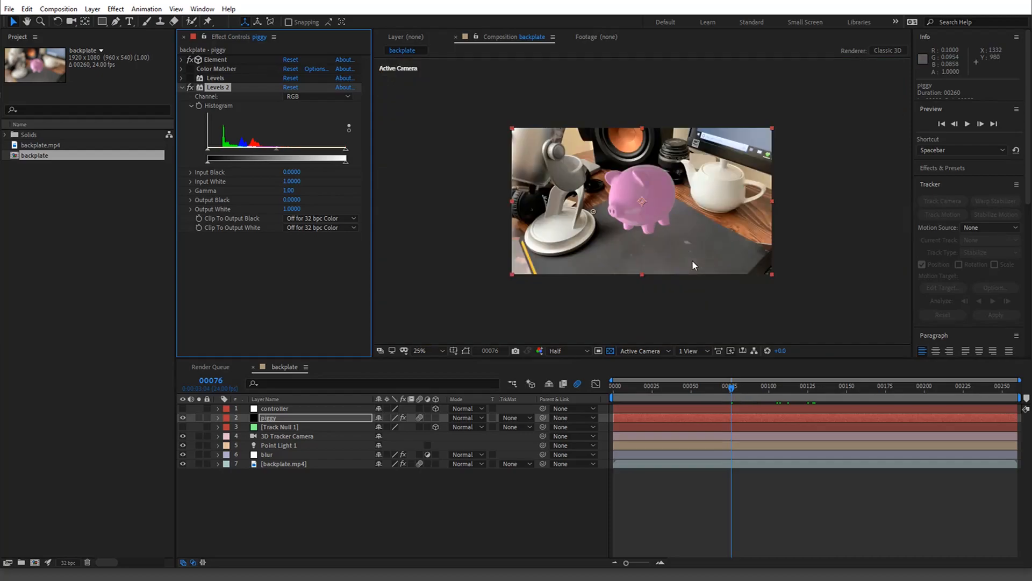
click(772, 386)
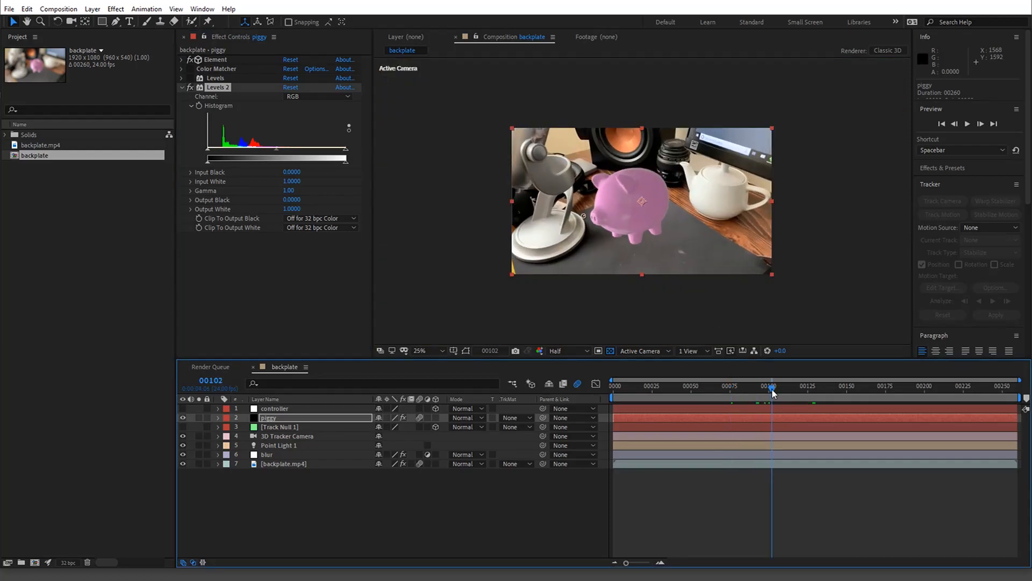
click(747, 386)
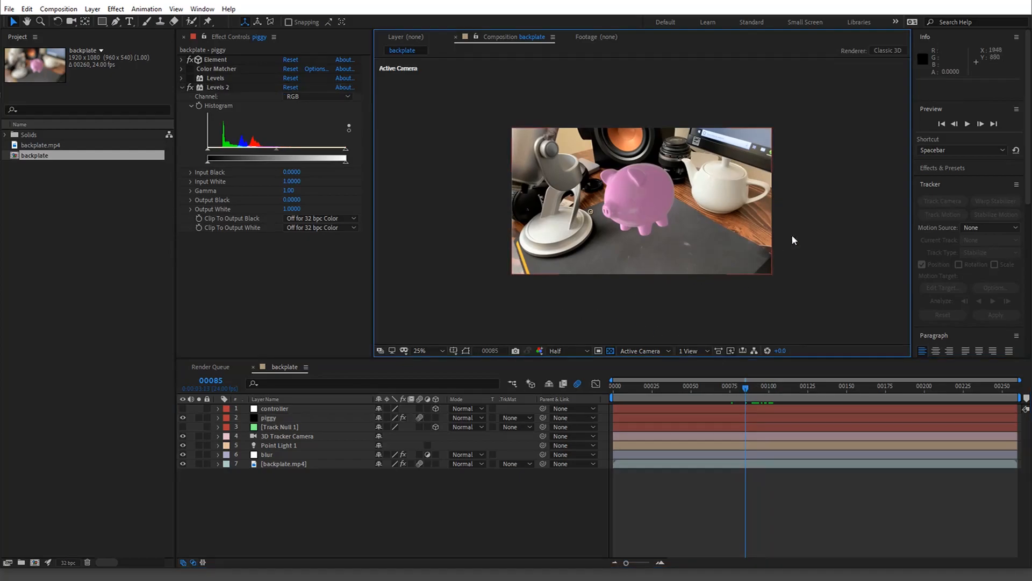
mouse_move(911, 63)
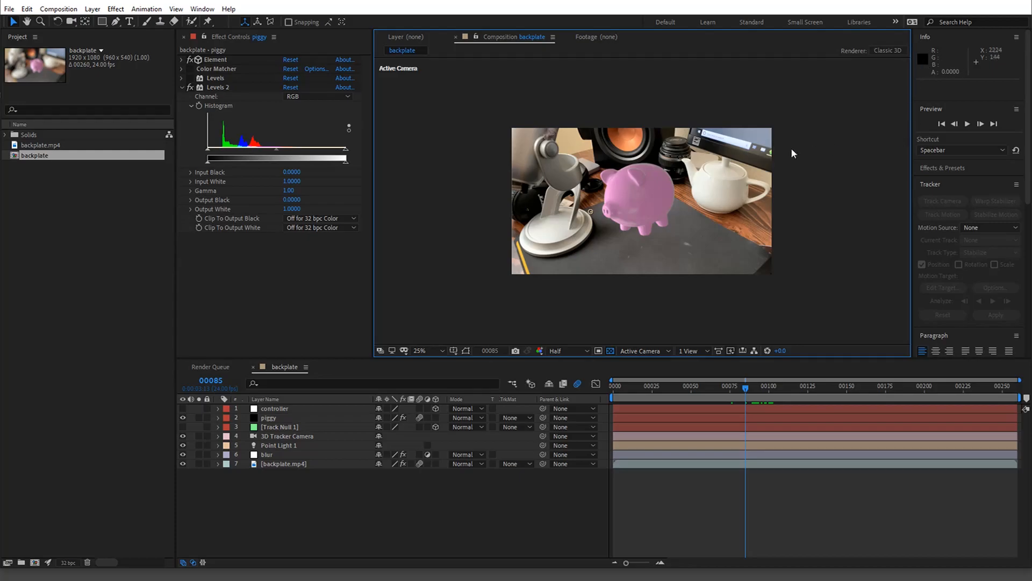
mouse_move(703, 261)
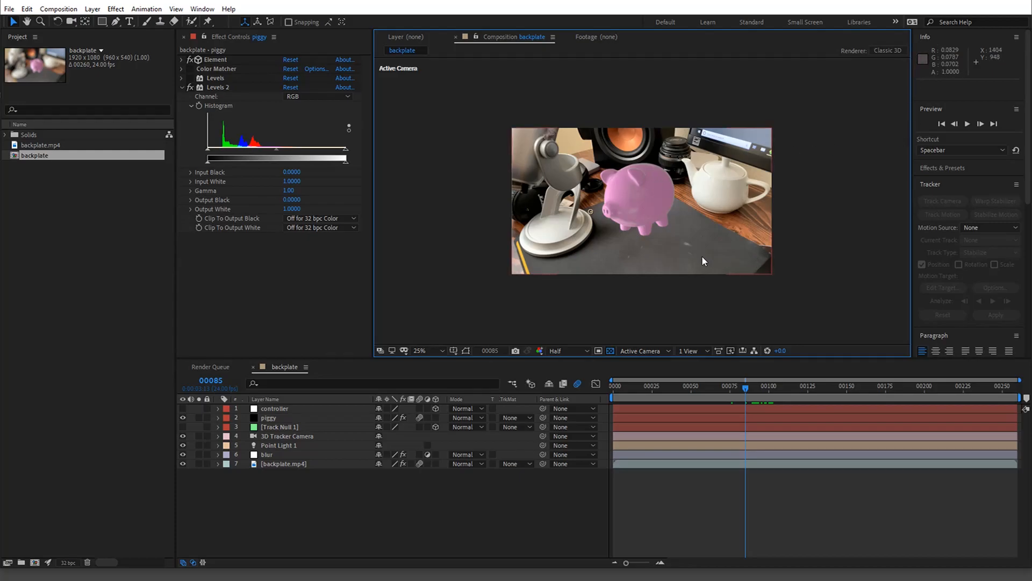
Set Levels 2 Channel to Green with the composition preview enlarged.
click(420, 351)
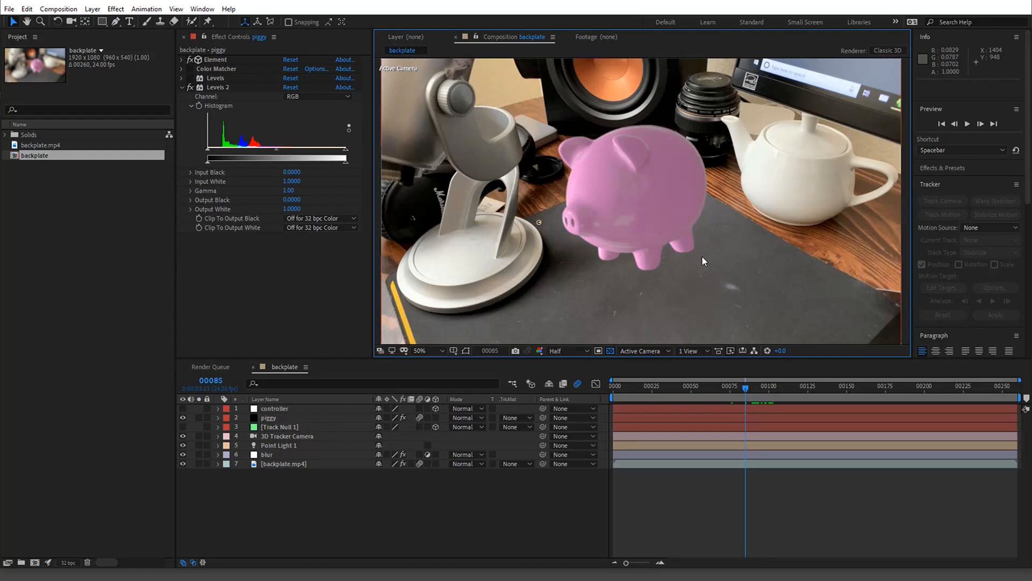
mouse_move(734, 275)
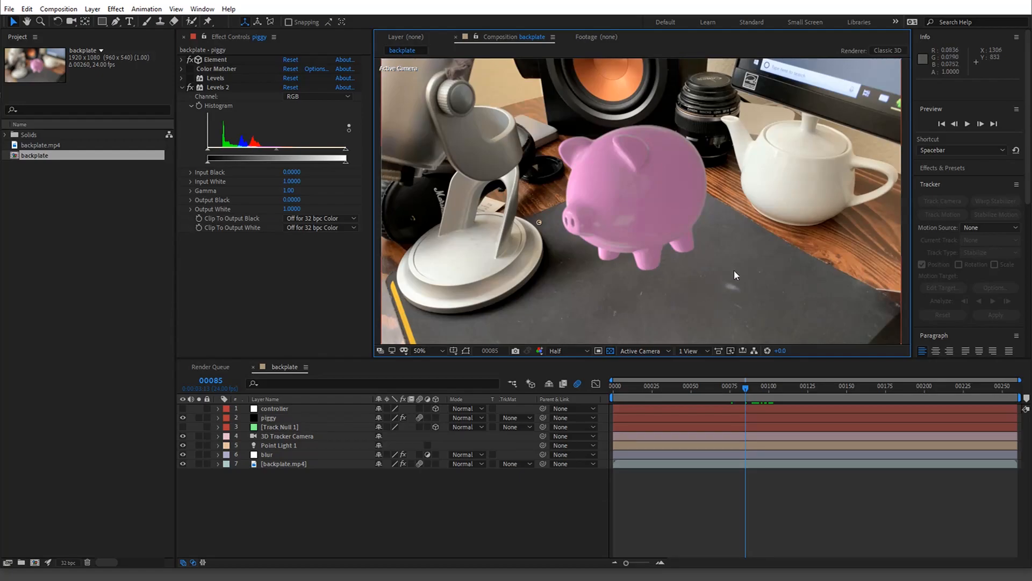
mouse_move(873, 179)
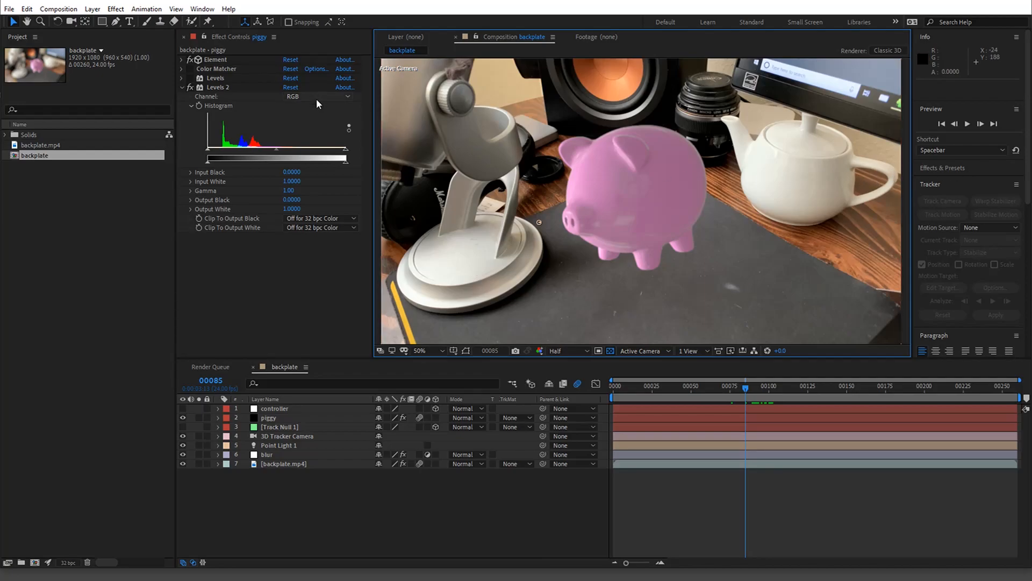
click(318, 96)
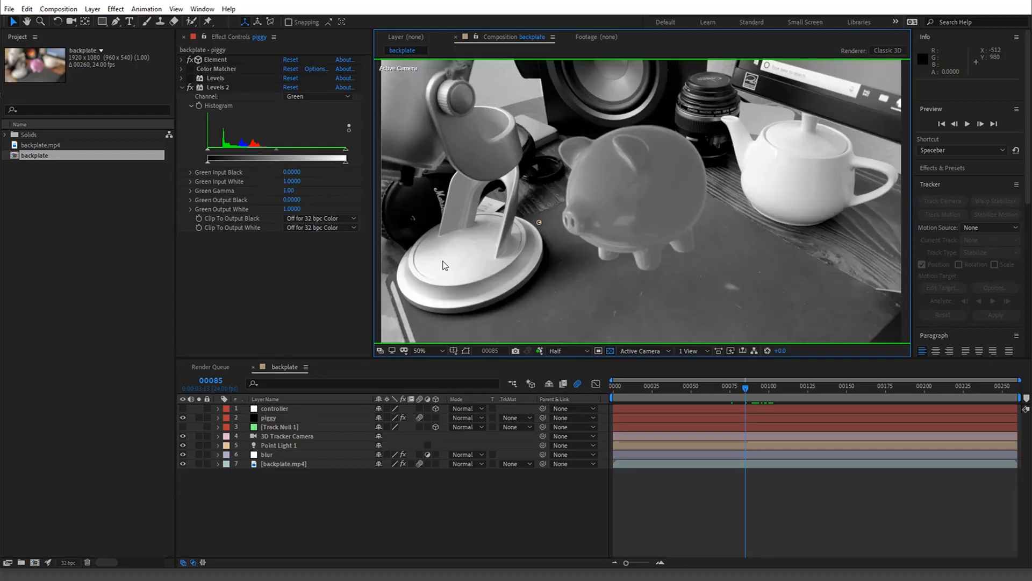
click(425, 349)
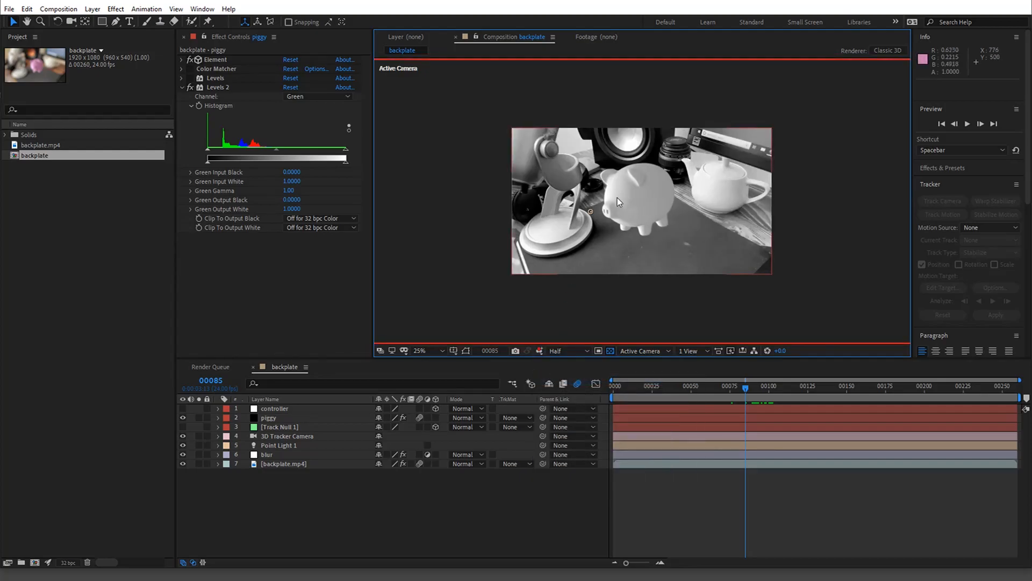
click(539, 350)
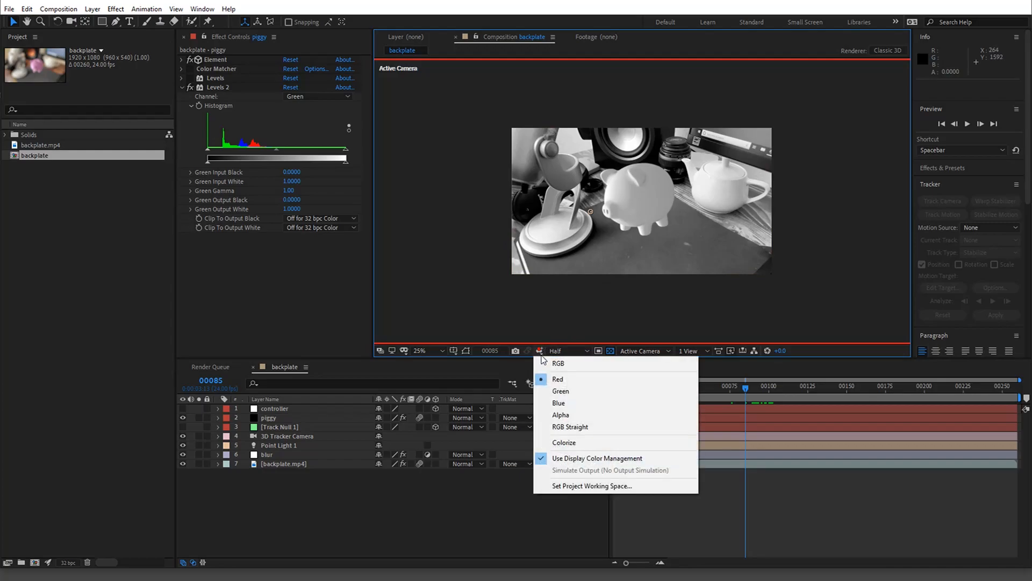
click(557, 363)
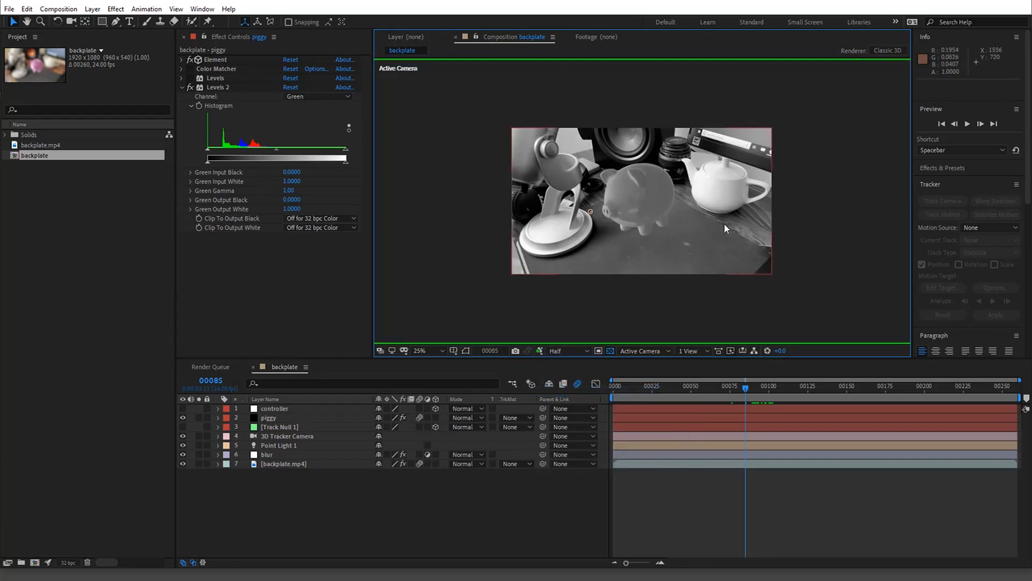
mouse_move(604, 199)
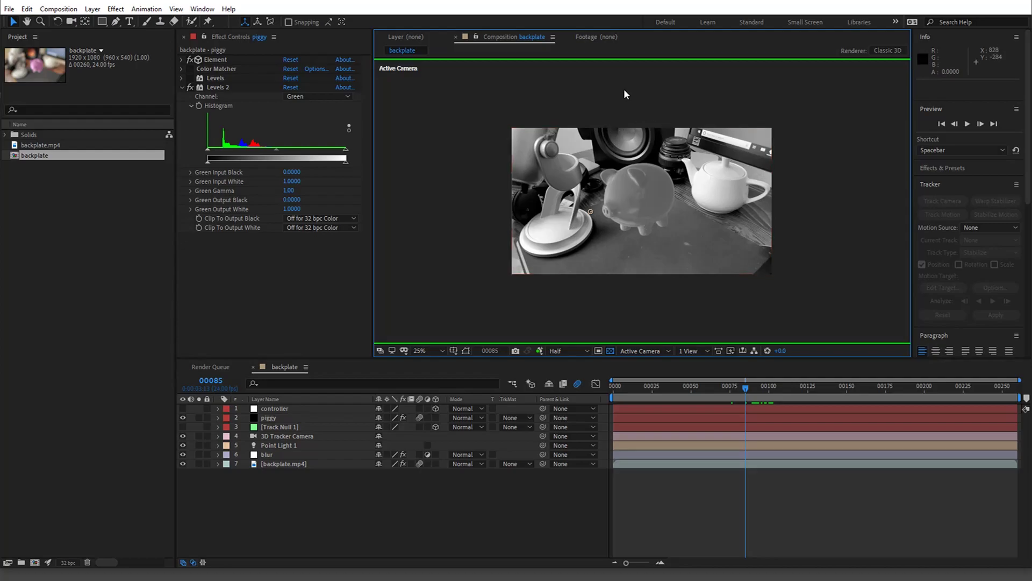
click(419, 351)
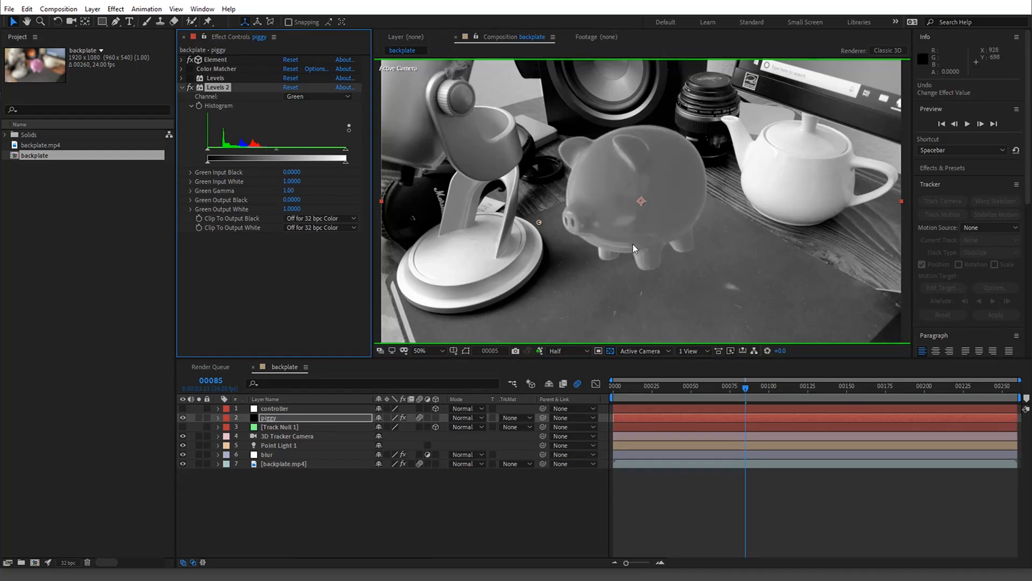
mouse_move(480, 150)
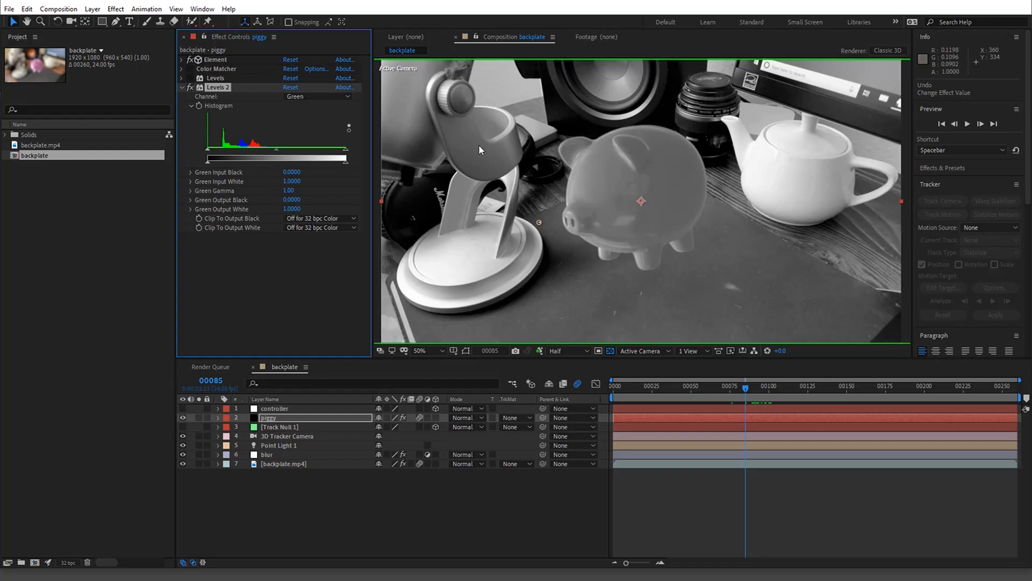
mouse_move(723, 158)
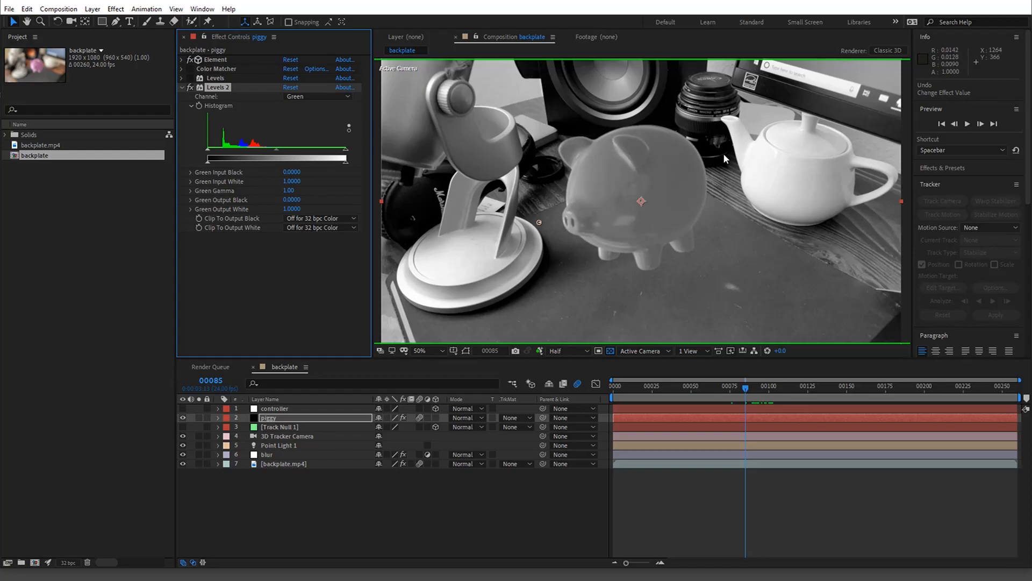
mouse_move(680, 107)
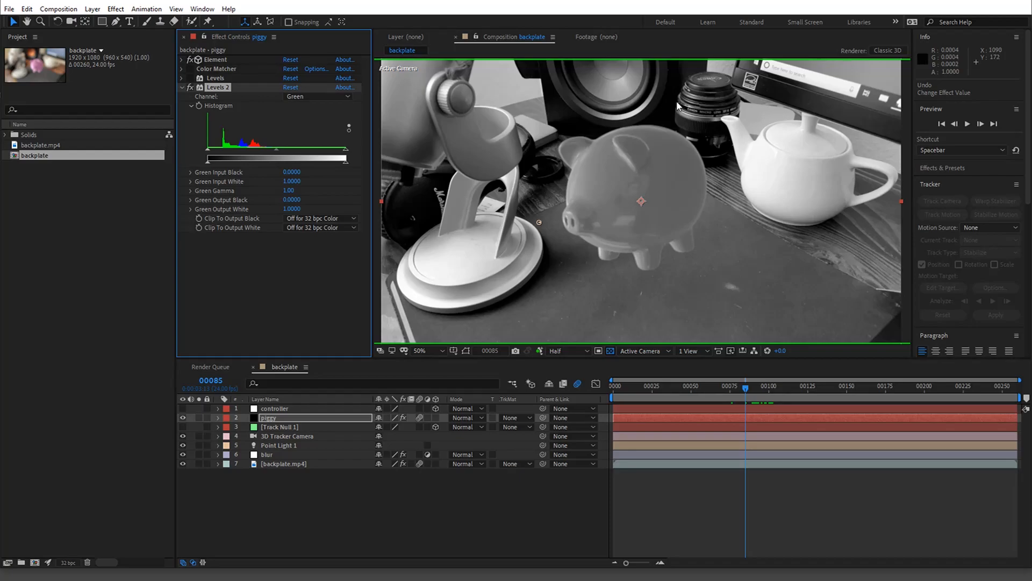
mouse_move(320, 78)
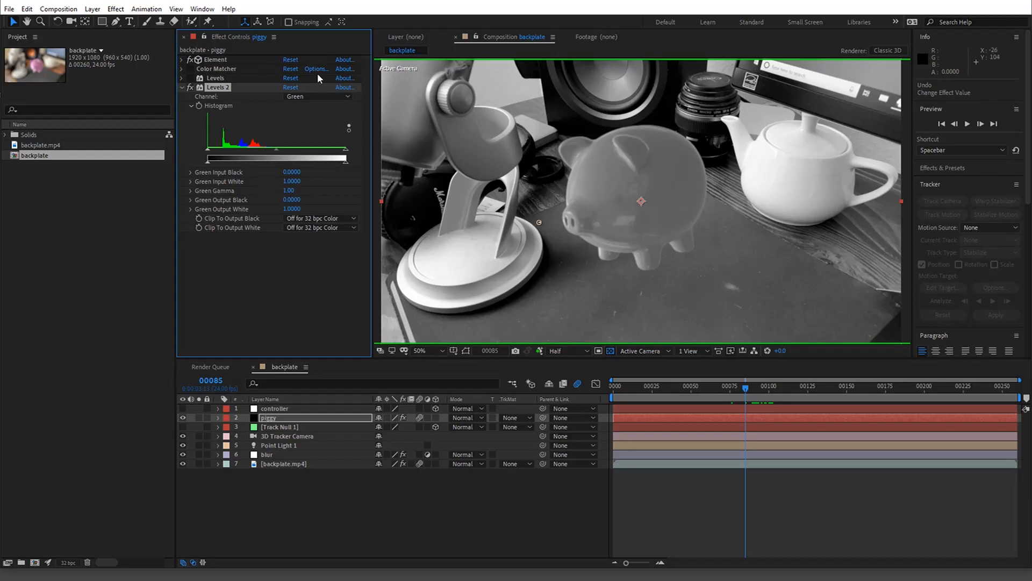
mouse_move(580, 184)
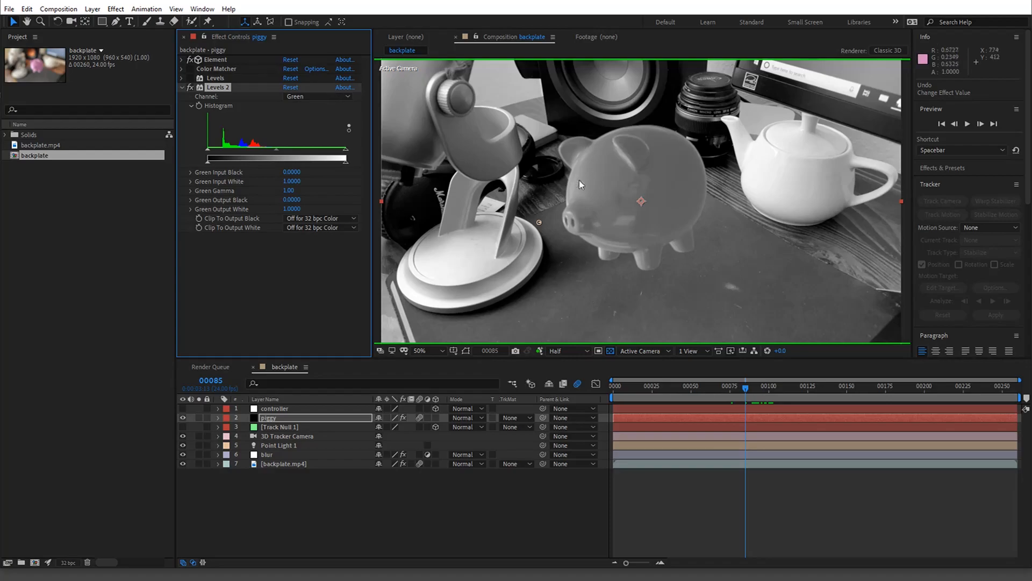
mouse_move(744, 238)
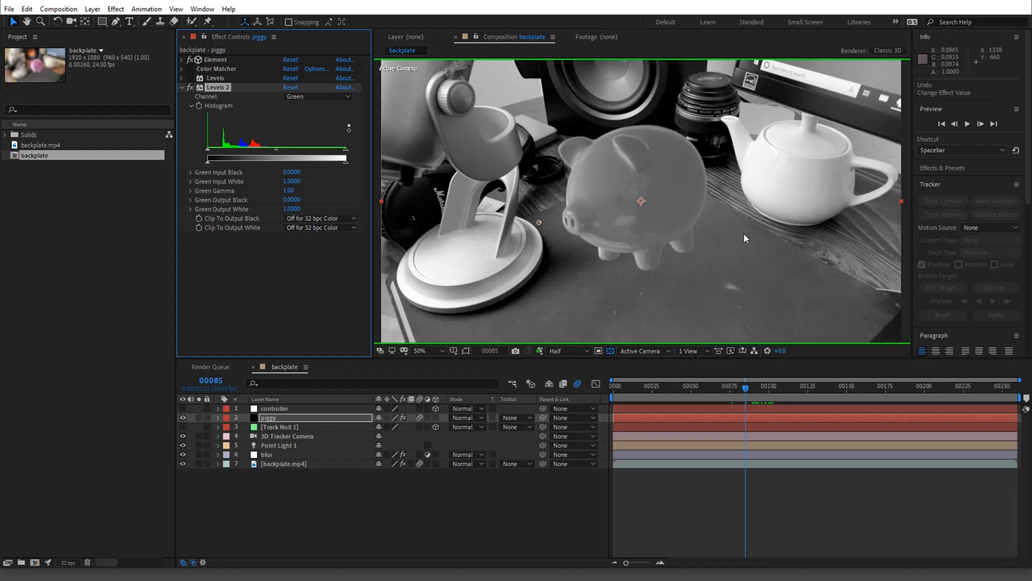
mouse_move(724, 210)
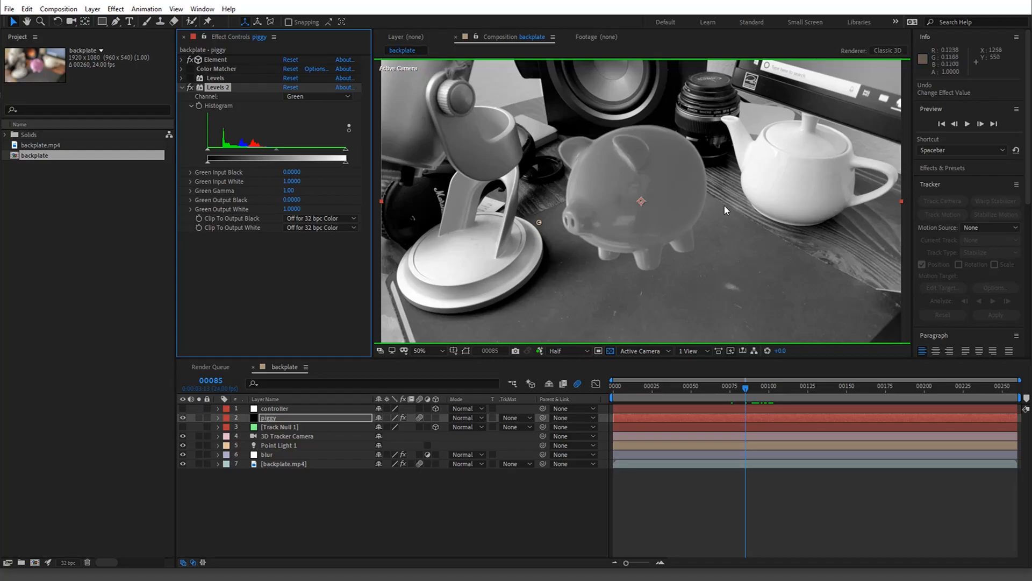
mouse_move(734, 218)
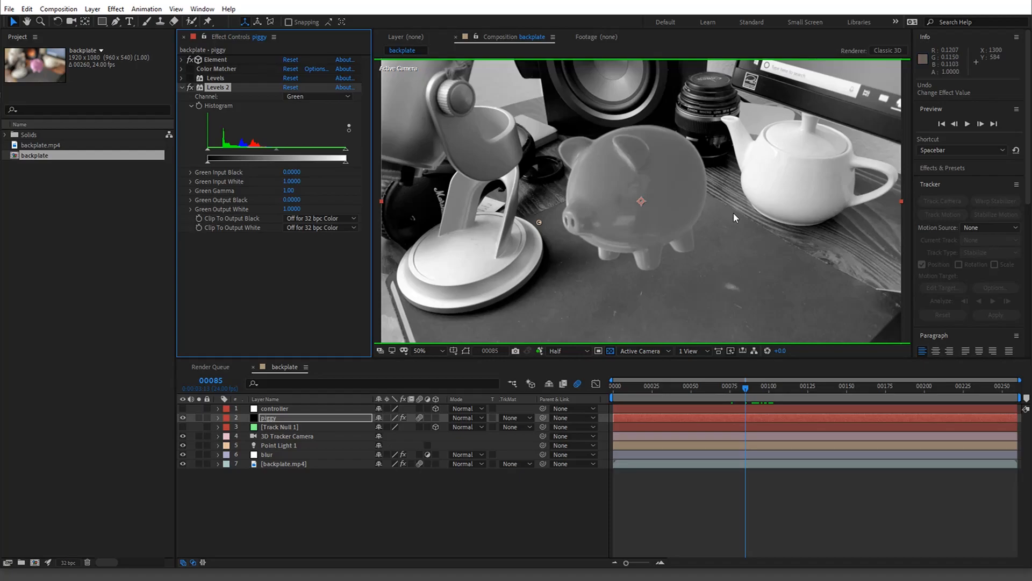
mouse_move(734, 211)
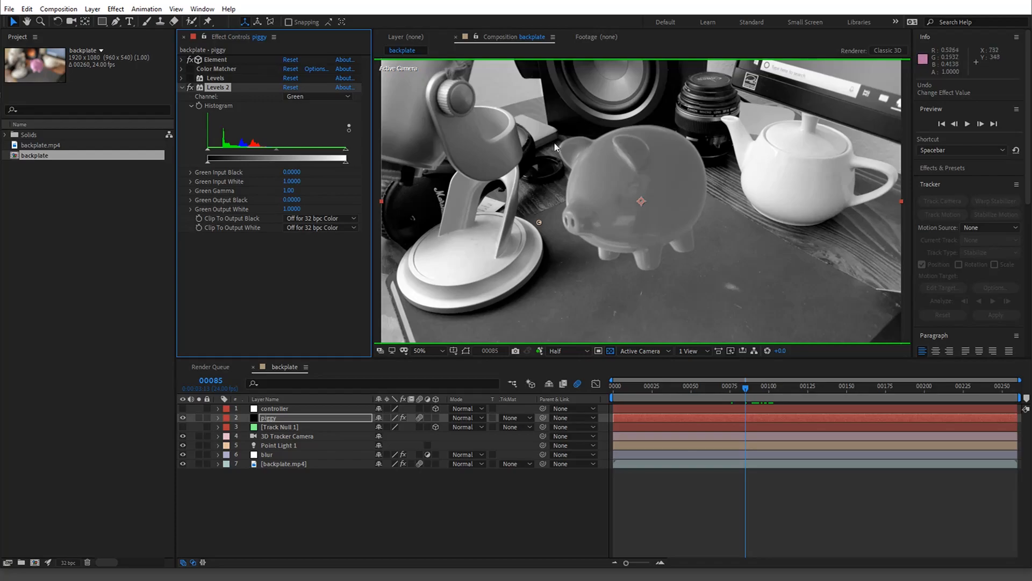
mouse_move(775, 245)
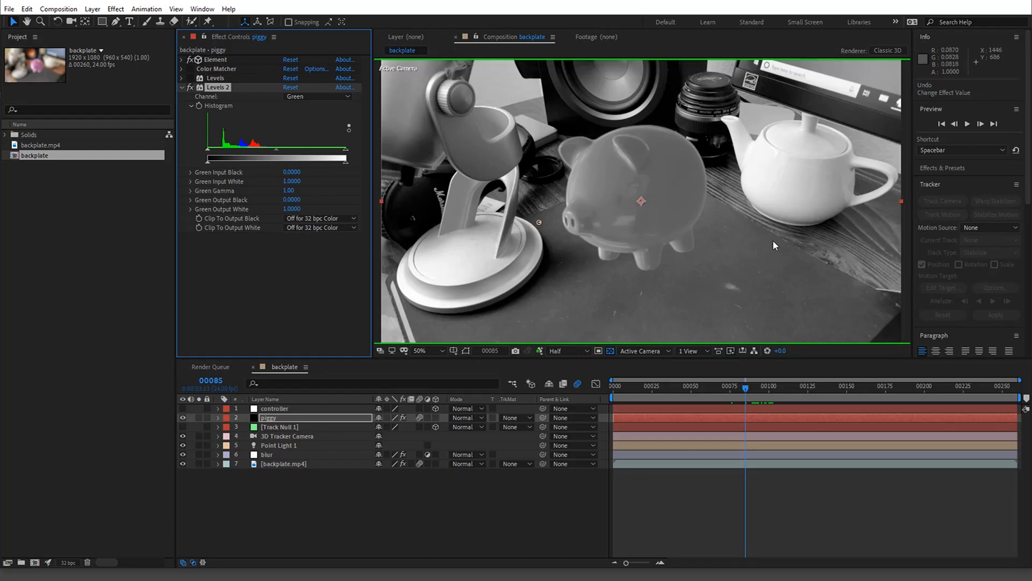
mouse_move(809, 84)
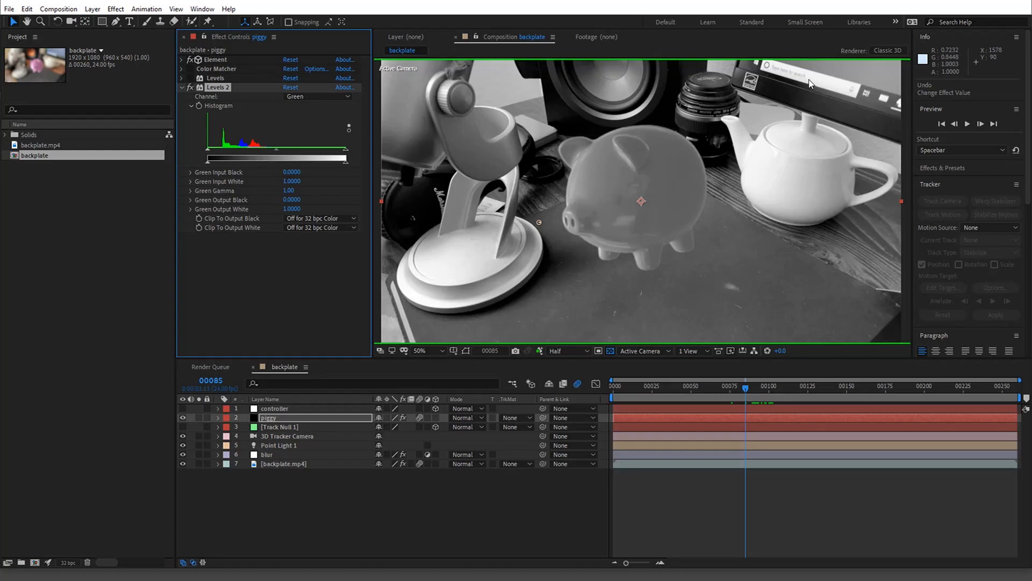
mouse_move(816, 89)
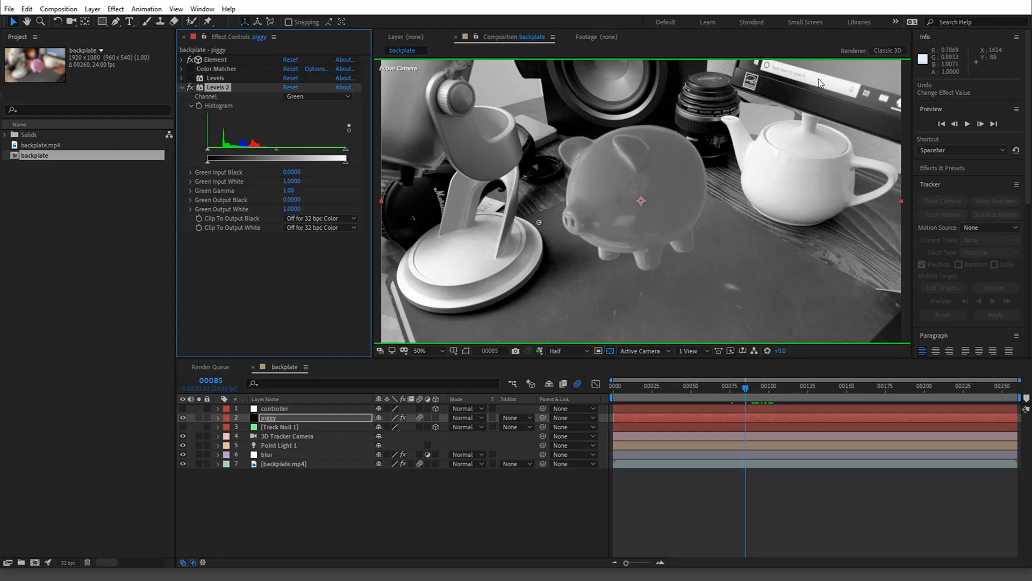
mouse_move(761, 184)
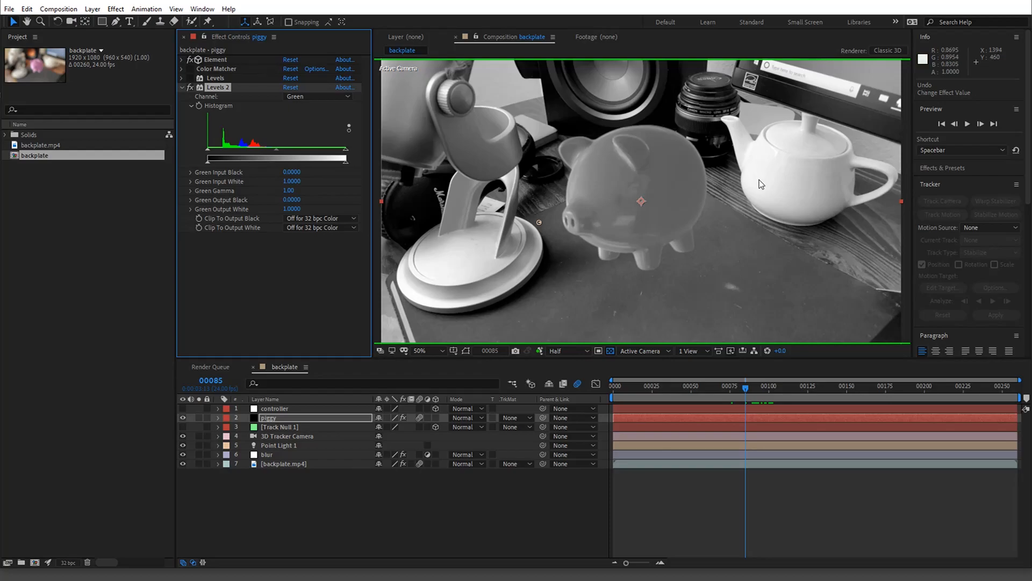
mouse_move(756, 180)
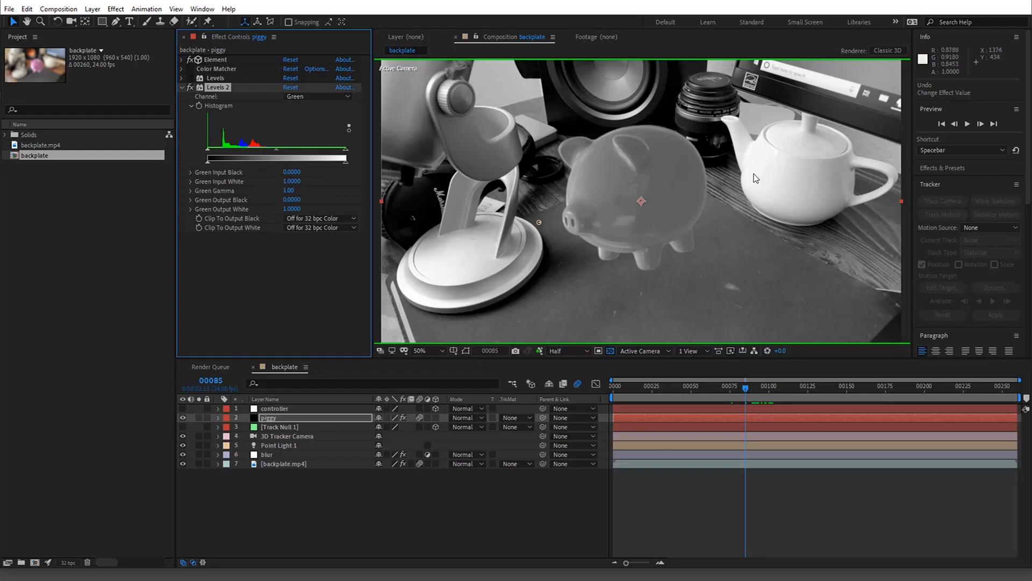
mouse_move(758, 172)
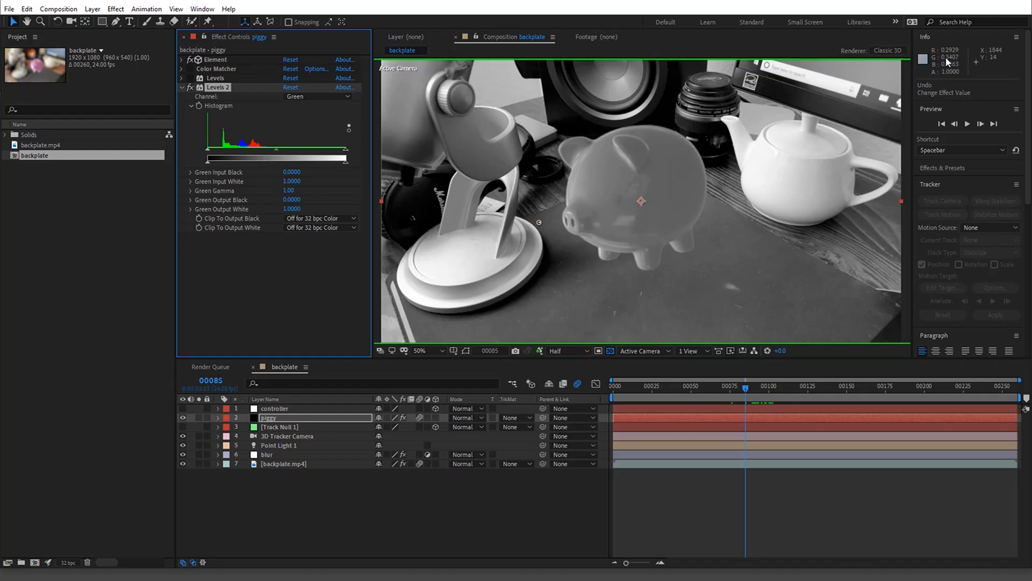
mouse_move(769, 165)
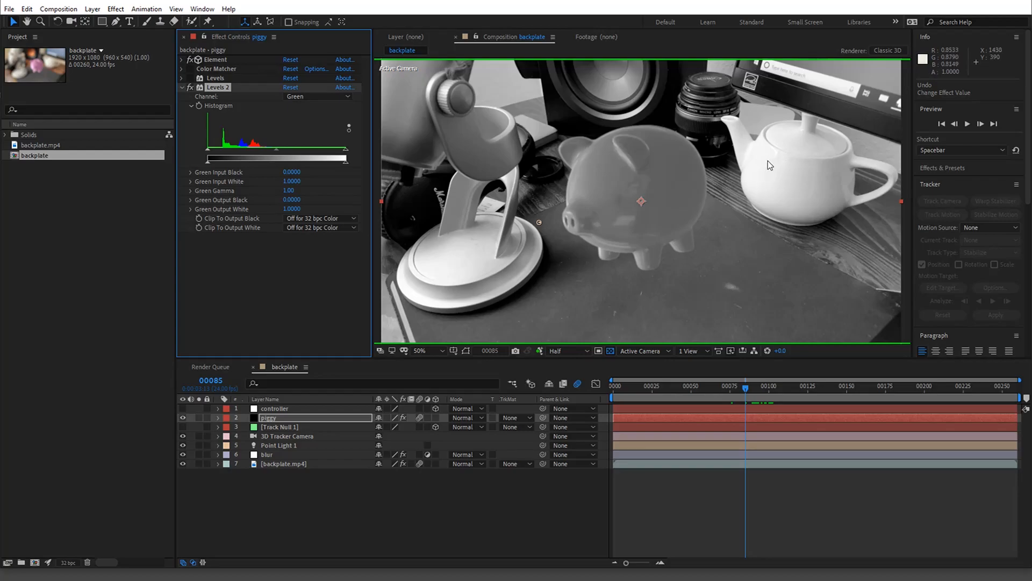
mouse_move(752, 180)
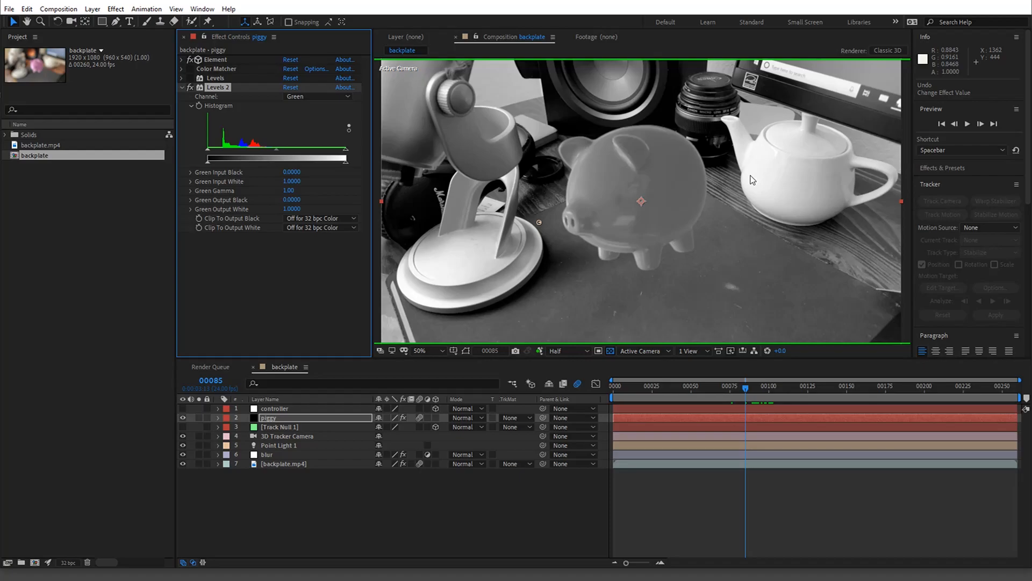
mouse_move(656, 264)
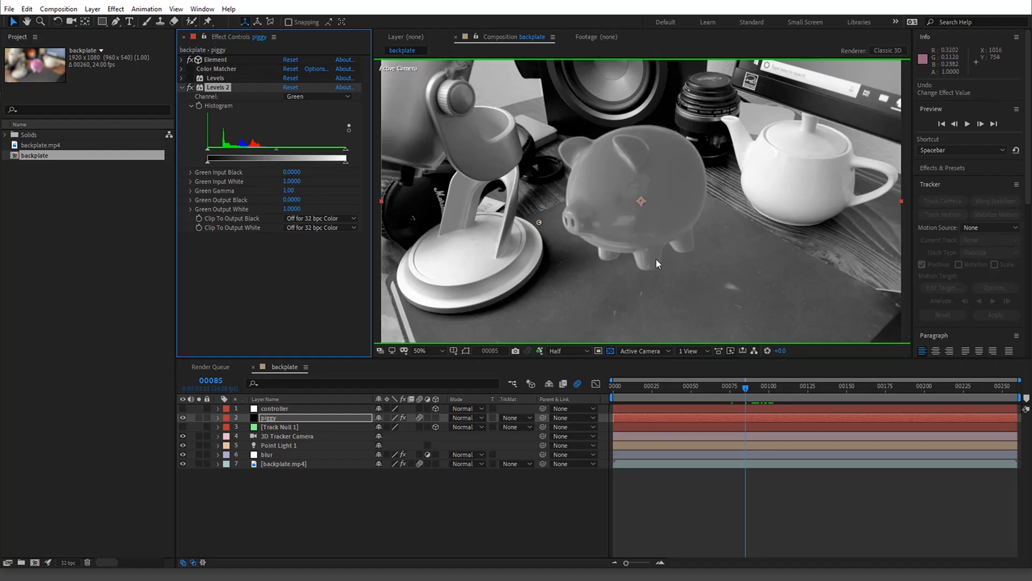
mouse_move(599, 256)
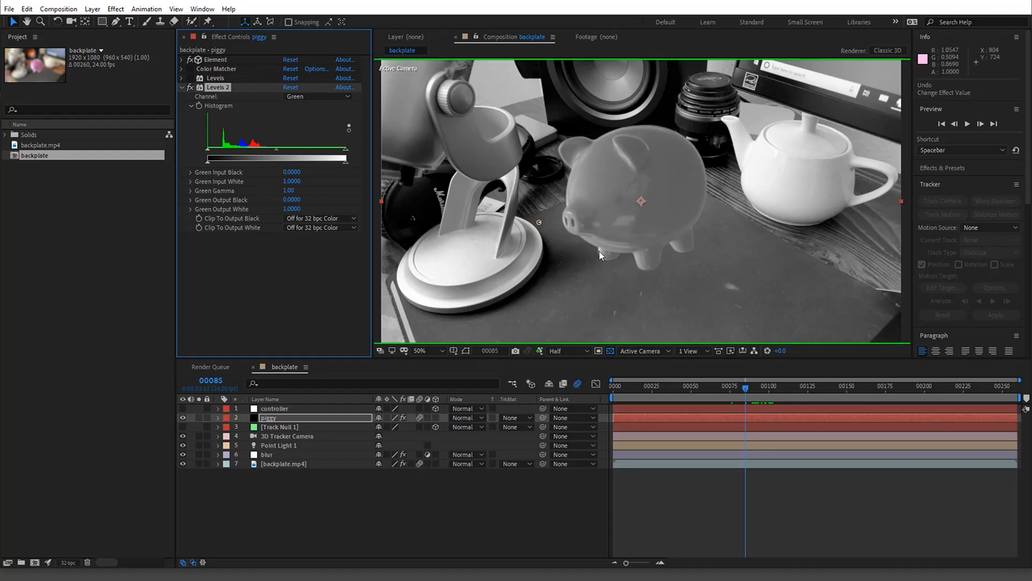
Zoom the composition in on the piggy's feet and shadowed desk for green-channel comparison.
click(419, 351)
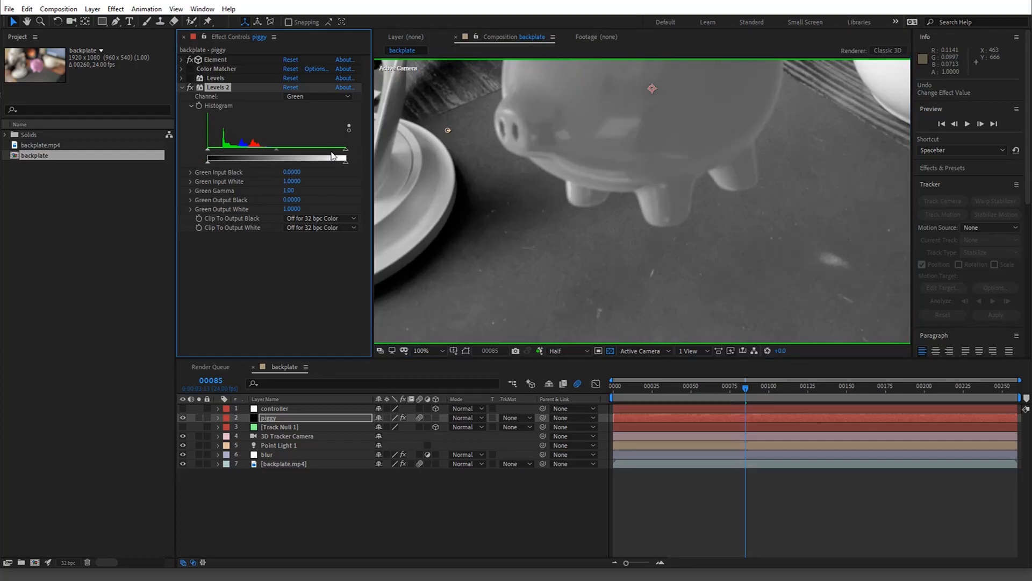
Lower Levels 2 Green Input White to about 0.71, then zoom the viewer back to 50%.
drag(339, 157, 322, 157)
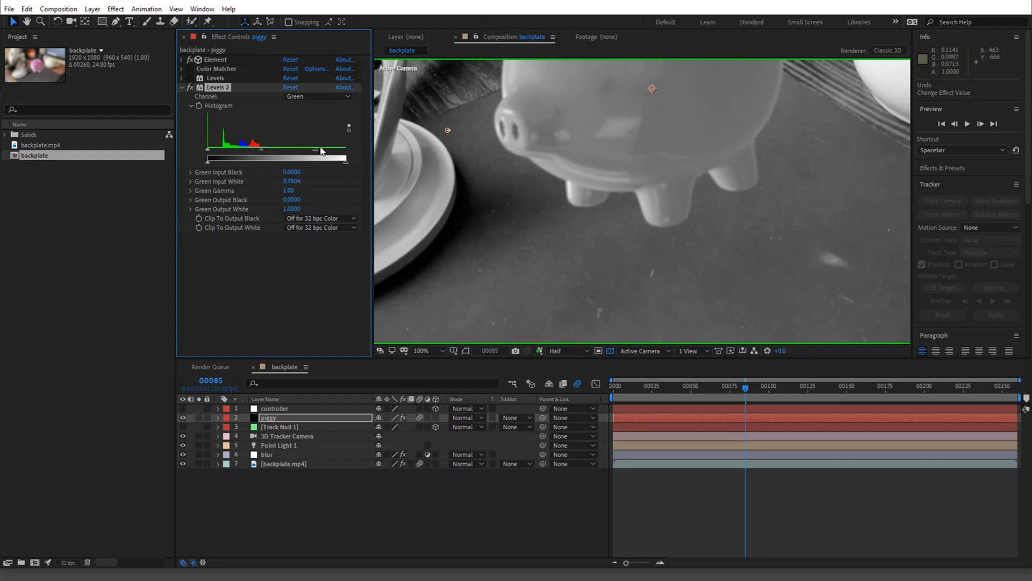
mouse_move(570, 196)
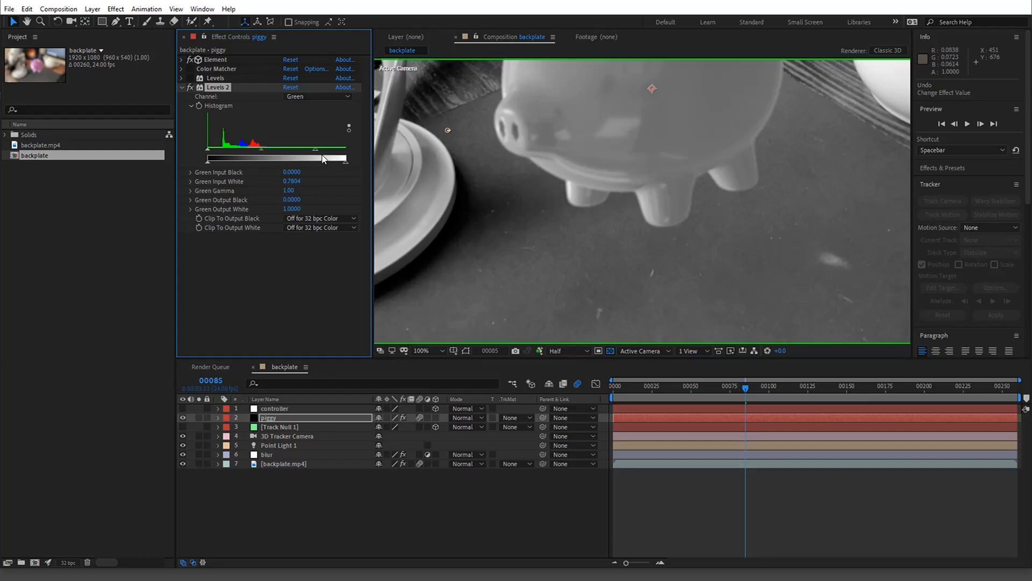
drag(323, 158, 318, 154)
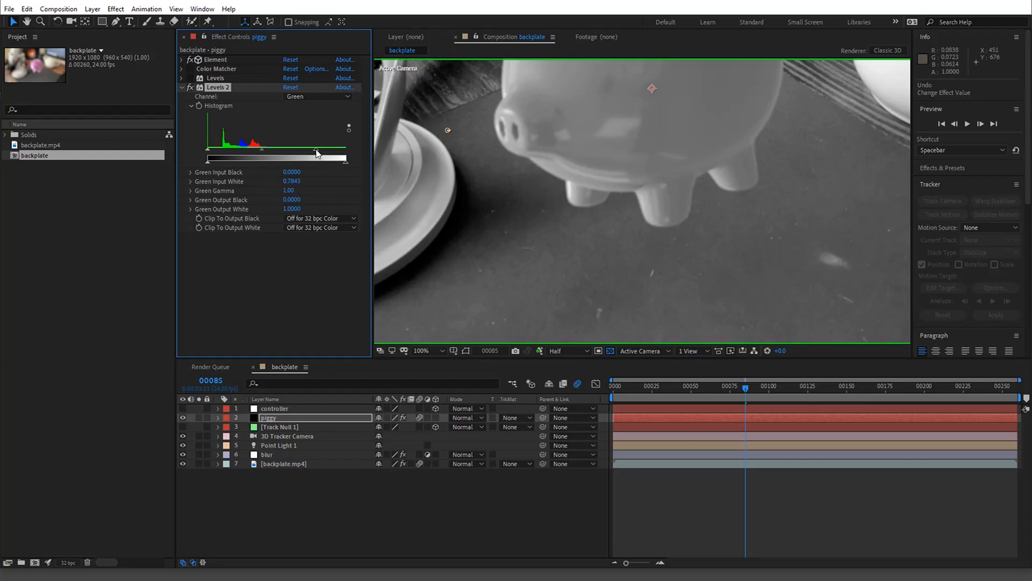
drag(321, 156, 316, 156)
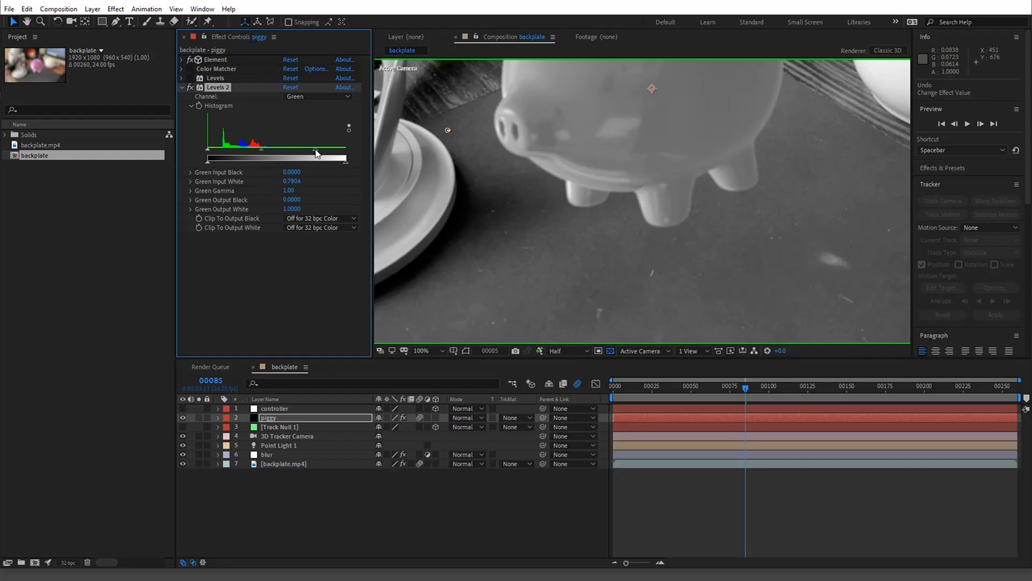
drag(323, 158, 309, 158)
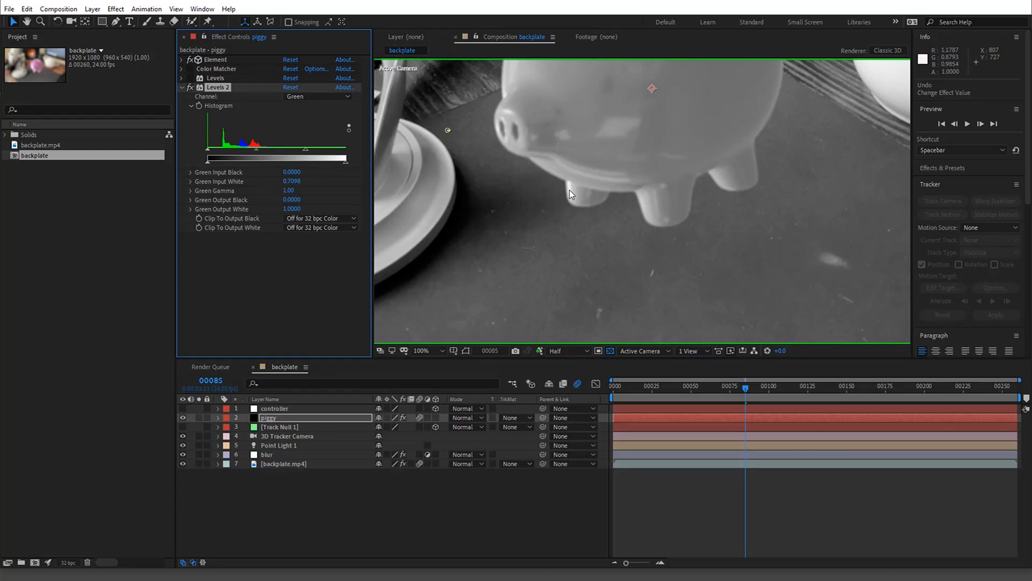
mouse_move(875, 69)
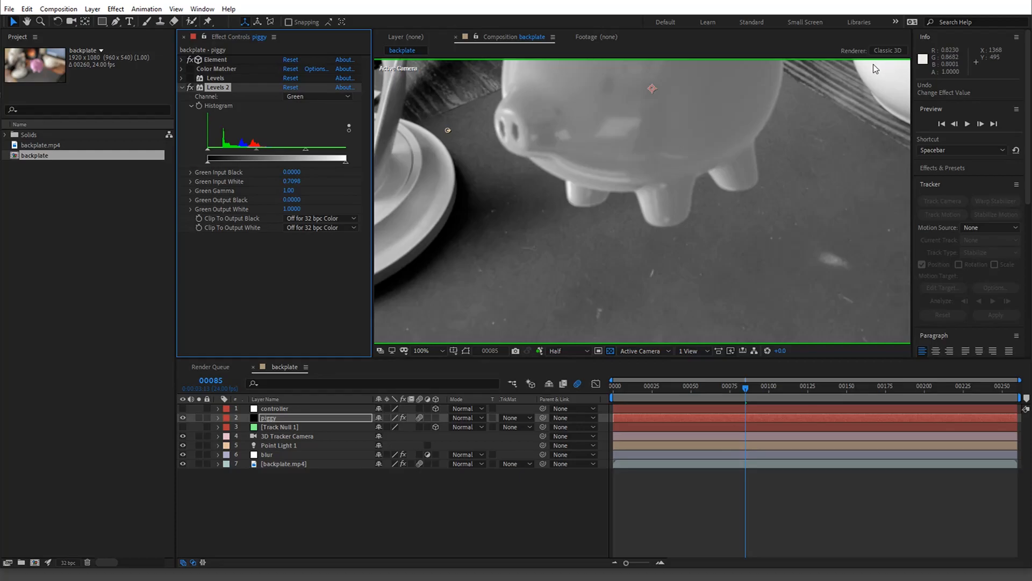
mouse_move(874, 72)
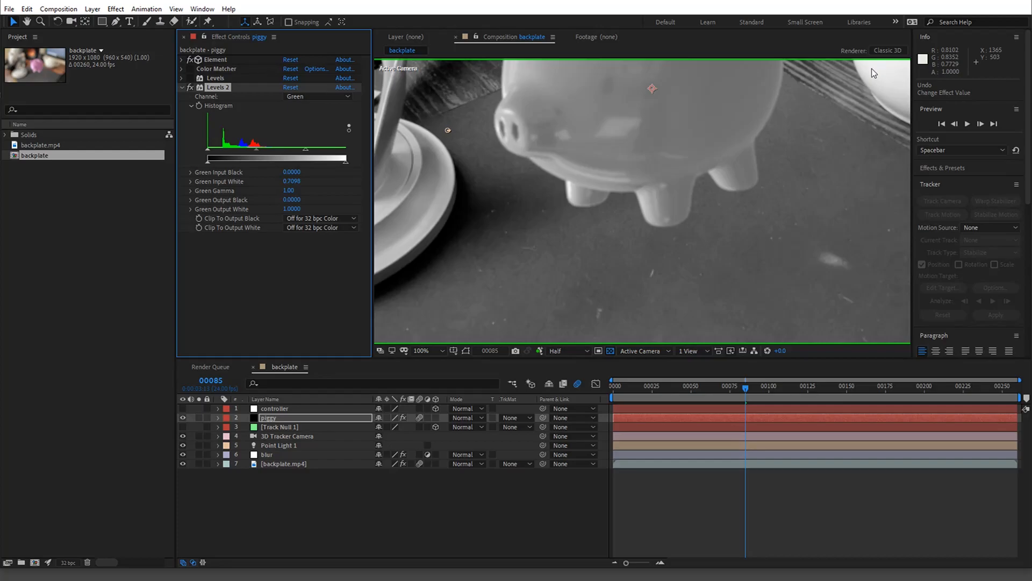
mouse_move(571, 194)
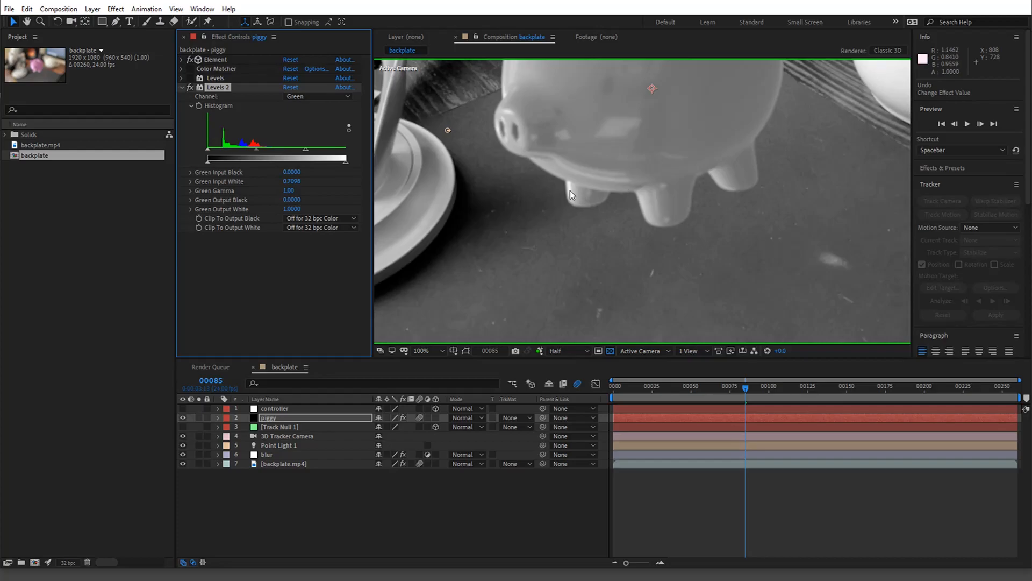
mouse_move(571, 194)
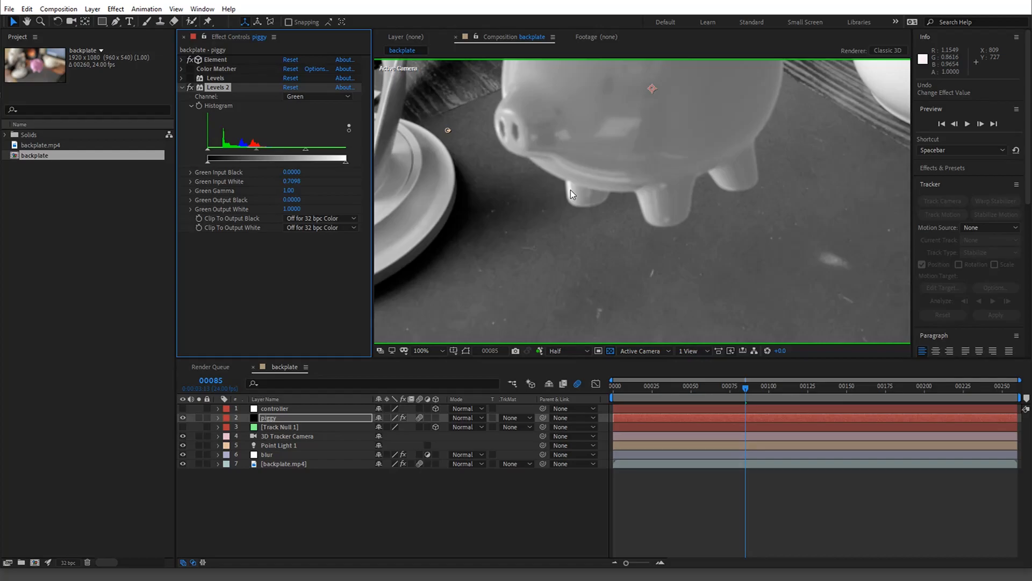
mouse_move(888, 74)
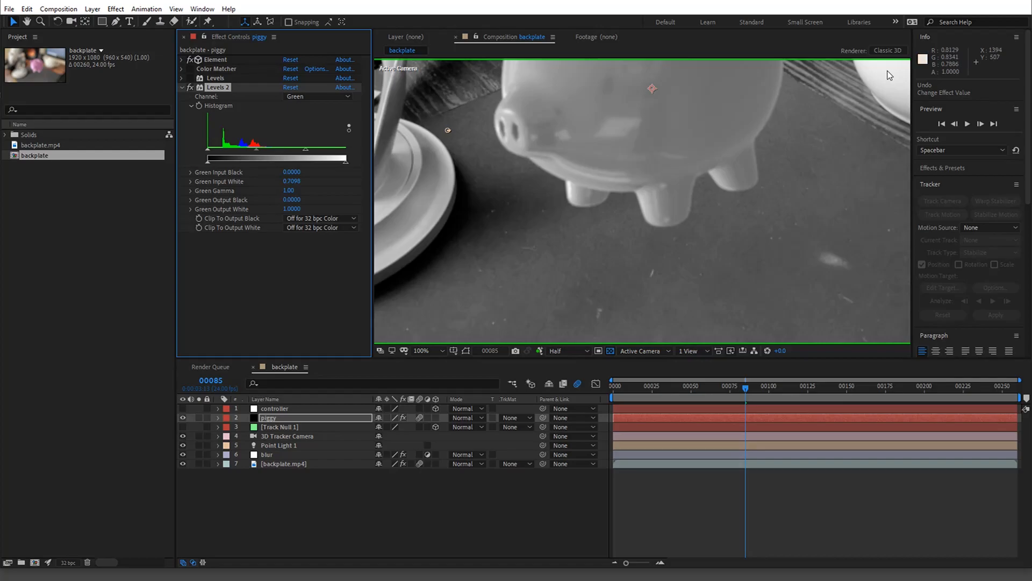
click(422, 351)
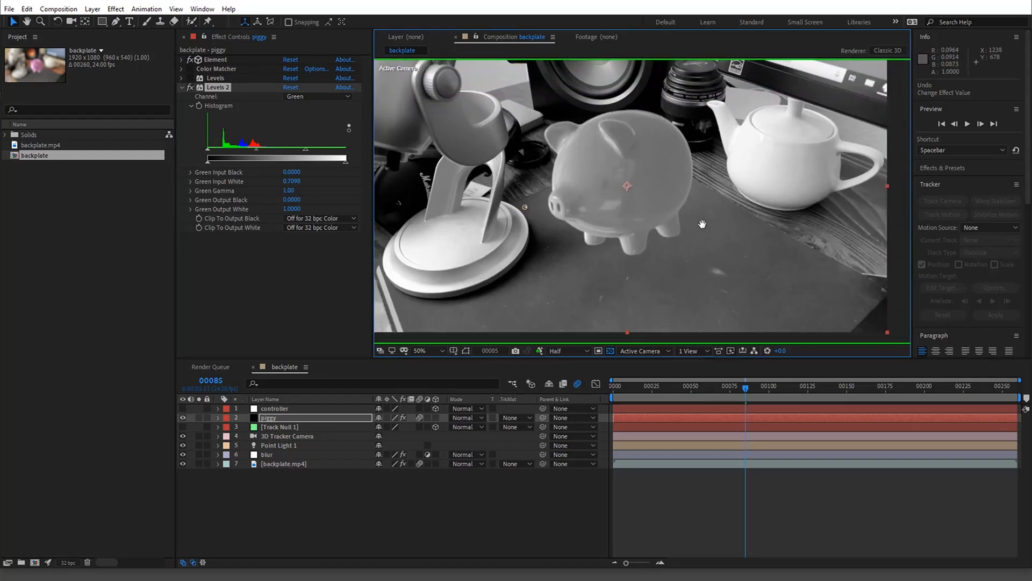
click(189, 90)
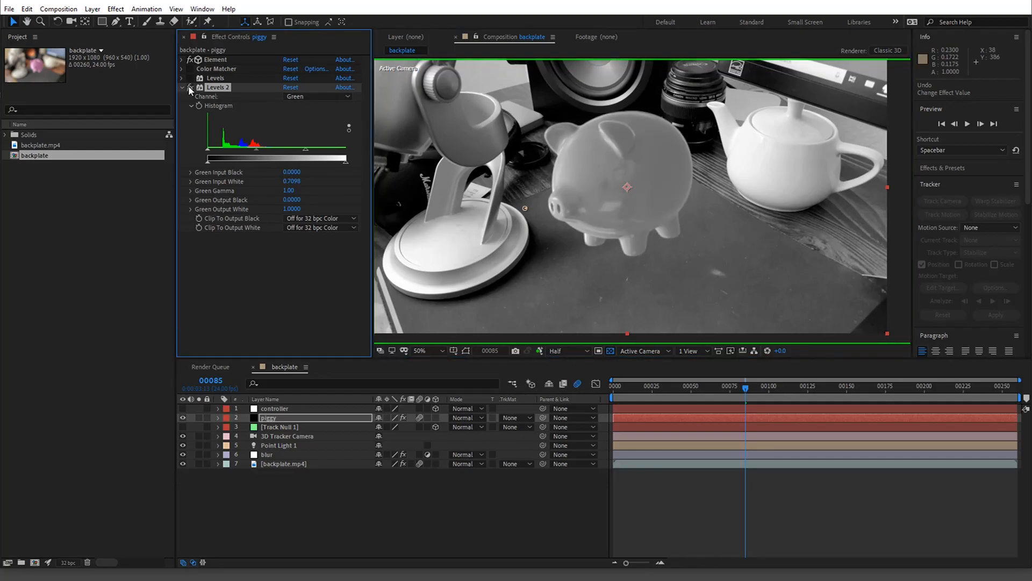
mouse_move(740, 203)
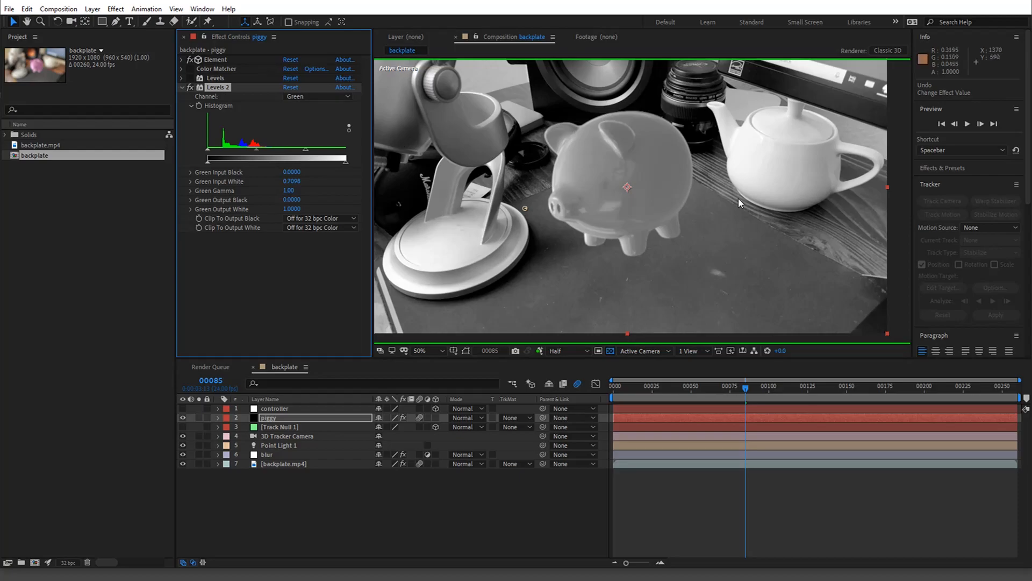
mouse_move(702, 223)
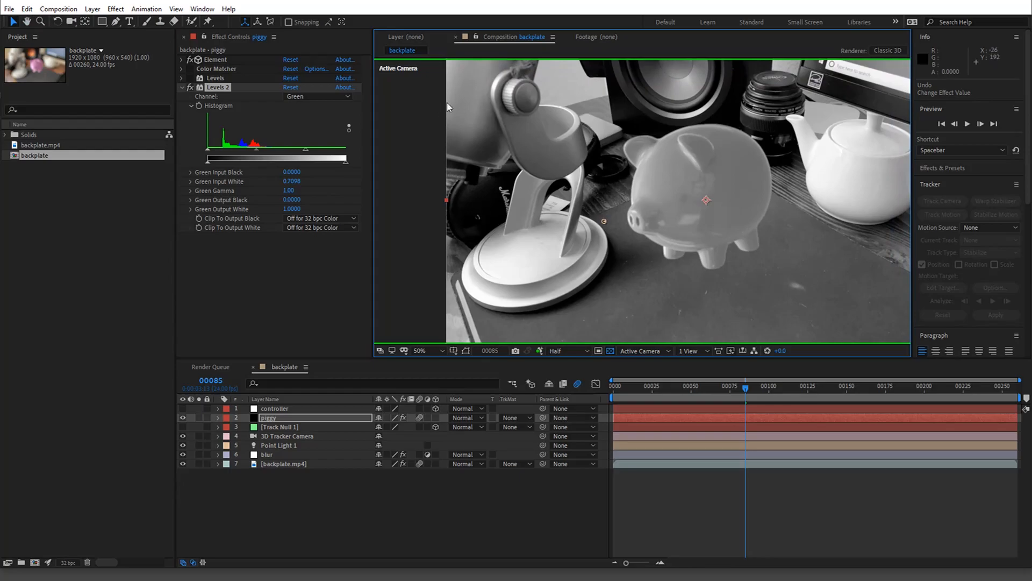
mouse_move(458, 81)
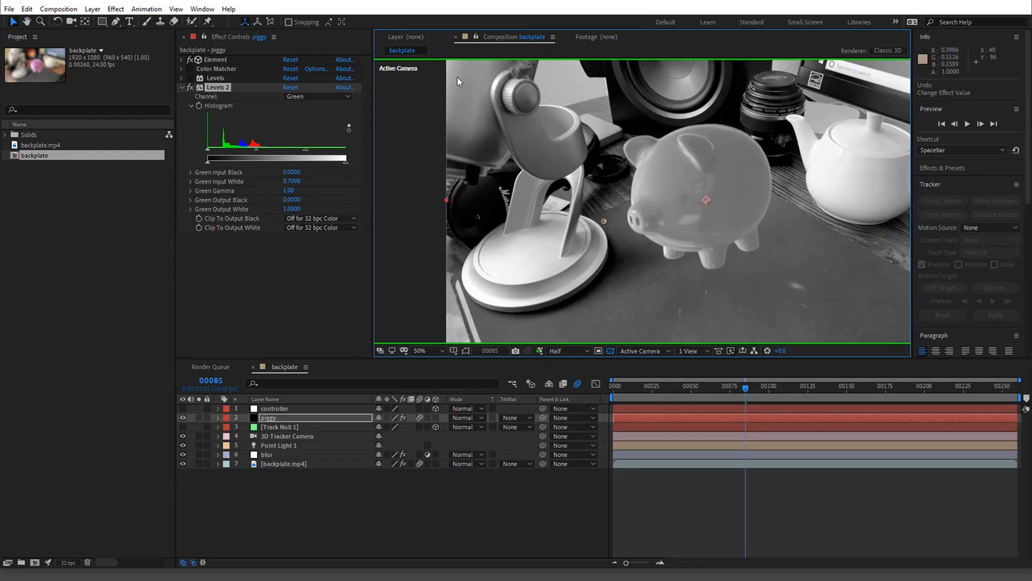
mouse_move(526, 193)
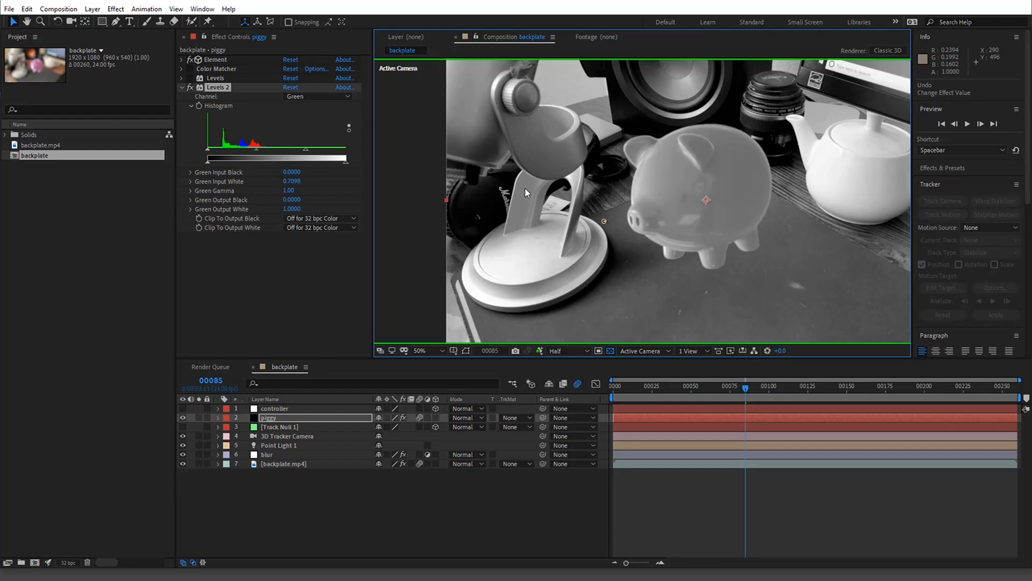
mouse_move(555, 196)
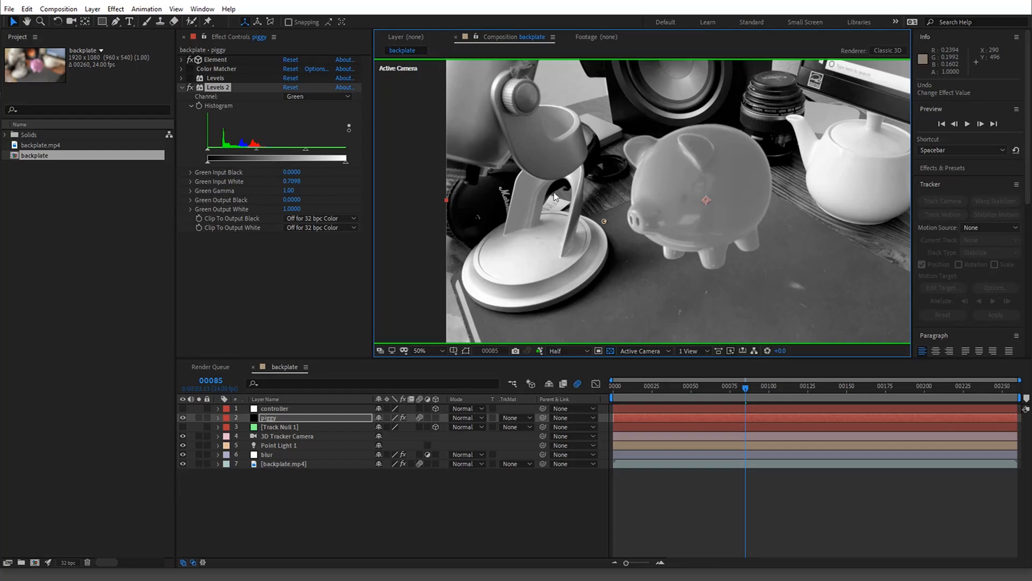
mouse_move(667, 182)
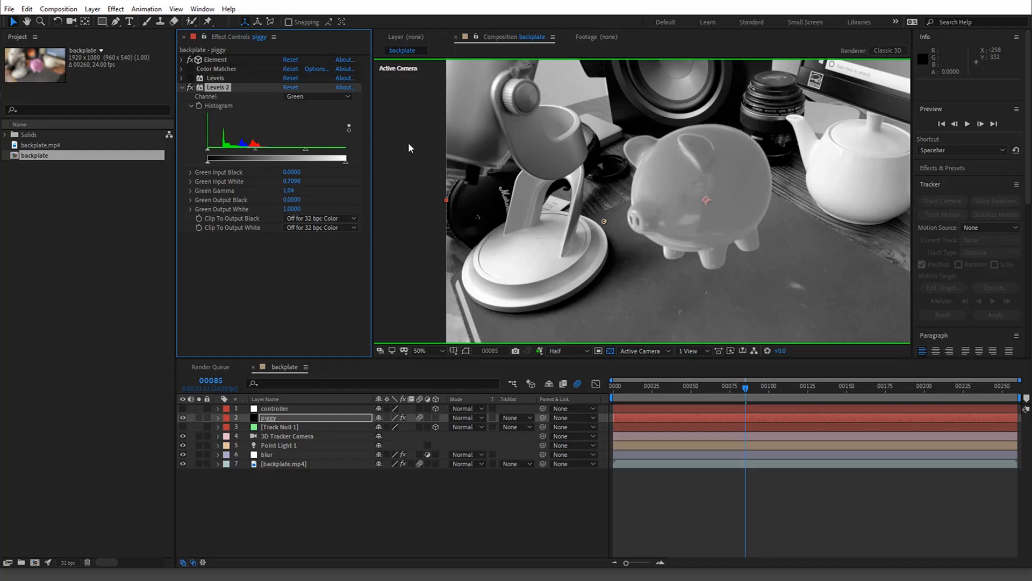
mouse_move(245, 161)
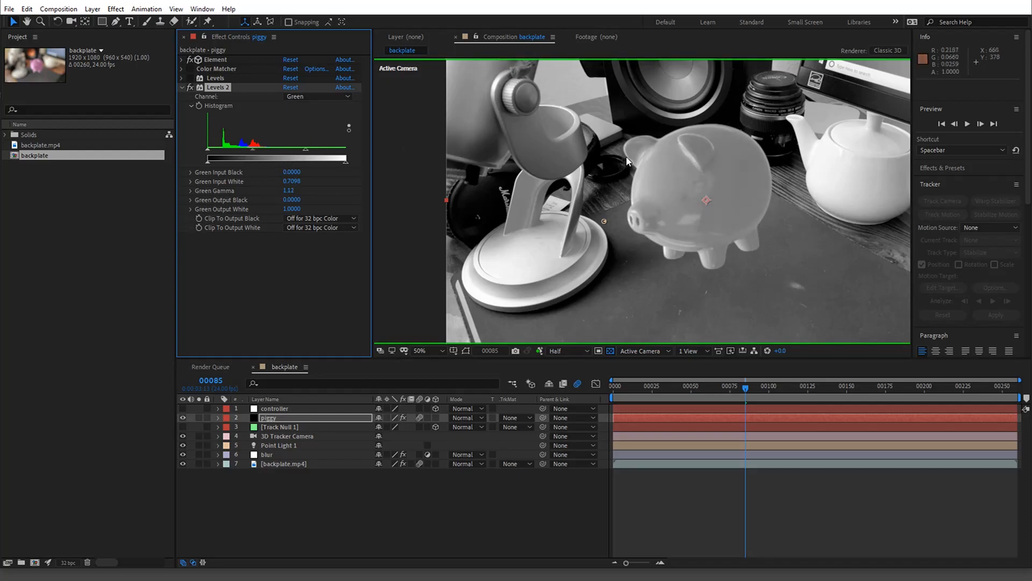
mouse_move(673, 185)
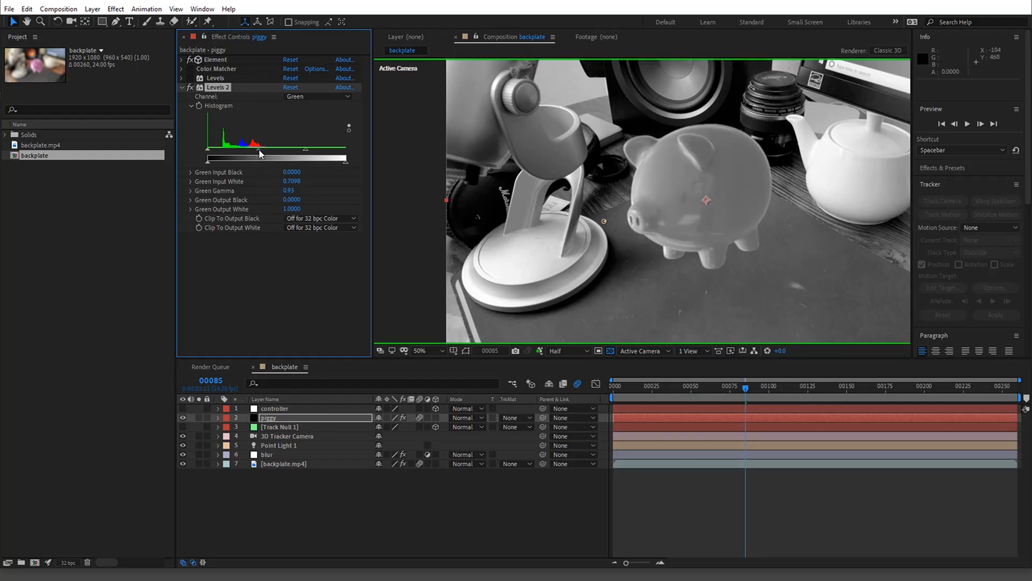
mouse_move(663, 192)
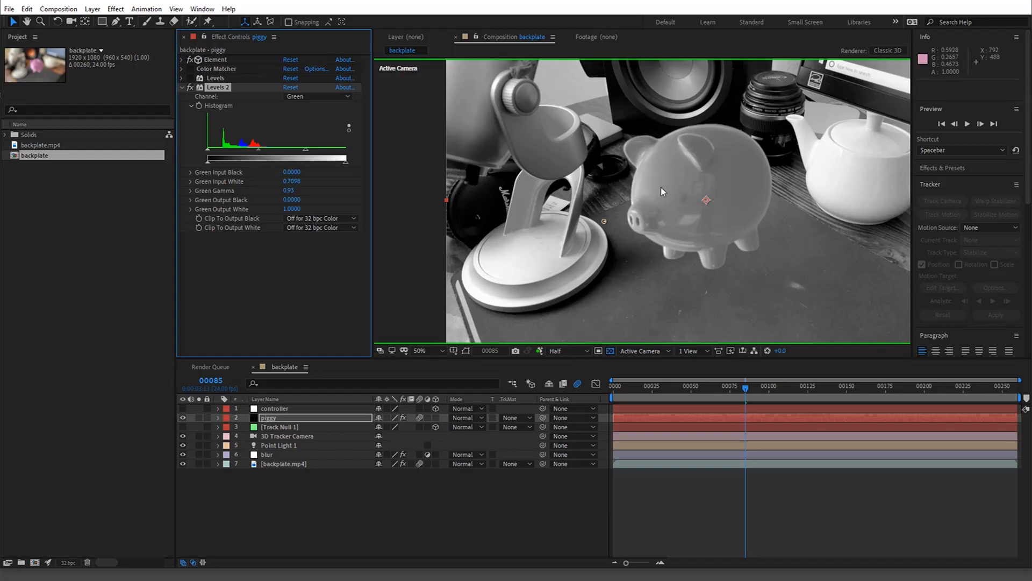
mouse_move(662, 182)
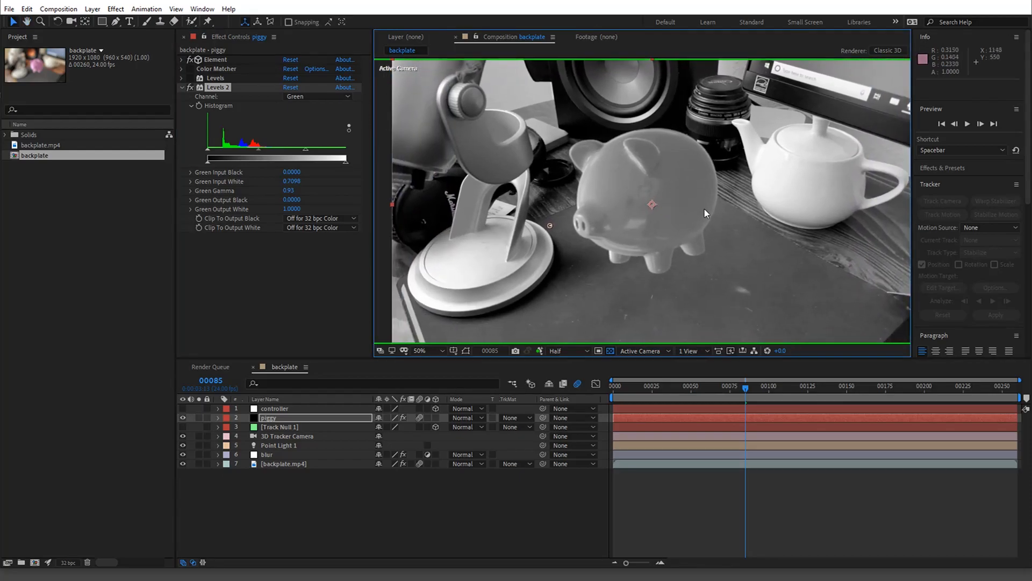
mouse_move(570, 122)
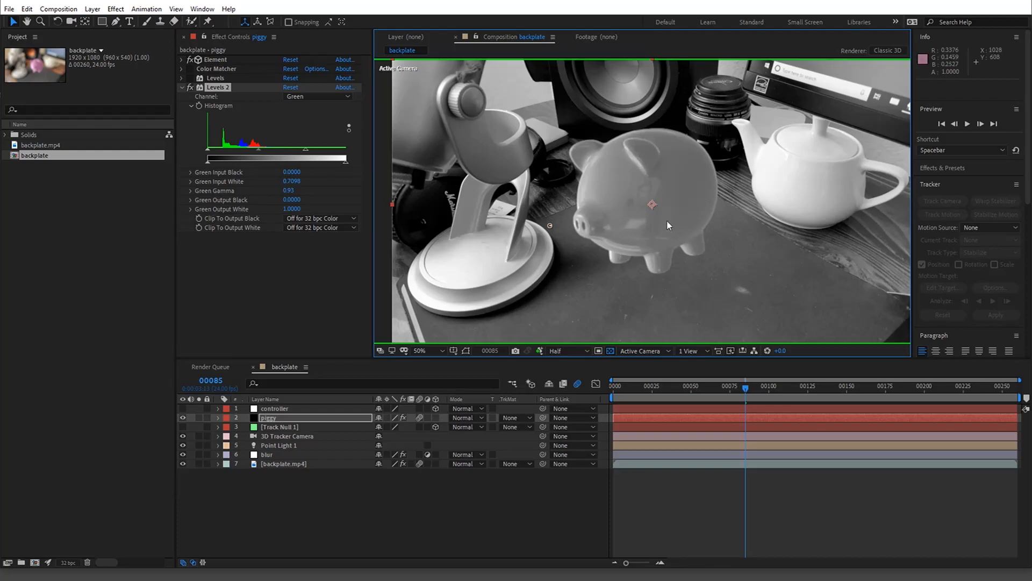
mouse_move(697, 212)
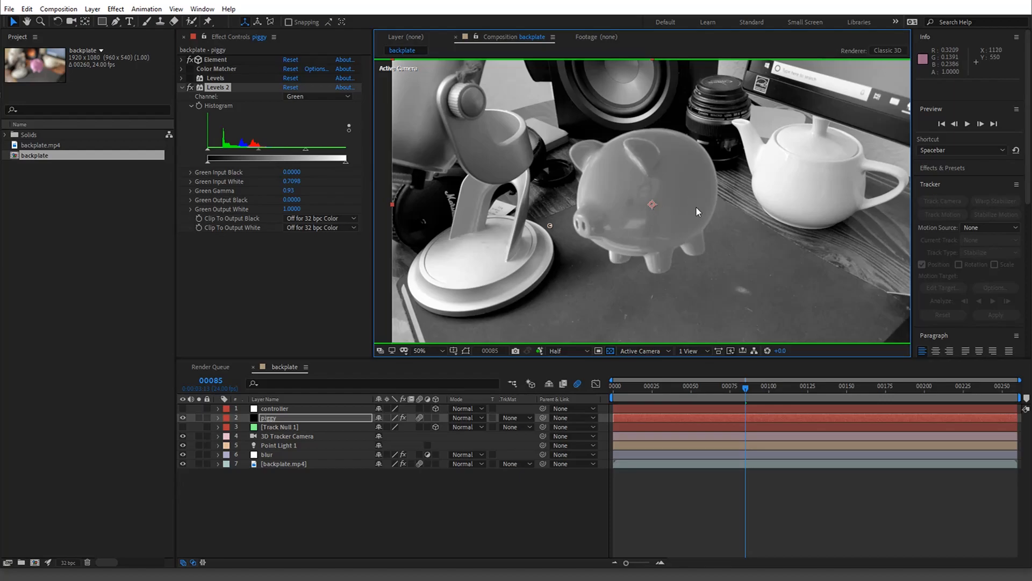
mouse_move(725, 189)
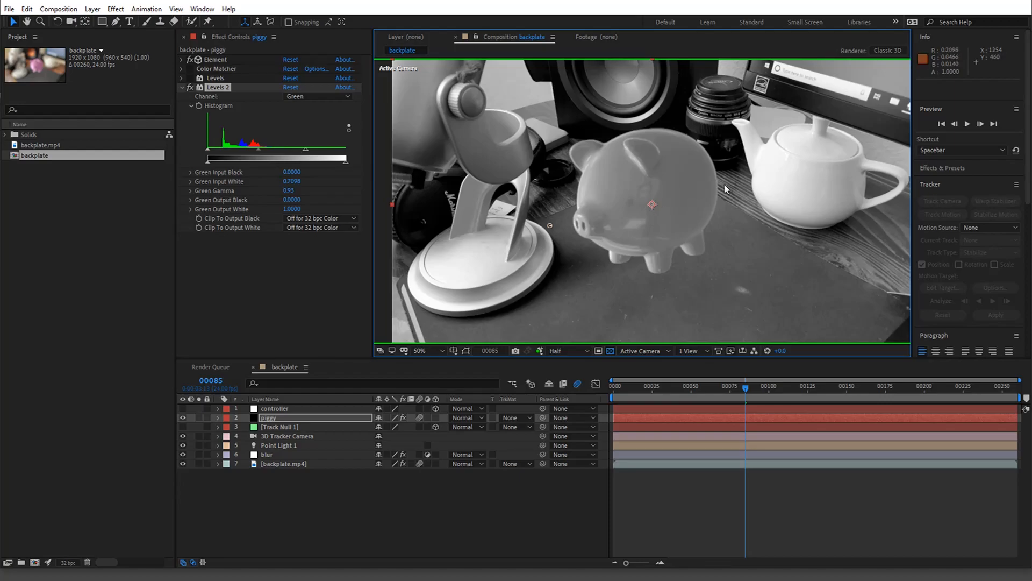
mouse_move(683, 196)
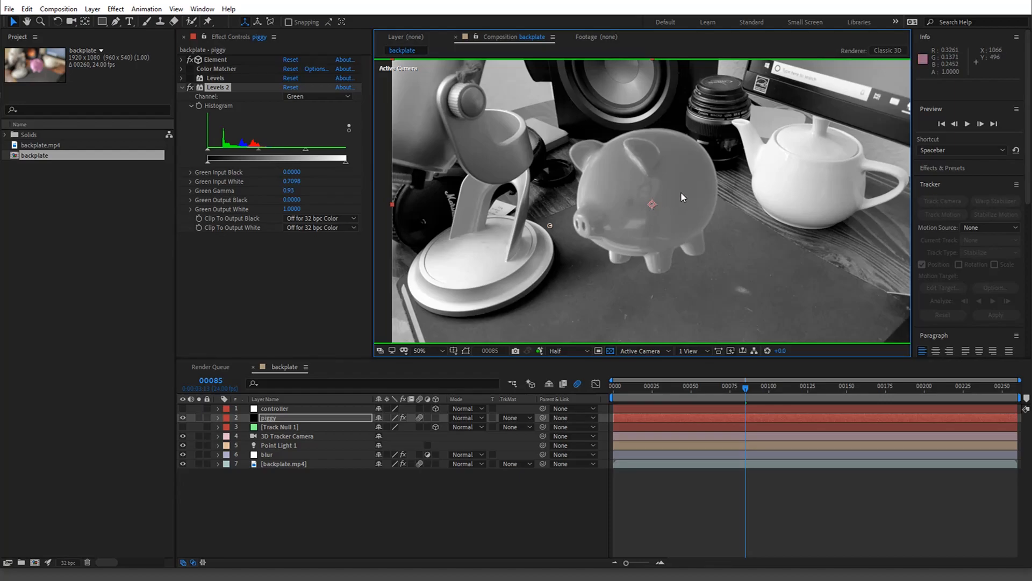
mouse_move(697, 196)
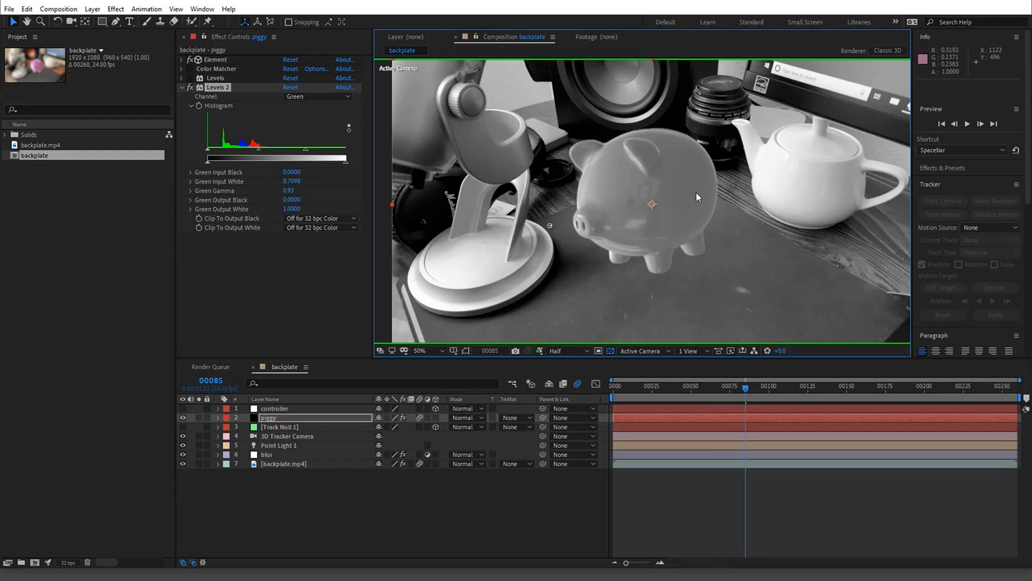
mouse_move(847, 201)
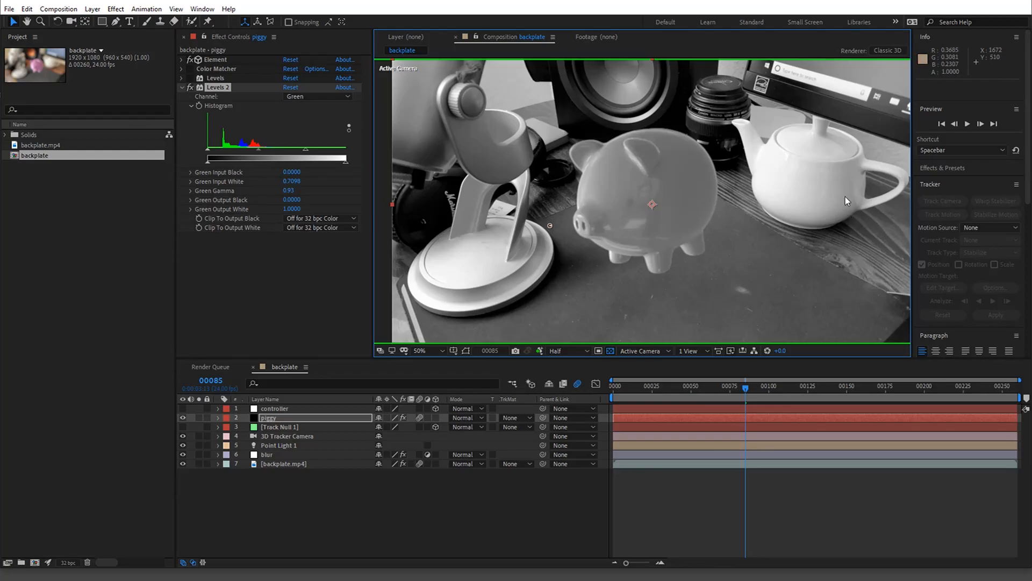
mouse_move(498, 166)
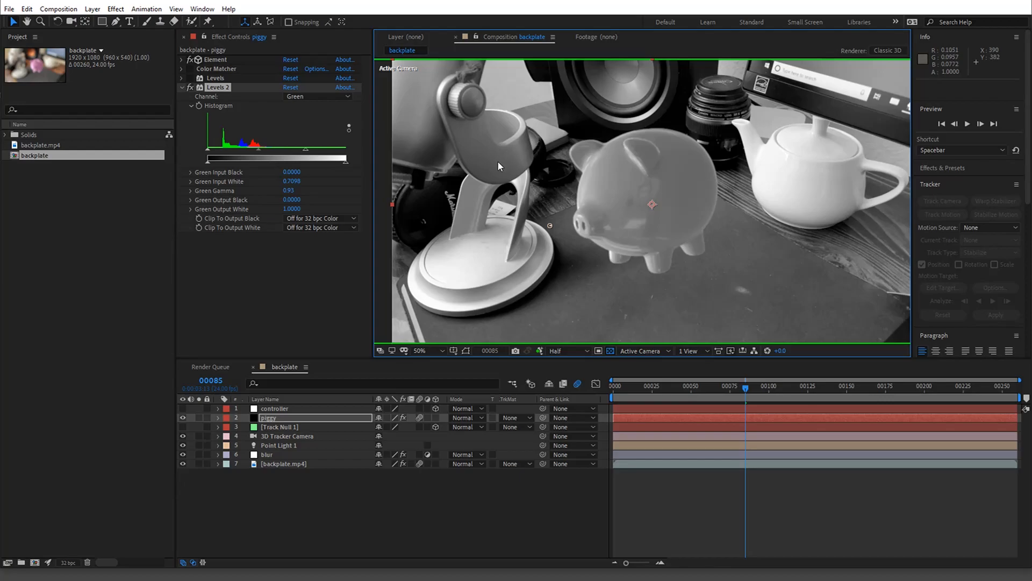
mouse_move(489, 162)
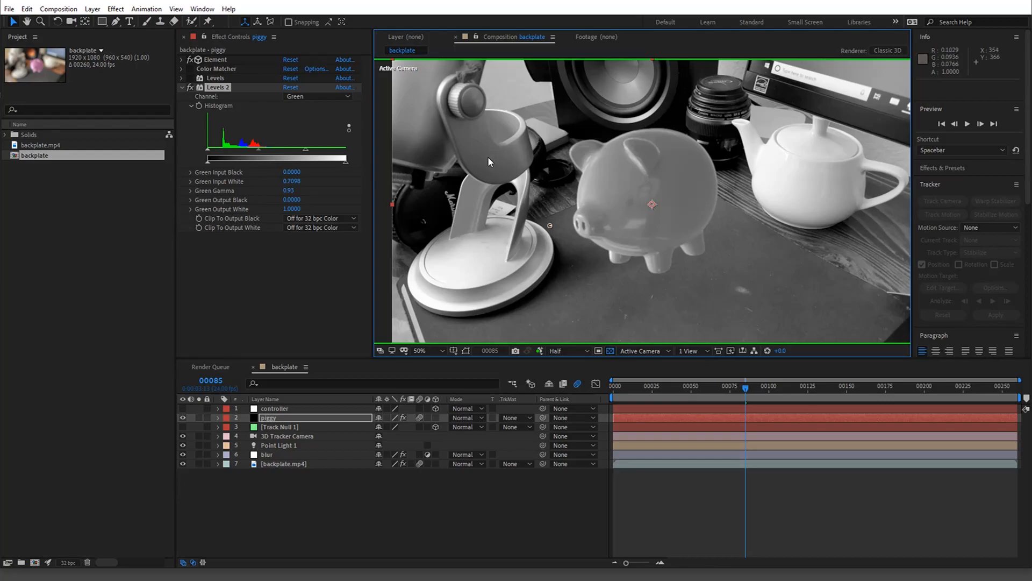
mouse_move(491, 171)
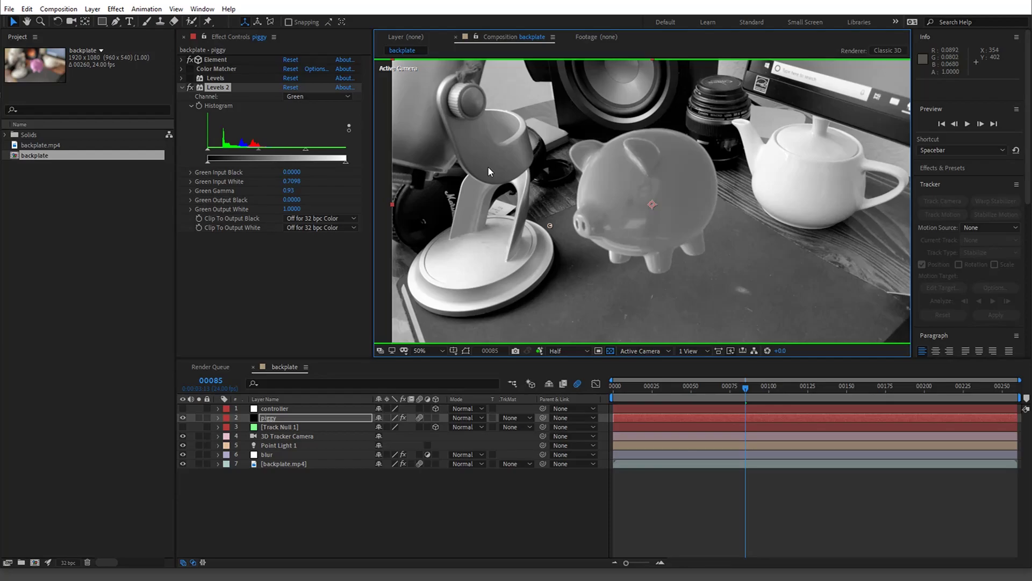
mouse_move(678, 196)
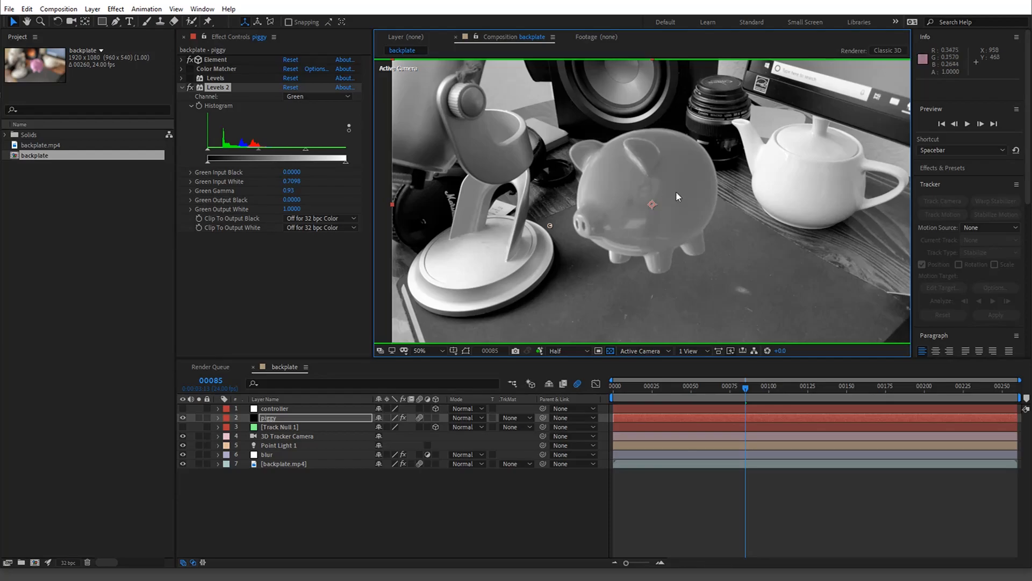
mouse_move(702, 204)
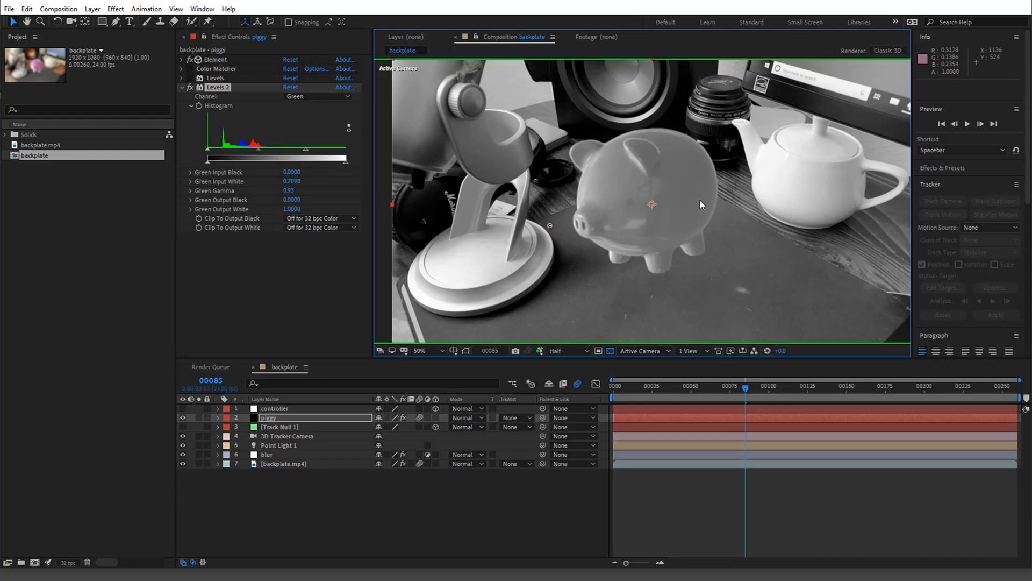
mouse_move(490, 170)
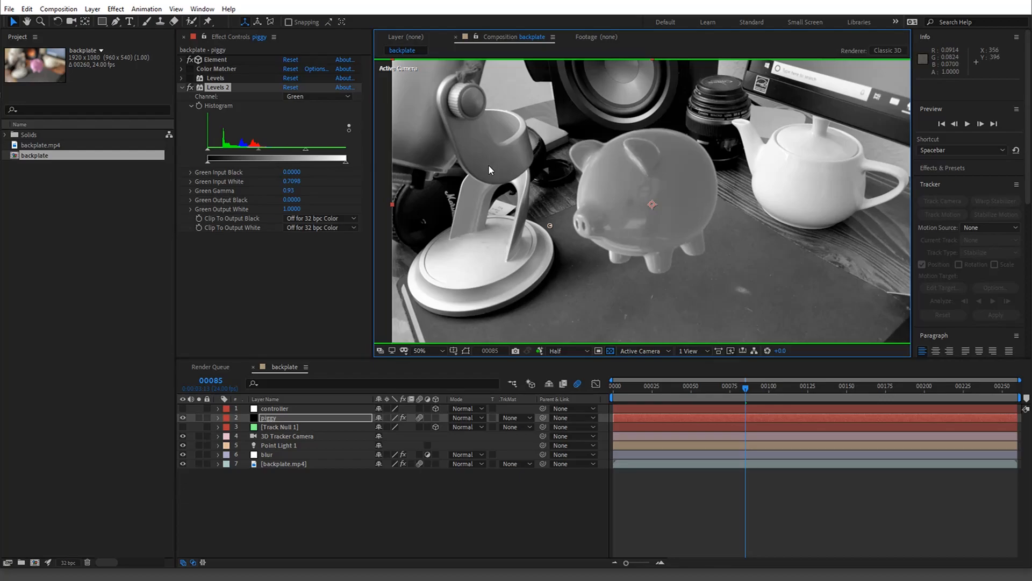
mouse_move(692, 205)
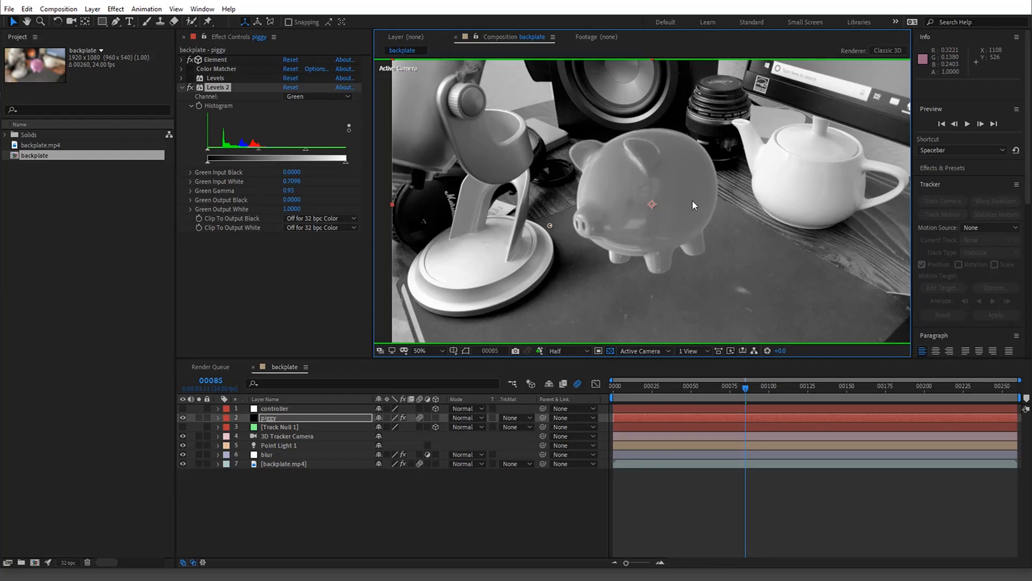
mouse_move(481, 164)
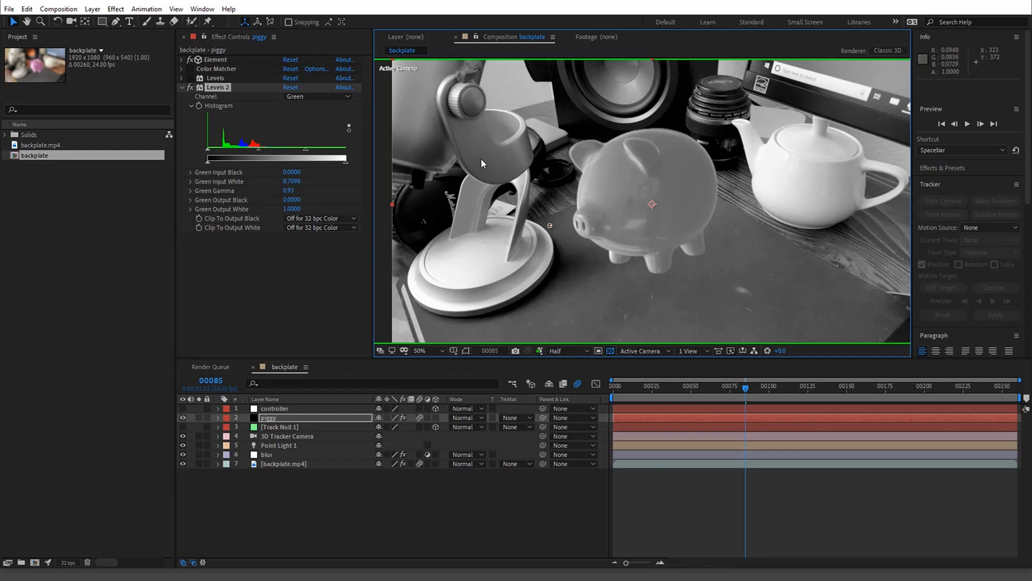
mouse_move(487, 164)
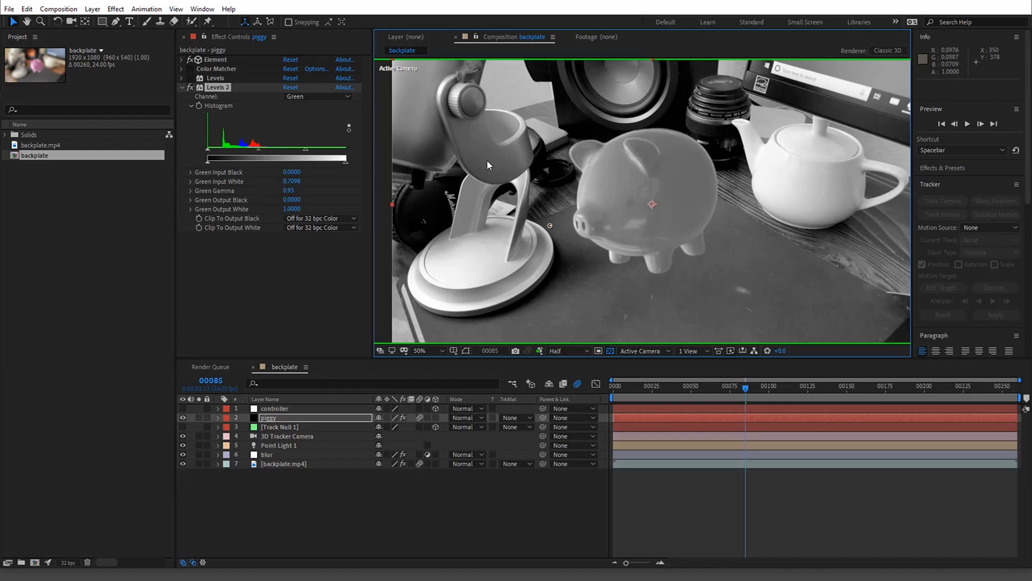
mouse_move(498, 136)
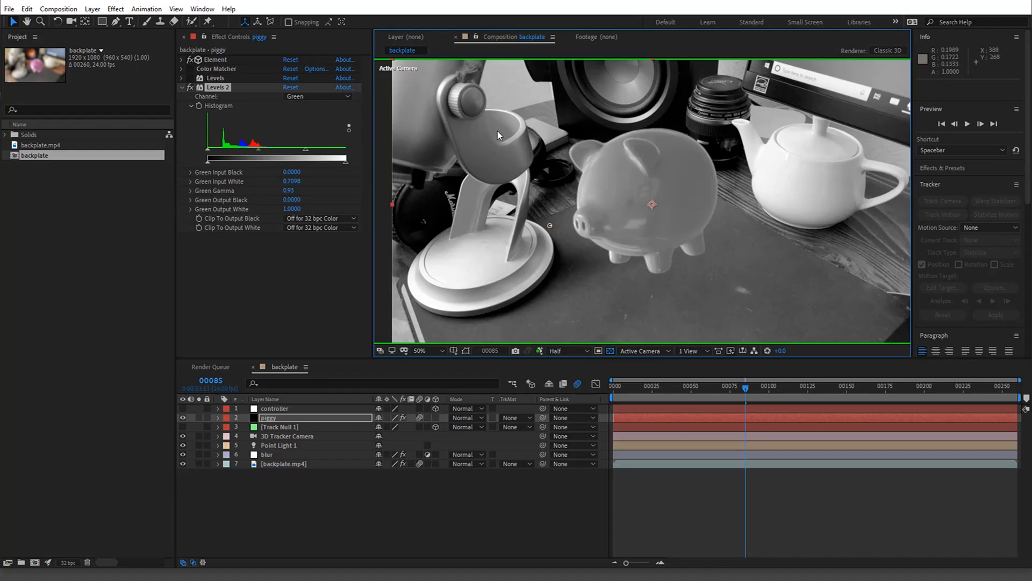
mouse_move(663, 192)
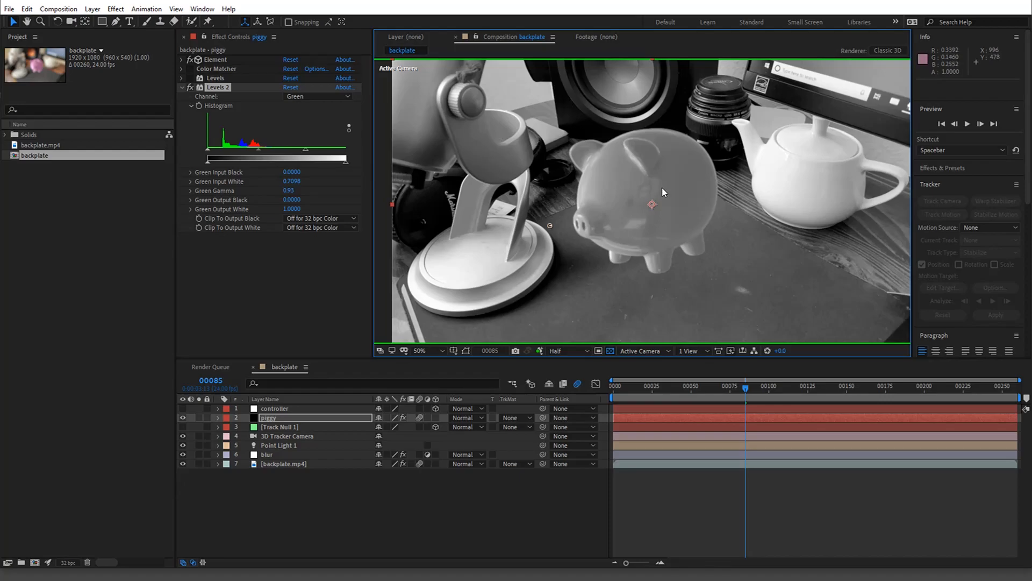
mouse_move(691, 183)
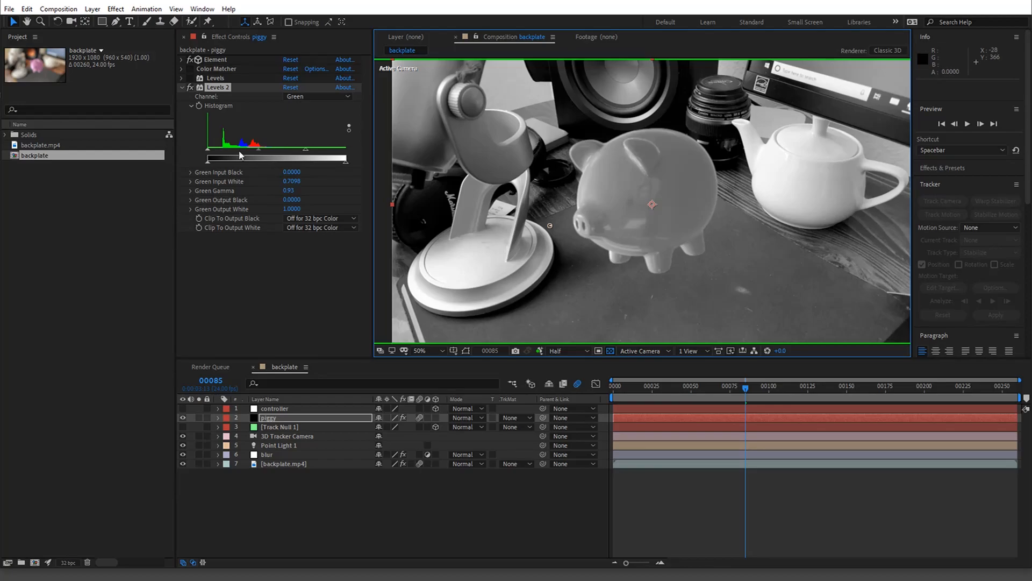
Raise Levels 2 Green Input Black to about 0.0235.
drag(207, 158, 211, 158)
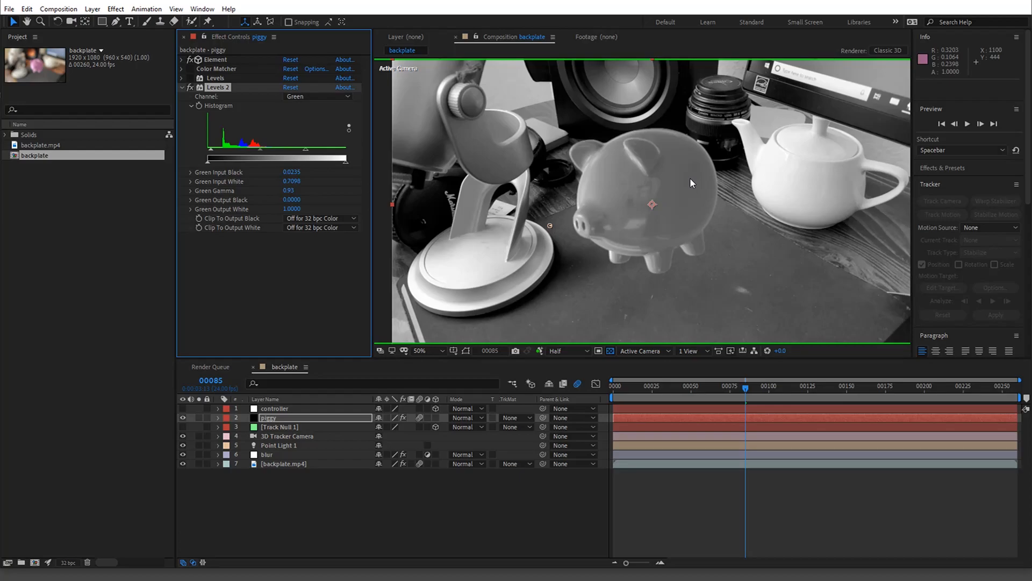
mouse_move(507, 159)
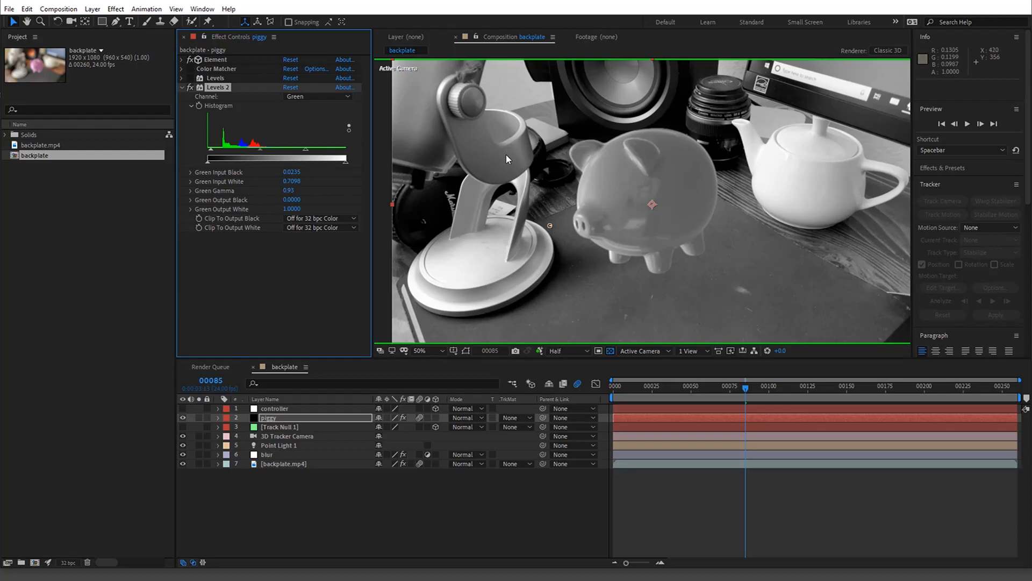
mouse_move(186, 105)
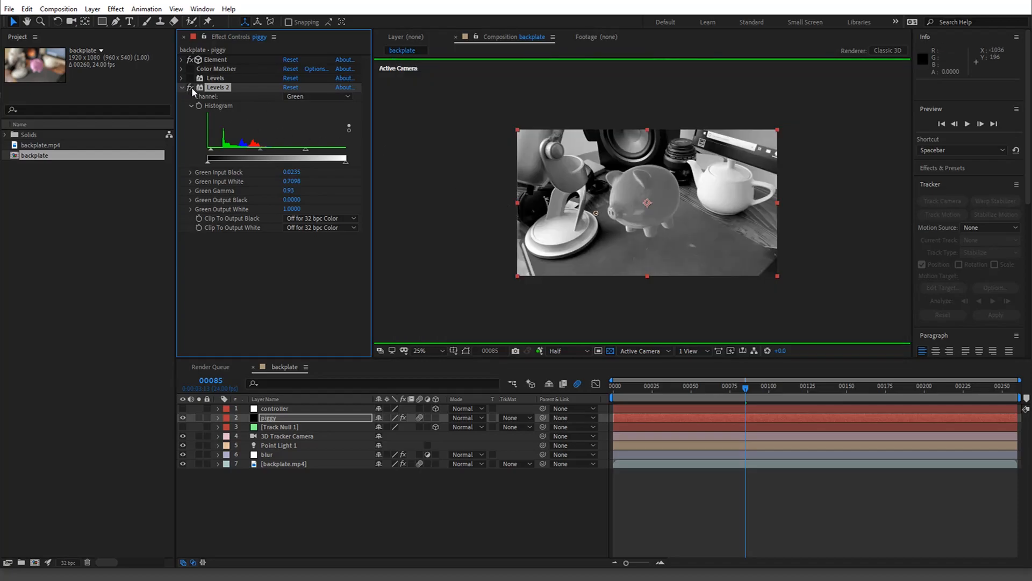
Switch the viewer's Show Channel to Red to preview only the red channel.
click(182, 88)
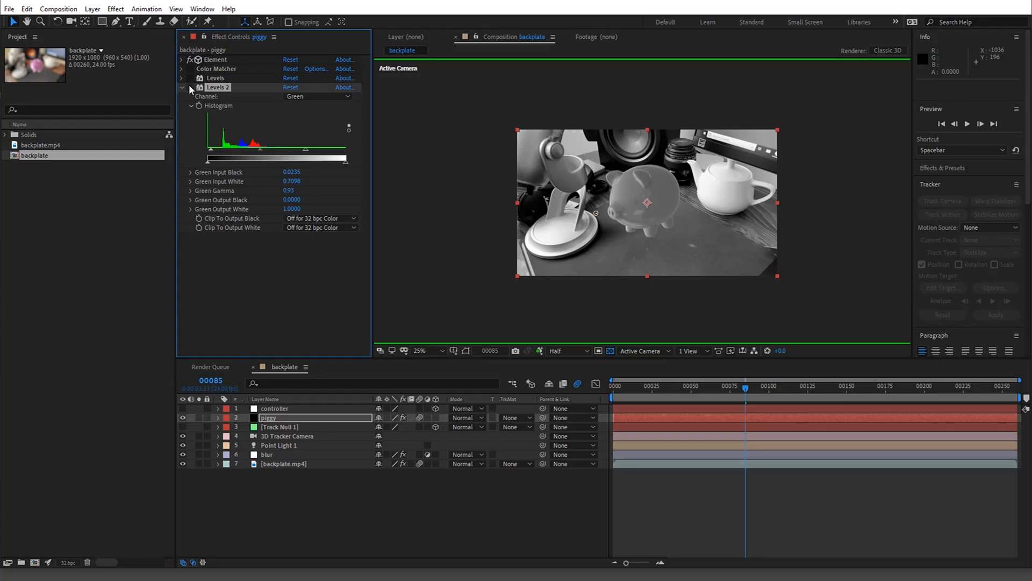
click(541, 351)
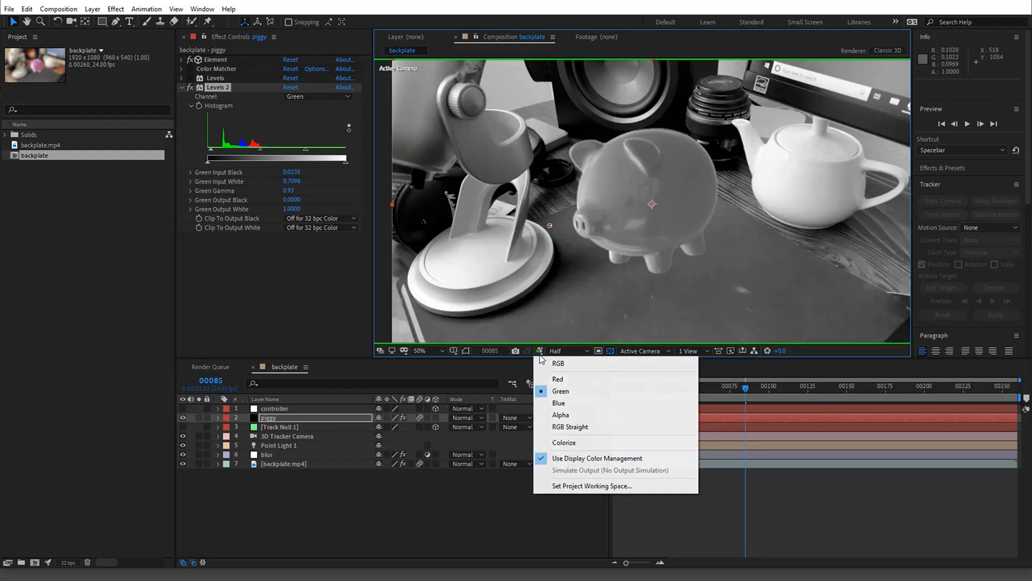
click(557, 363)
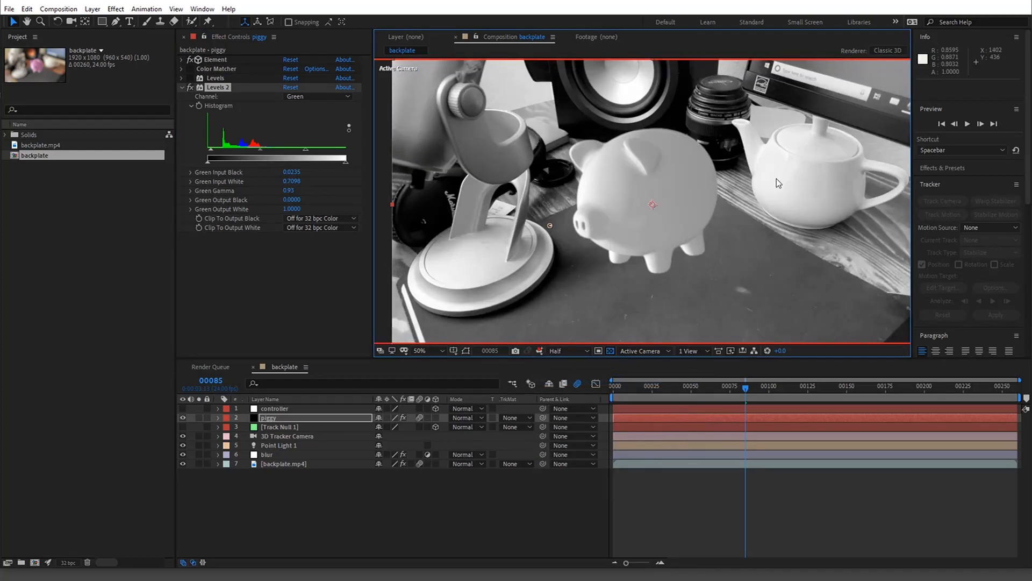
mouse_move(723, 227)
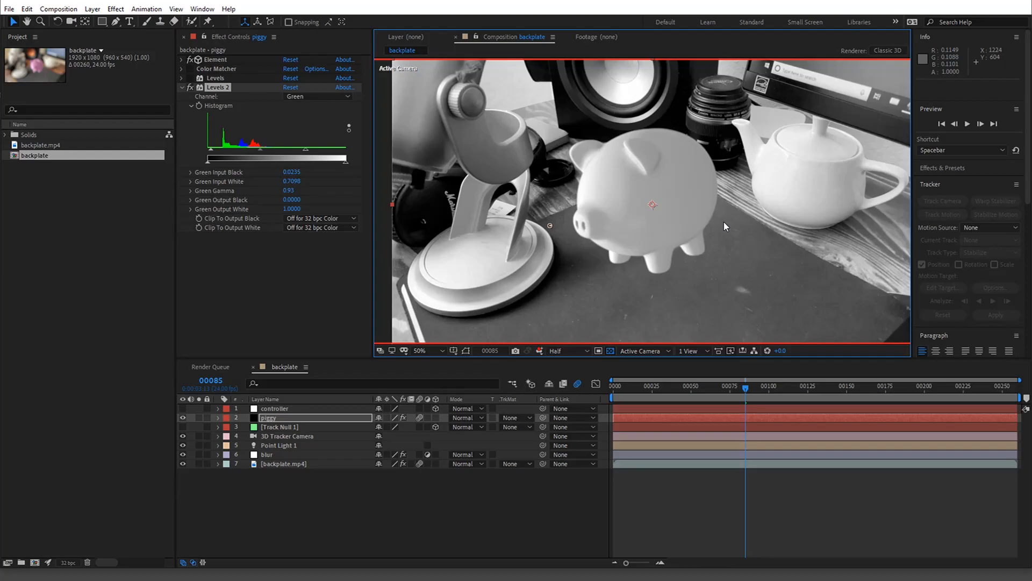
mouse_move(539, 175)
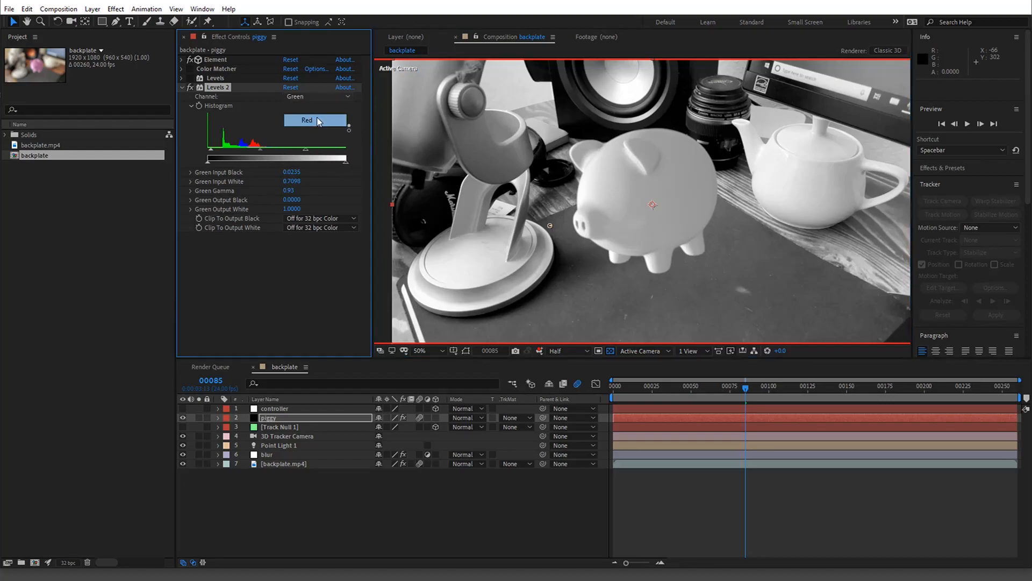
Set red input black about 0.07 and gamma 0.72, then target Blue and preview the blue channel.
click(307, 120)
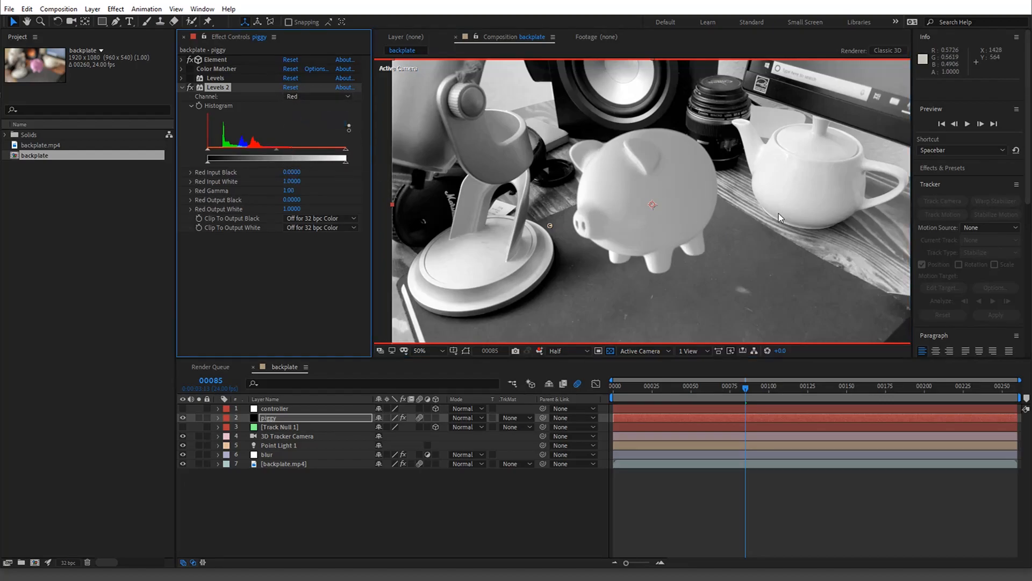
mouse_move(767, 179)
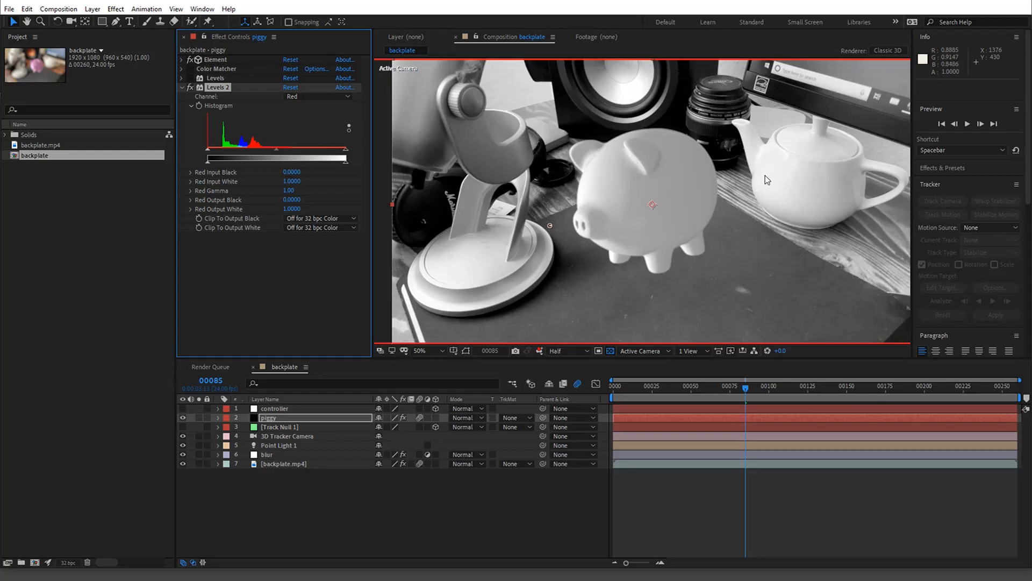
mouse_move(608, 260)
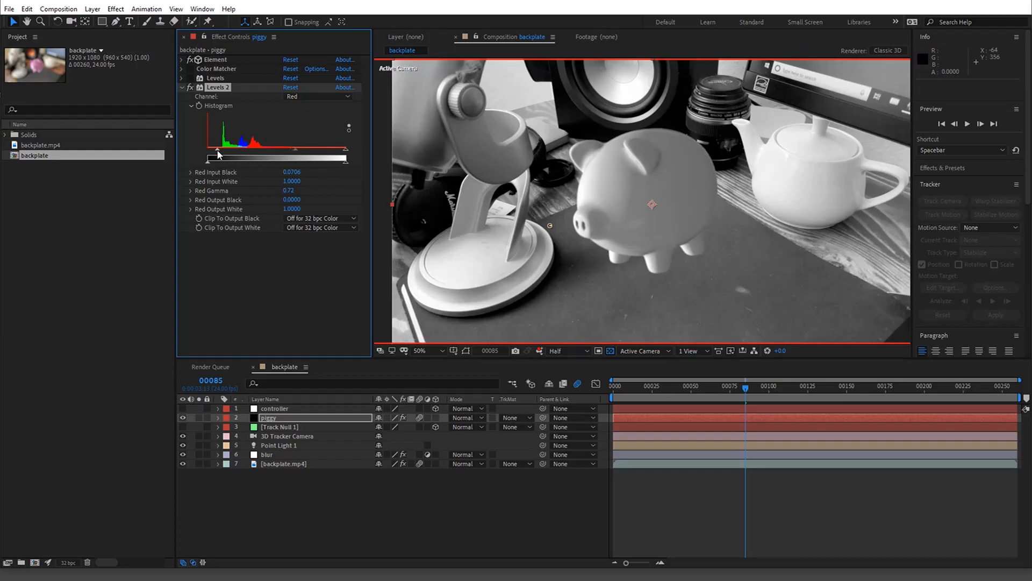
click(320, 96)
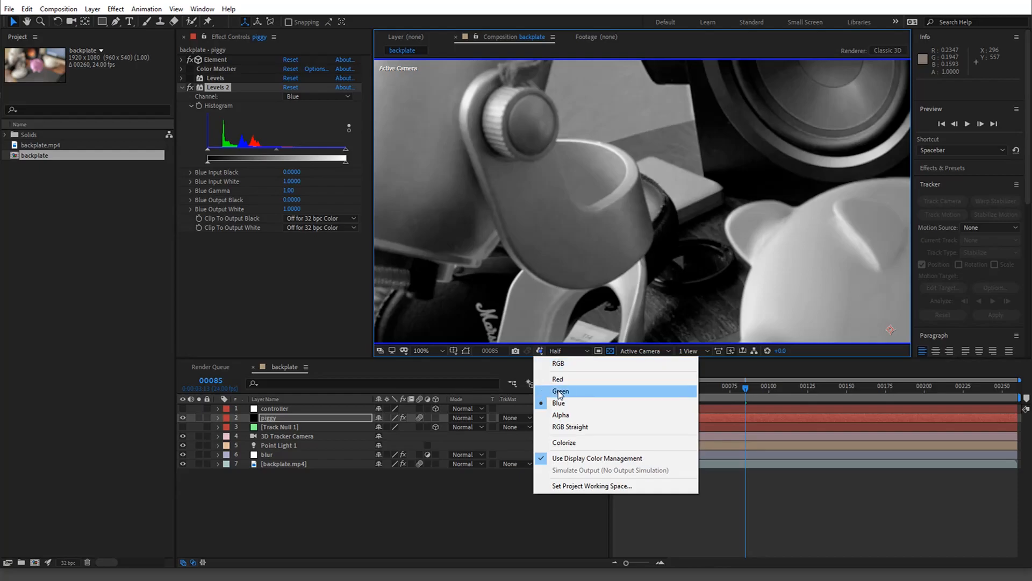
click(560, 392)
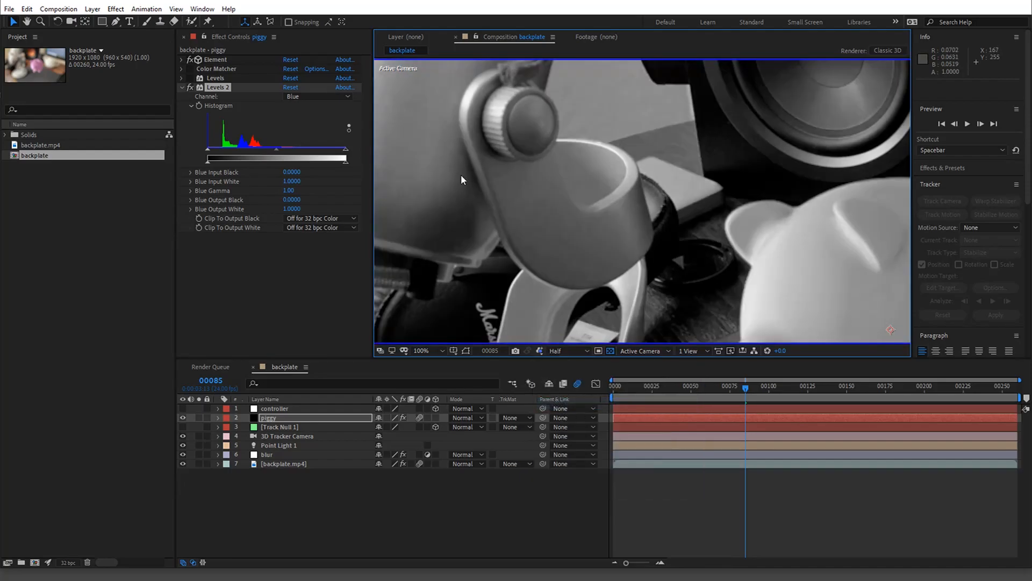
Zoom the composition back out to show the whole desk scene.
click(421, 349)
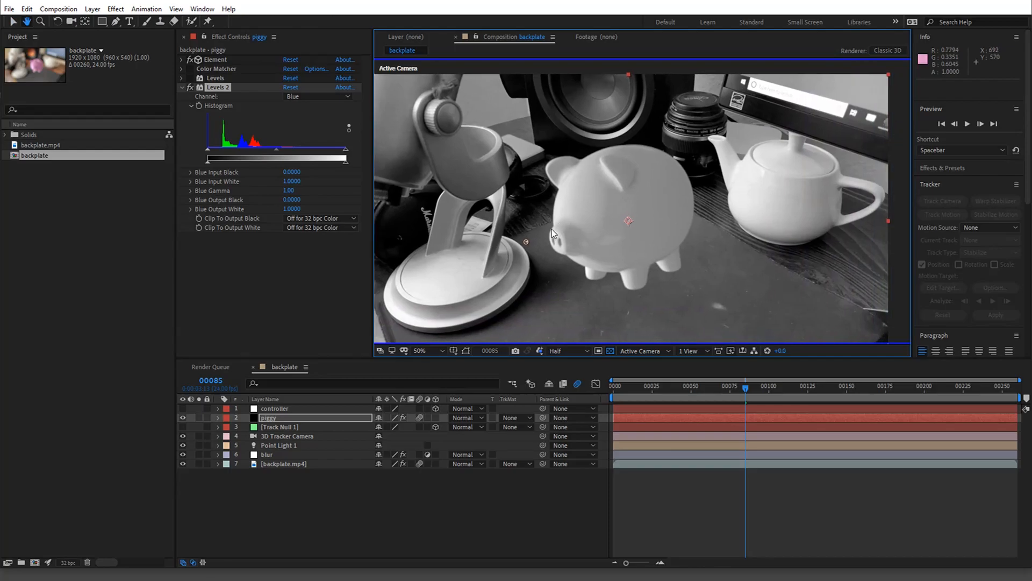
mouse_move(614, 284)
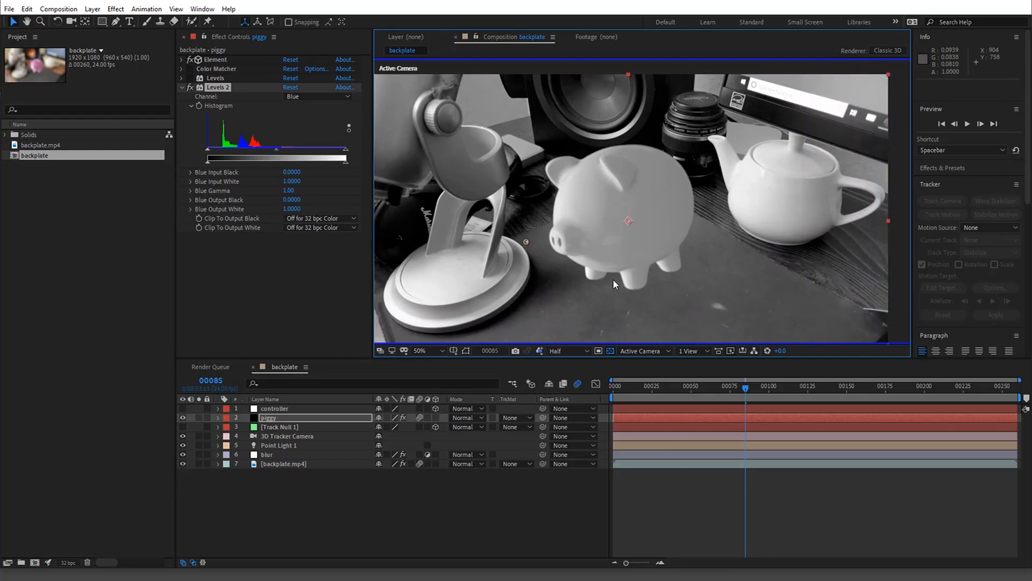
mouse_move(626, 284)
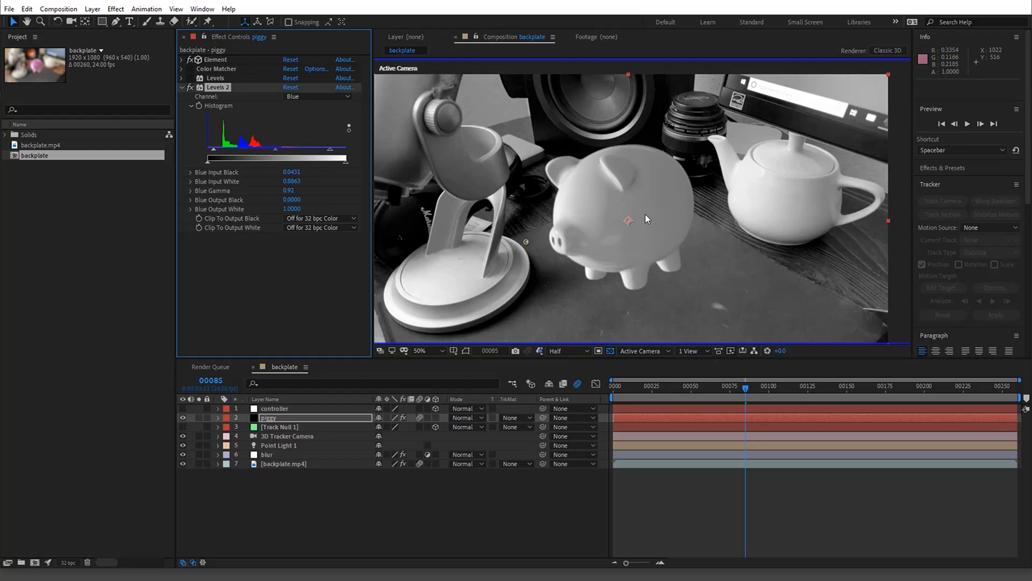
mouse_move(539, 356)
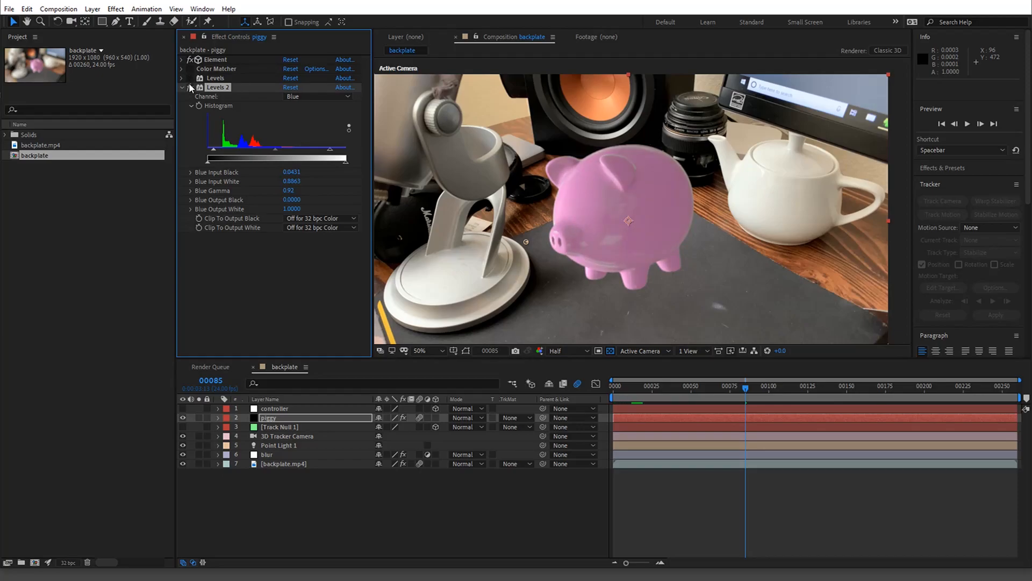
Fit the whole frame in the viewer and bring up the Show Channel choices.
click(429, 351)
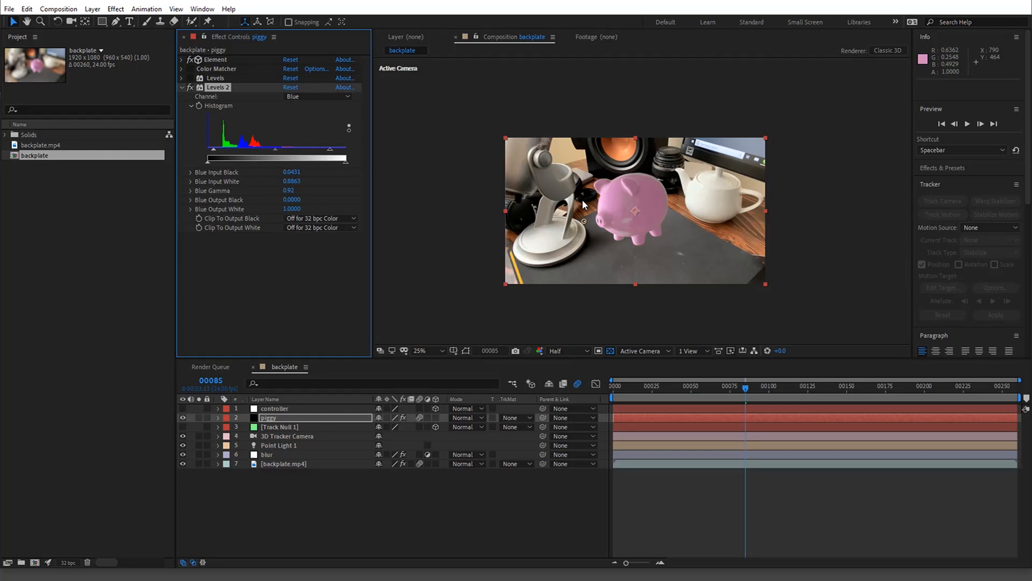
click(420, 351)
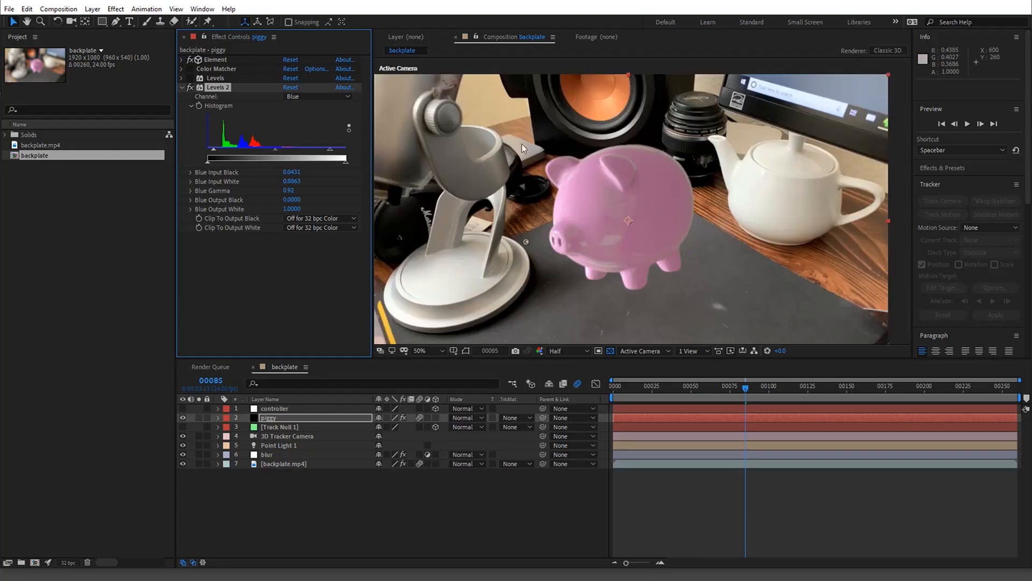
mouse_move(633, 244)
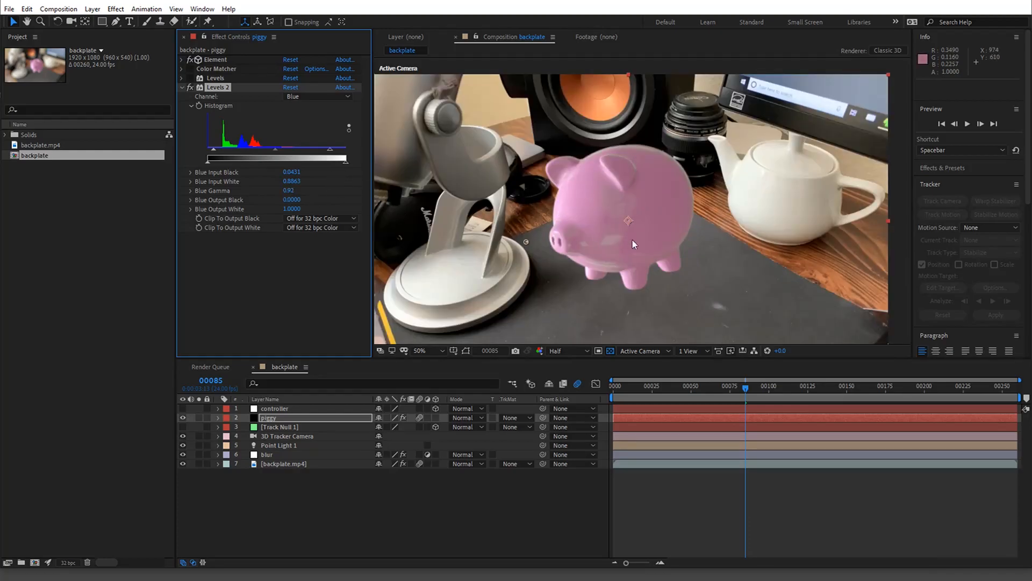
mouse_move(633, 210)
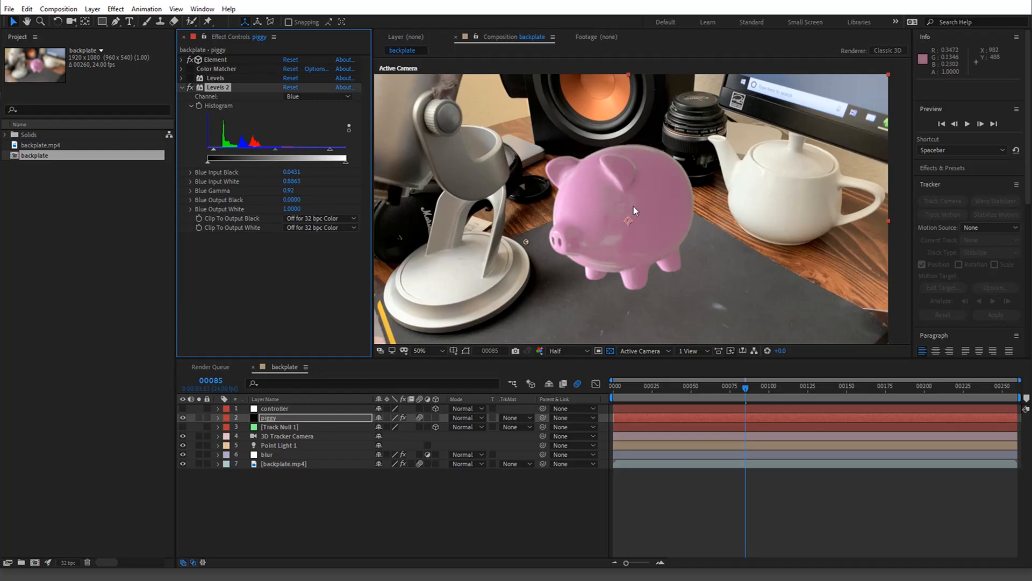
mouse_move(777, 205)
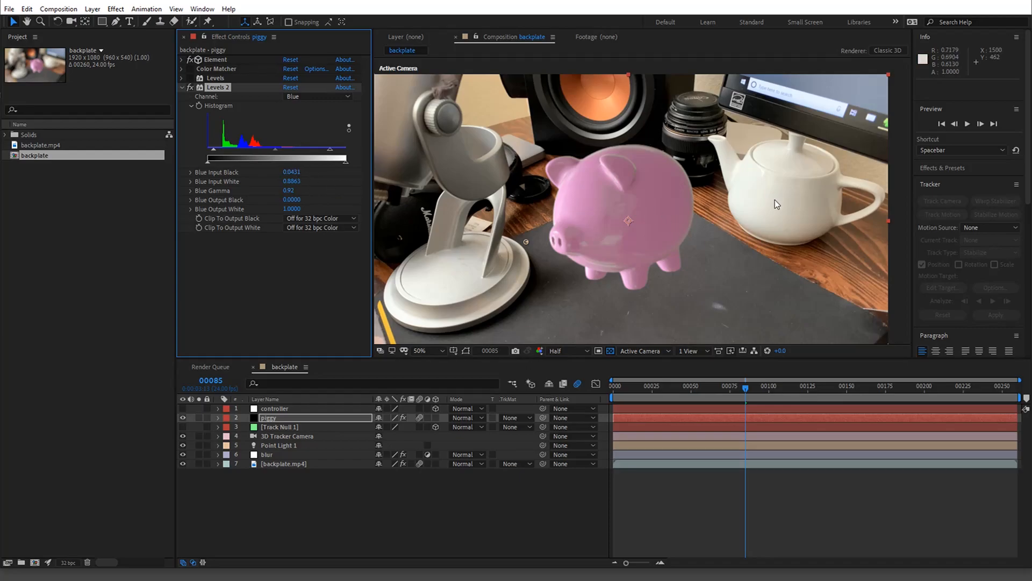
mouse_move(750, 198)
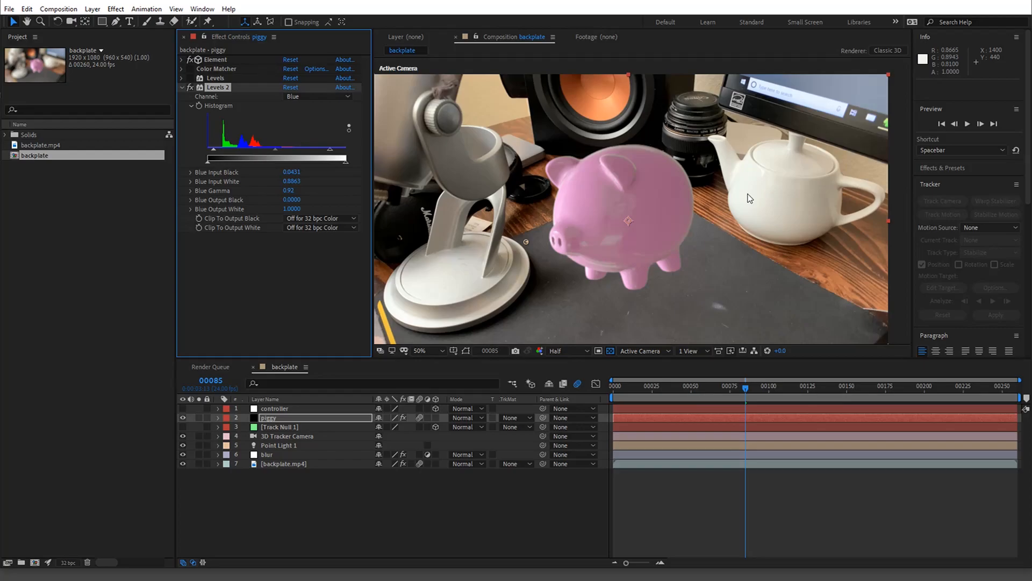
click(538, 350)
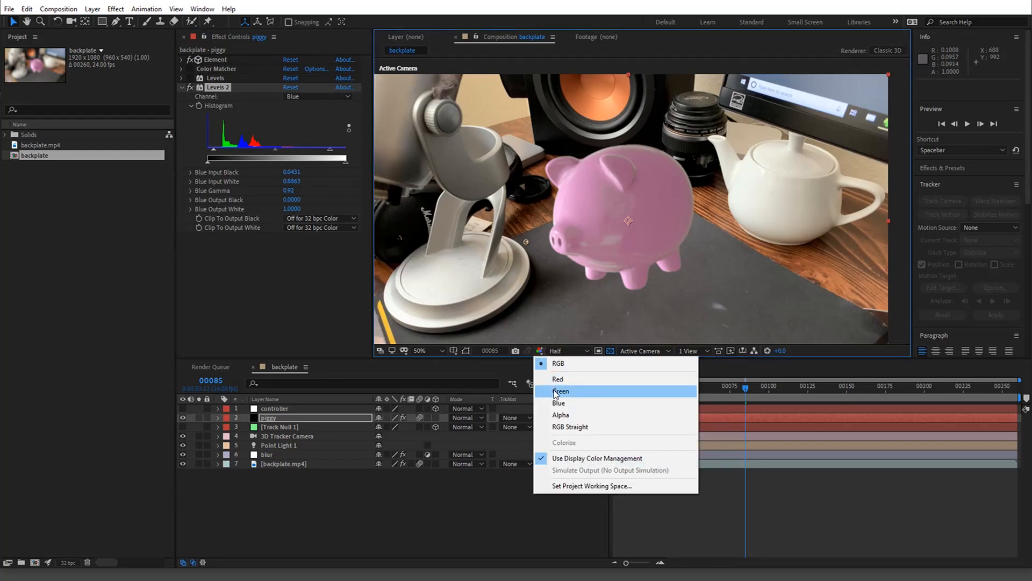
Isolate the green channel and set the piggy's Levels 2 green gamma to 0.93.
click(560, 391)
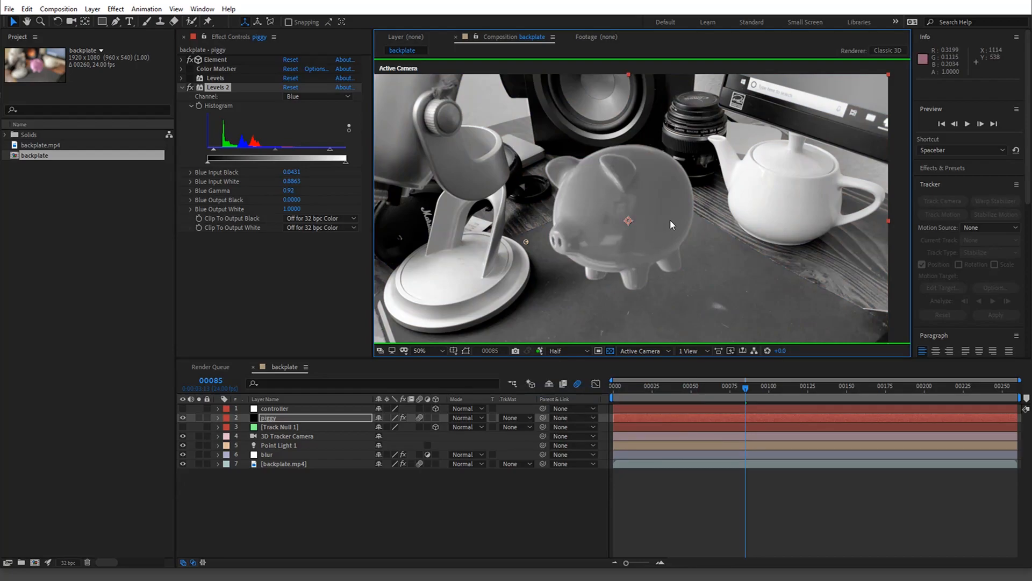
mouse_move(671, 222)
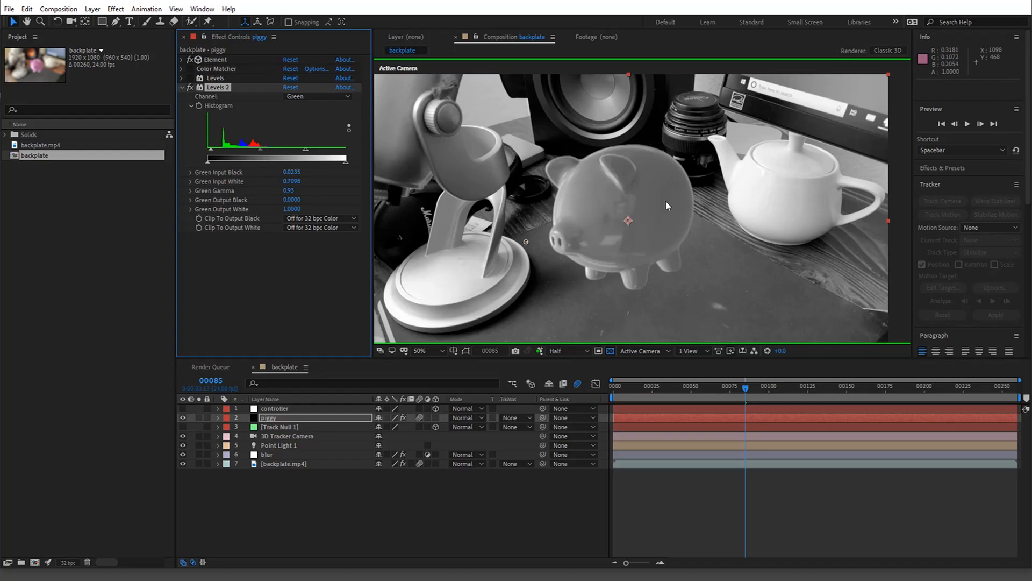
mouse_move(744, 221)
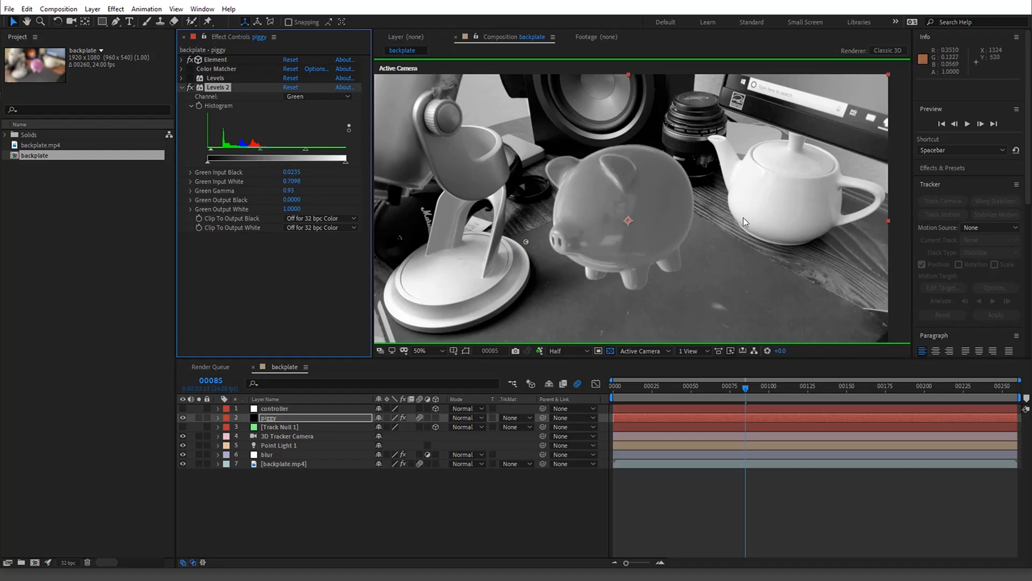
mouse_move(825, 212)
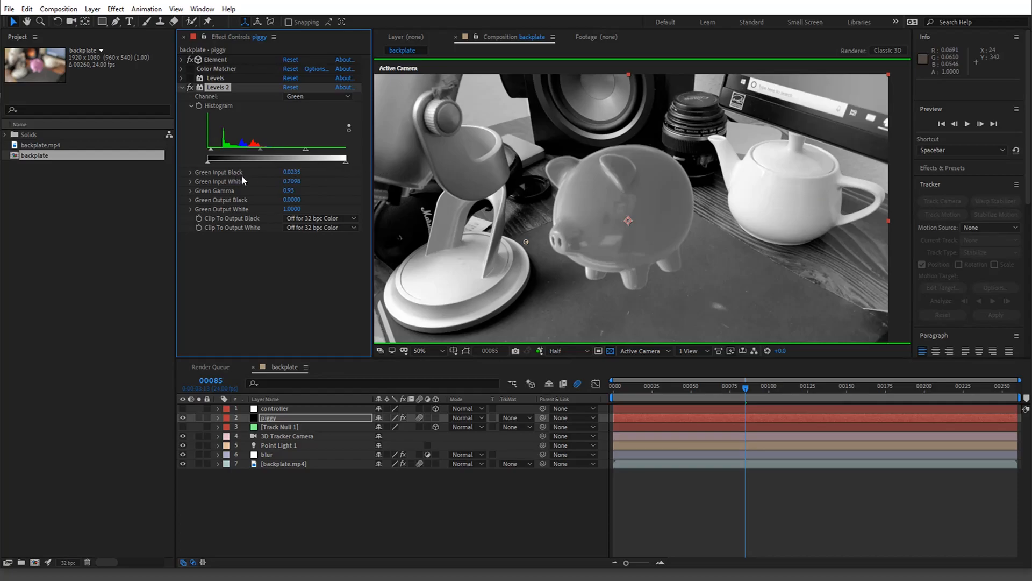
mouse_move(256, 197)
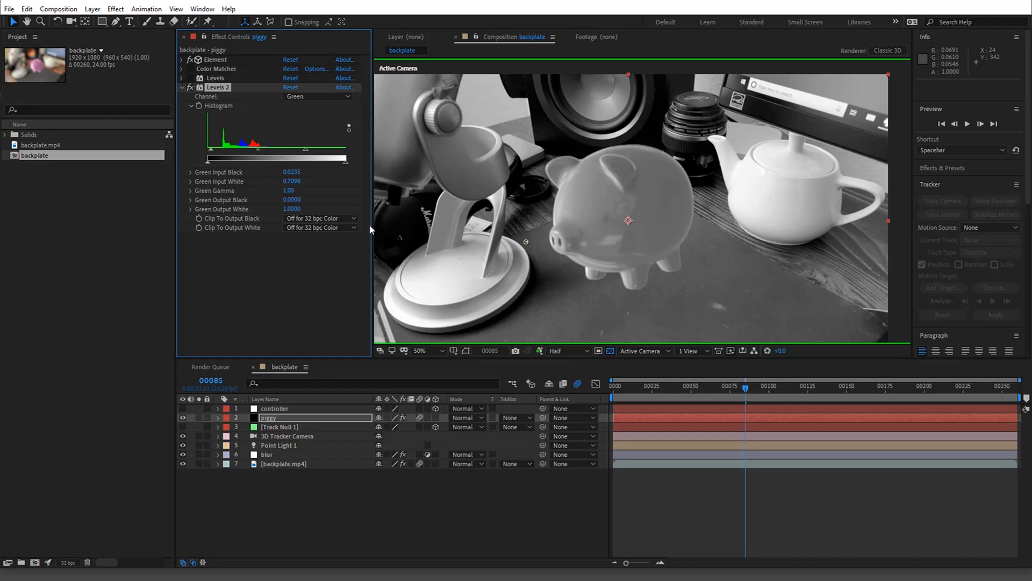
mouse_move(808, 183)
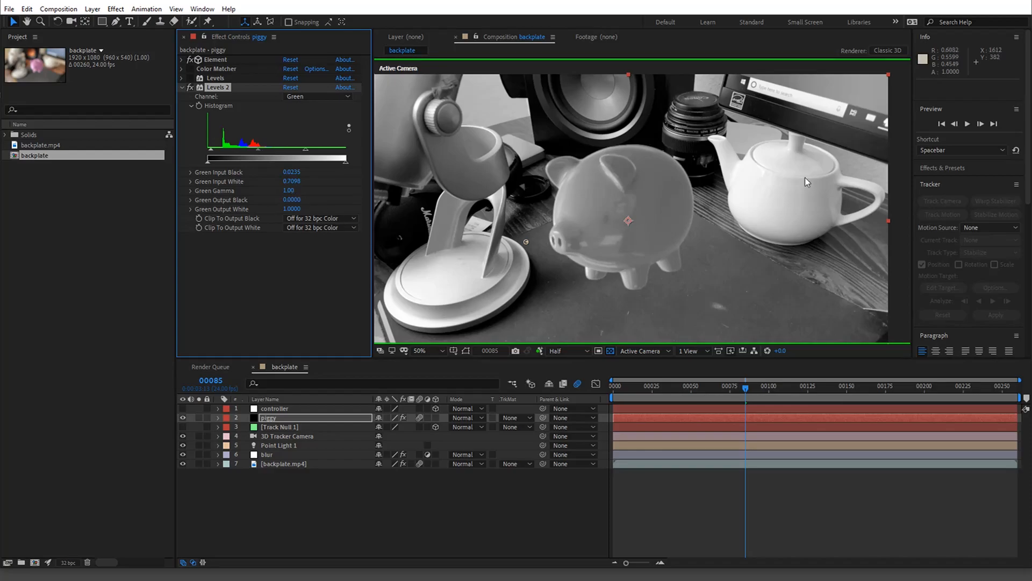
mouse_move(389, 169)
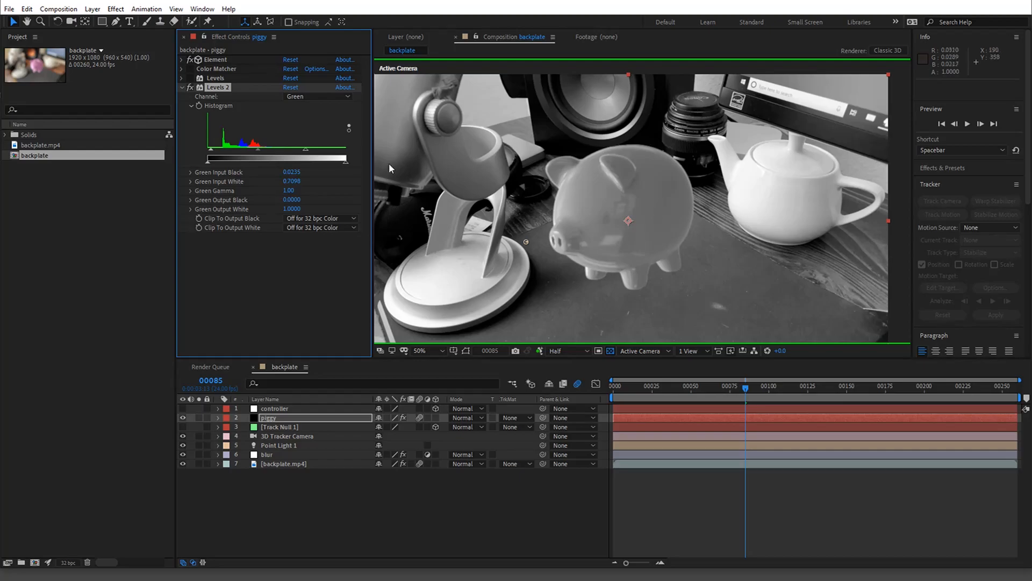
mouse_move(611, 208)
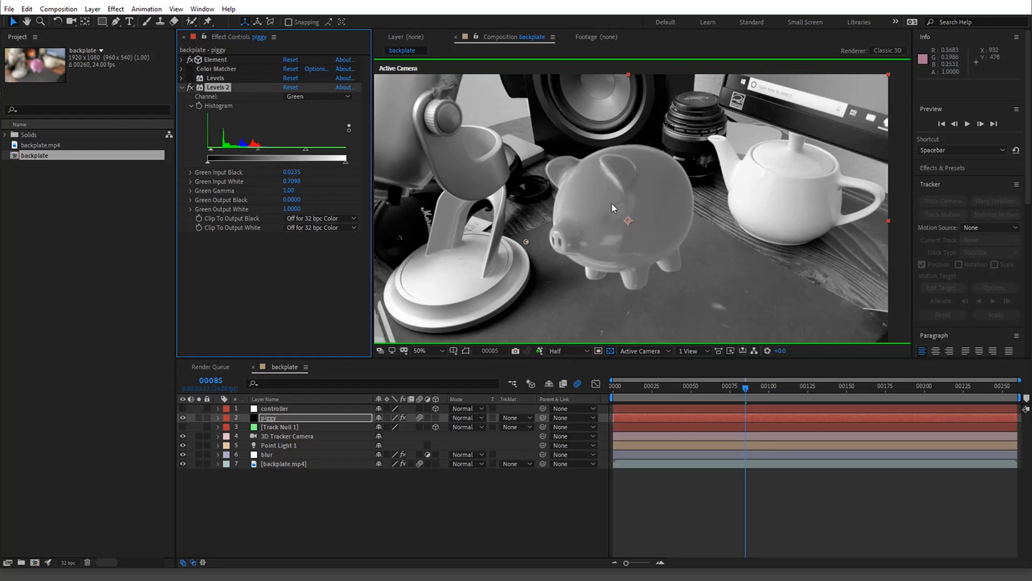
mouse_move(610, 215)
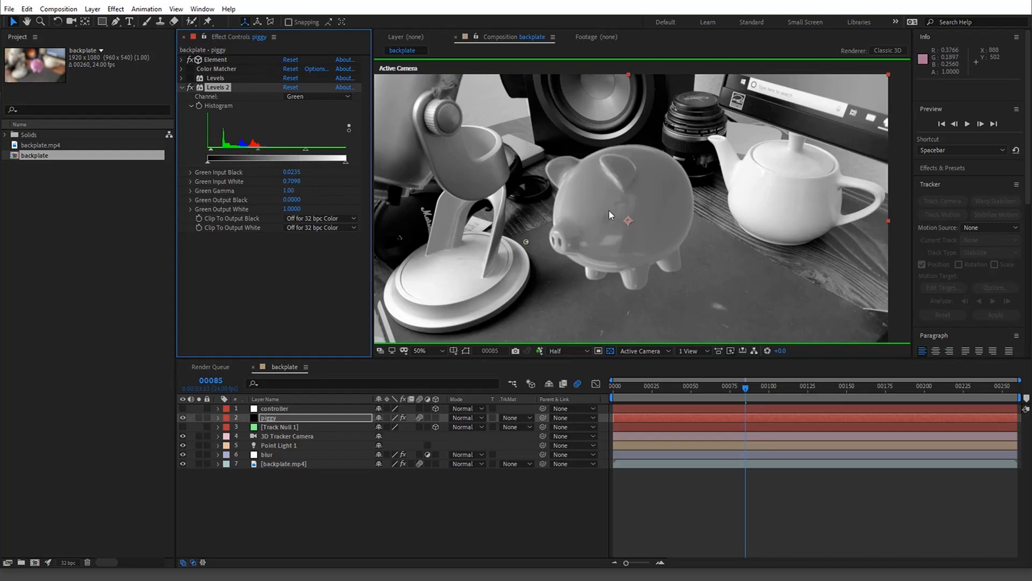
mouse_move(596, 213)
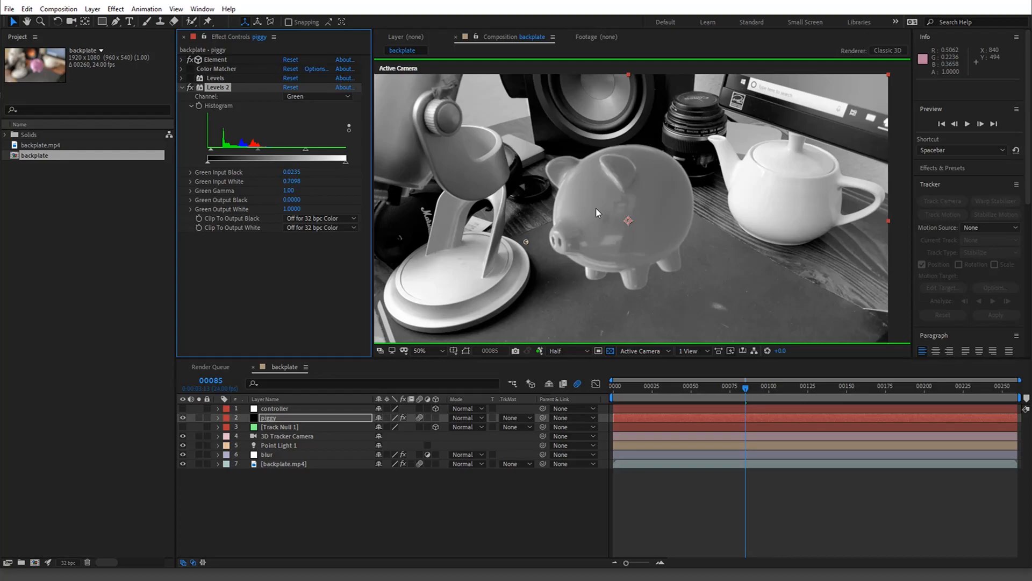
mouse_move(624, 283)
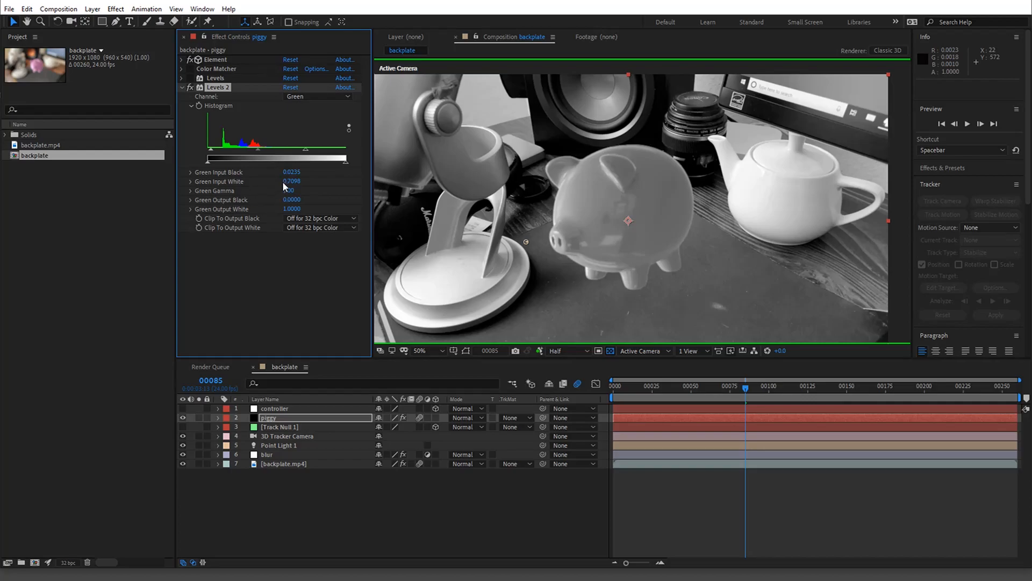
double_click(292, 181)
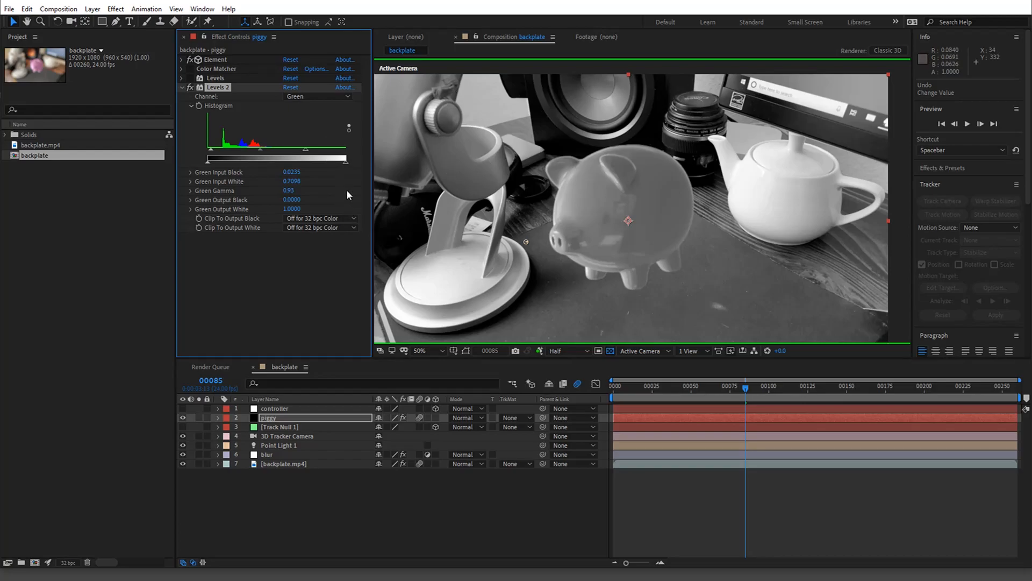
mouse_move(441, 196)
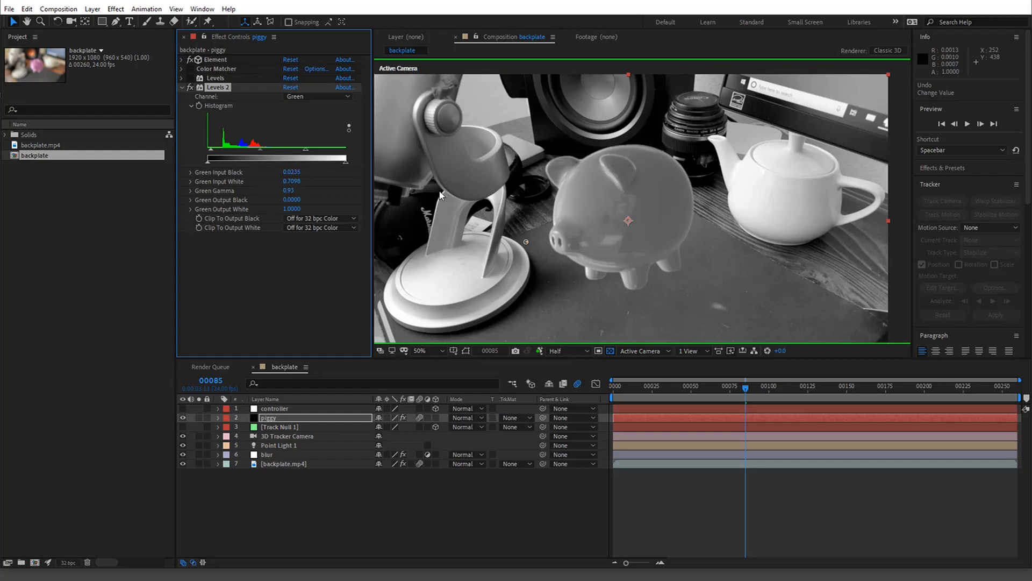
mouse_move(644, 256)
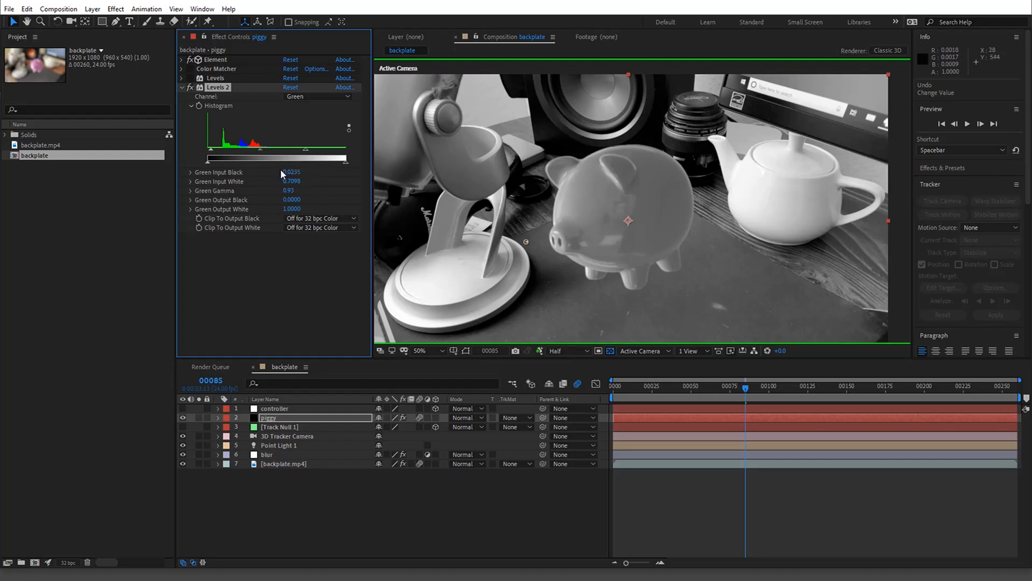
mouse_move(582, 207)
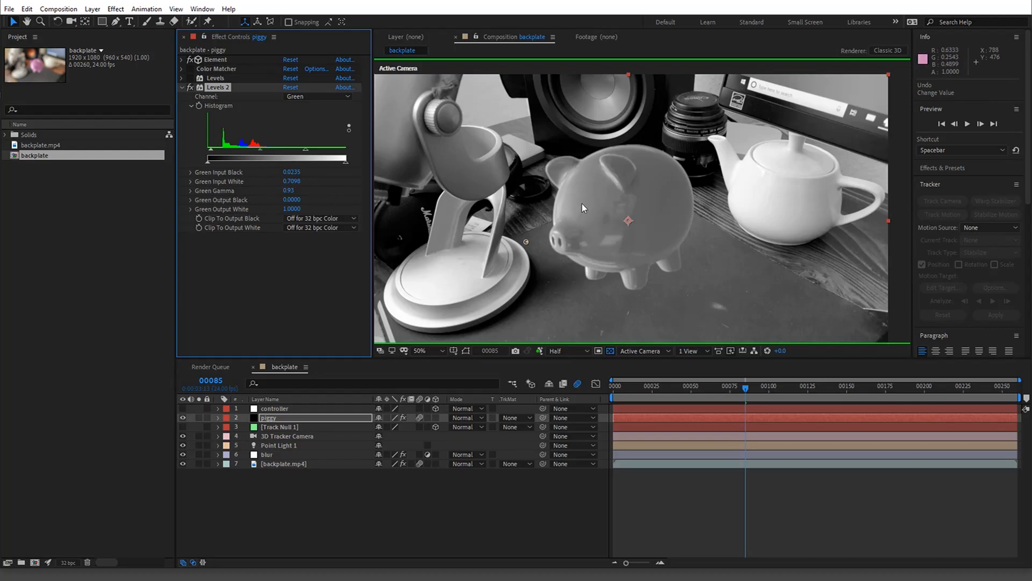
mouse_move(444, 245)
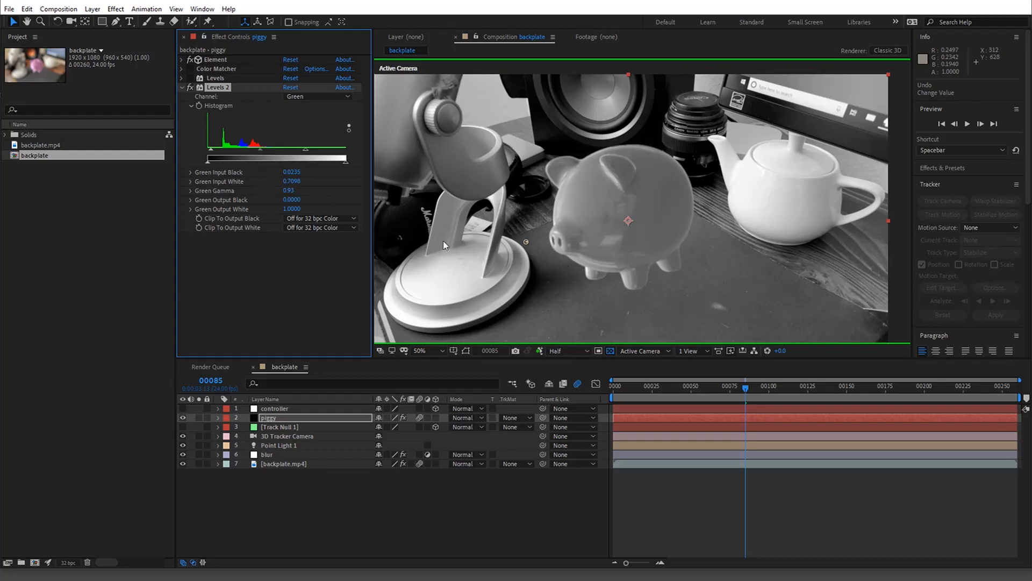
mouse_move(494, 264)
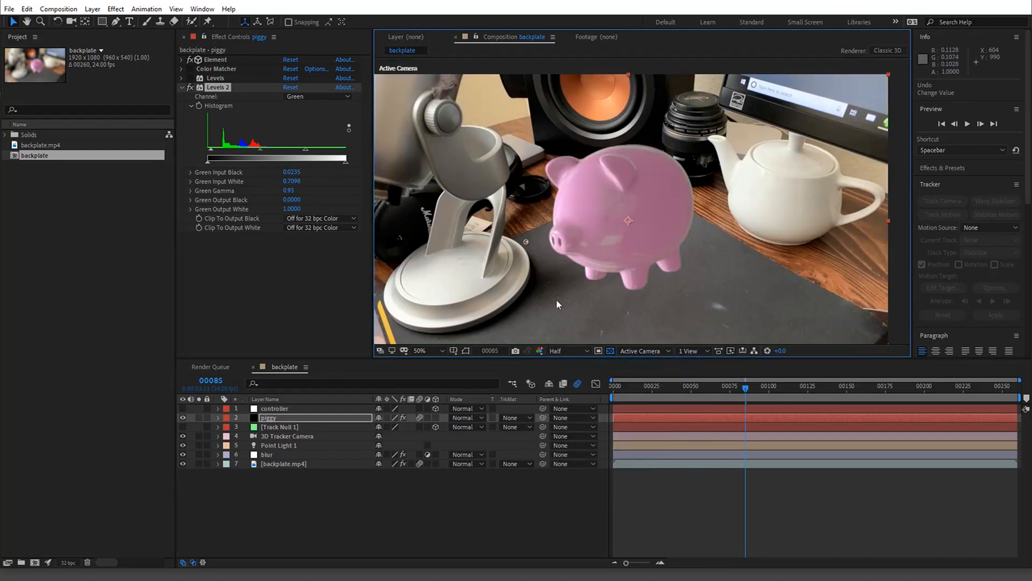
Return to the first frame and RAM-preview the colour-matched piggy composite.
click(627, 386)
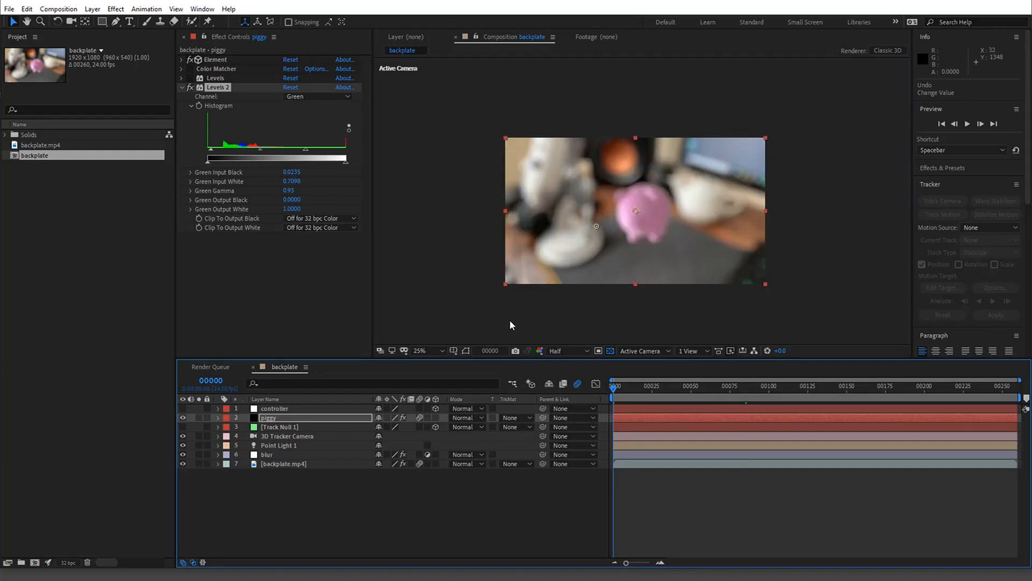
mouse_move(450, 272)
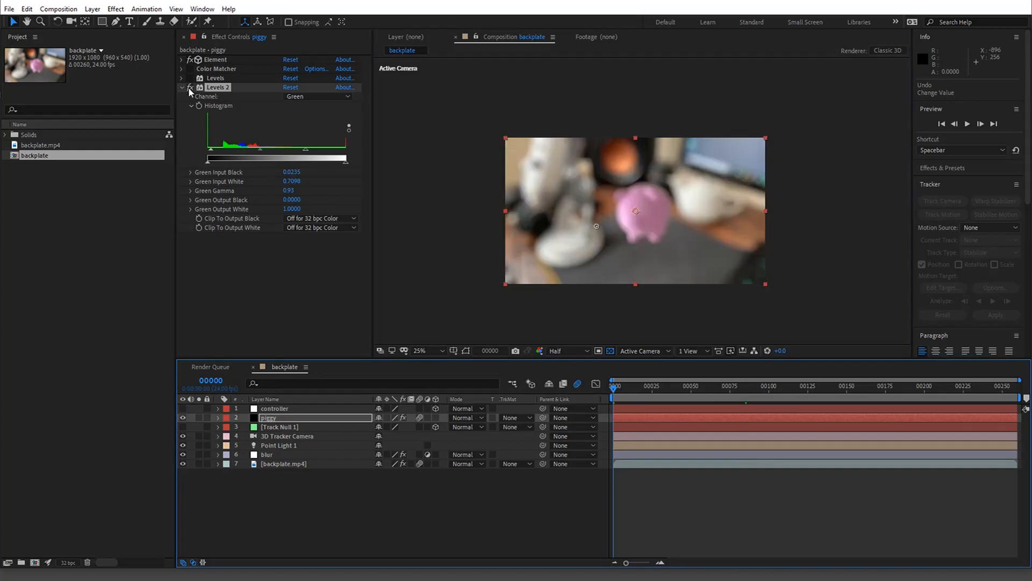
click(419, 350)
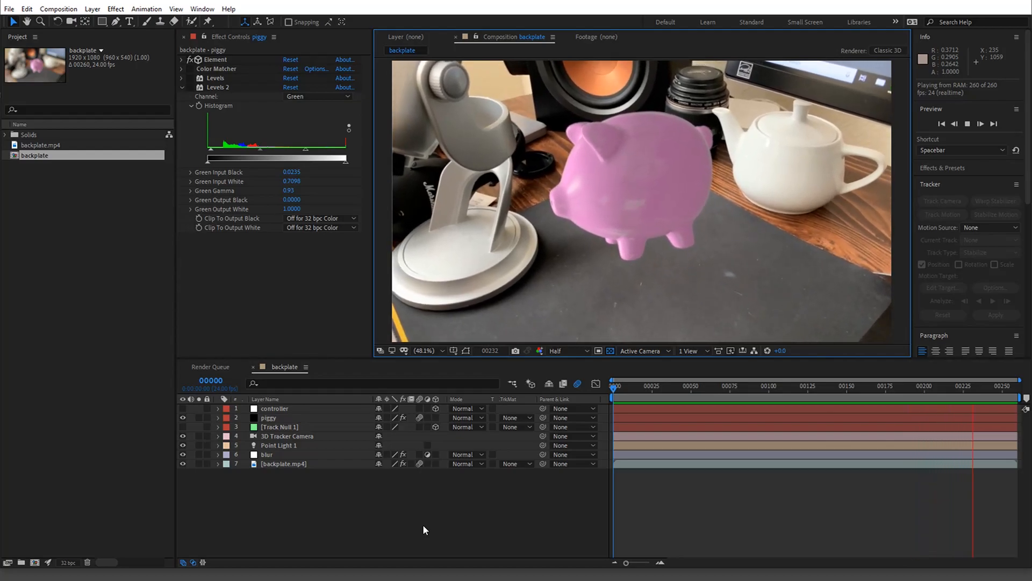
click(641, 386)
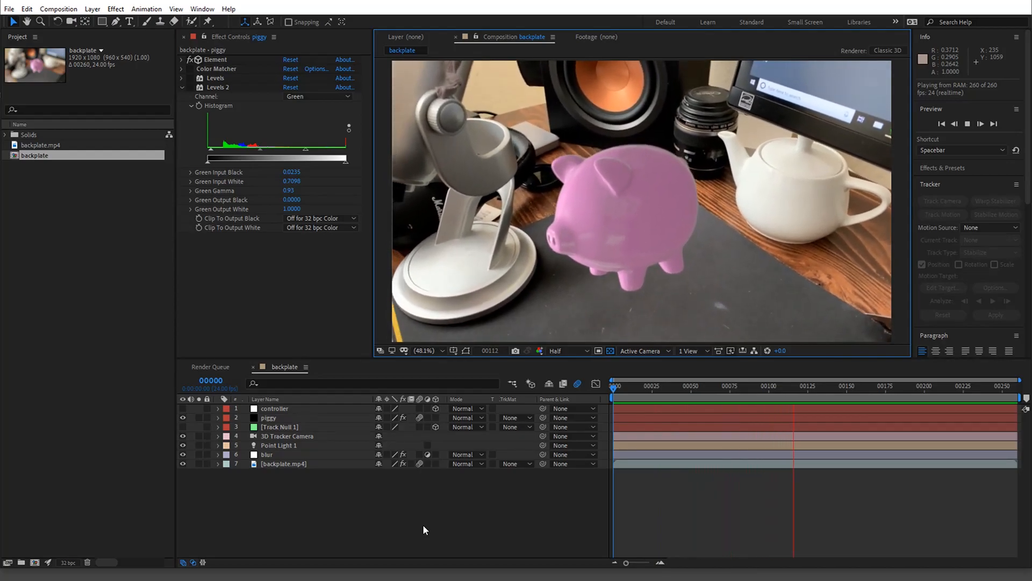
key(space)
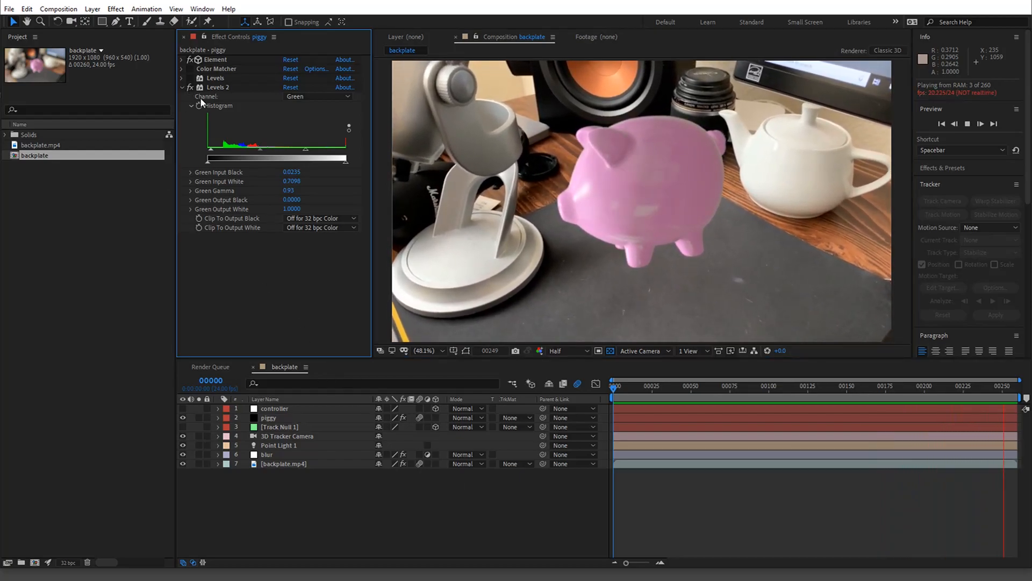
key(space)
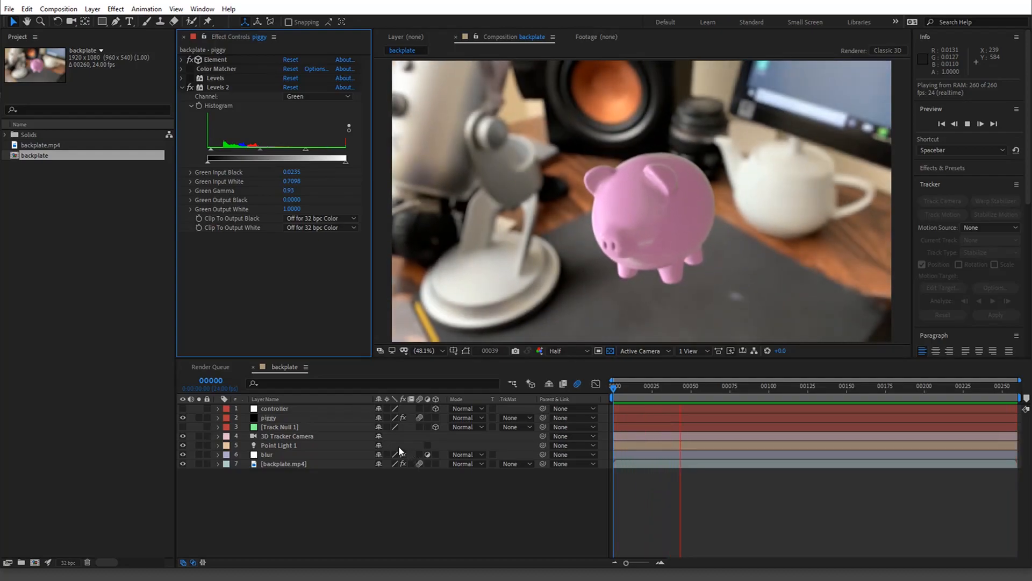
key(Space)
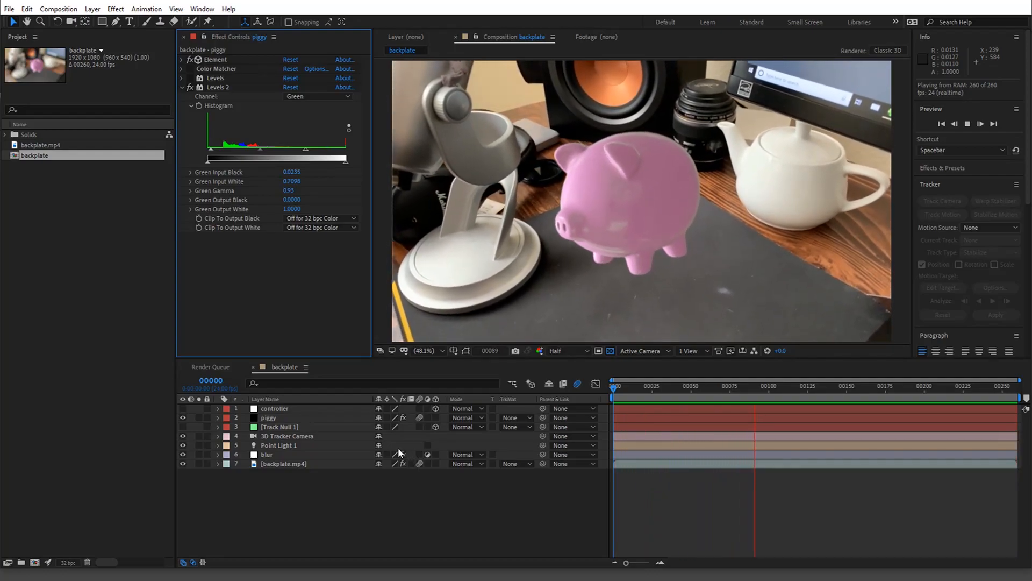